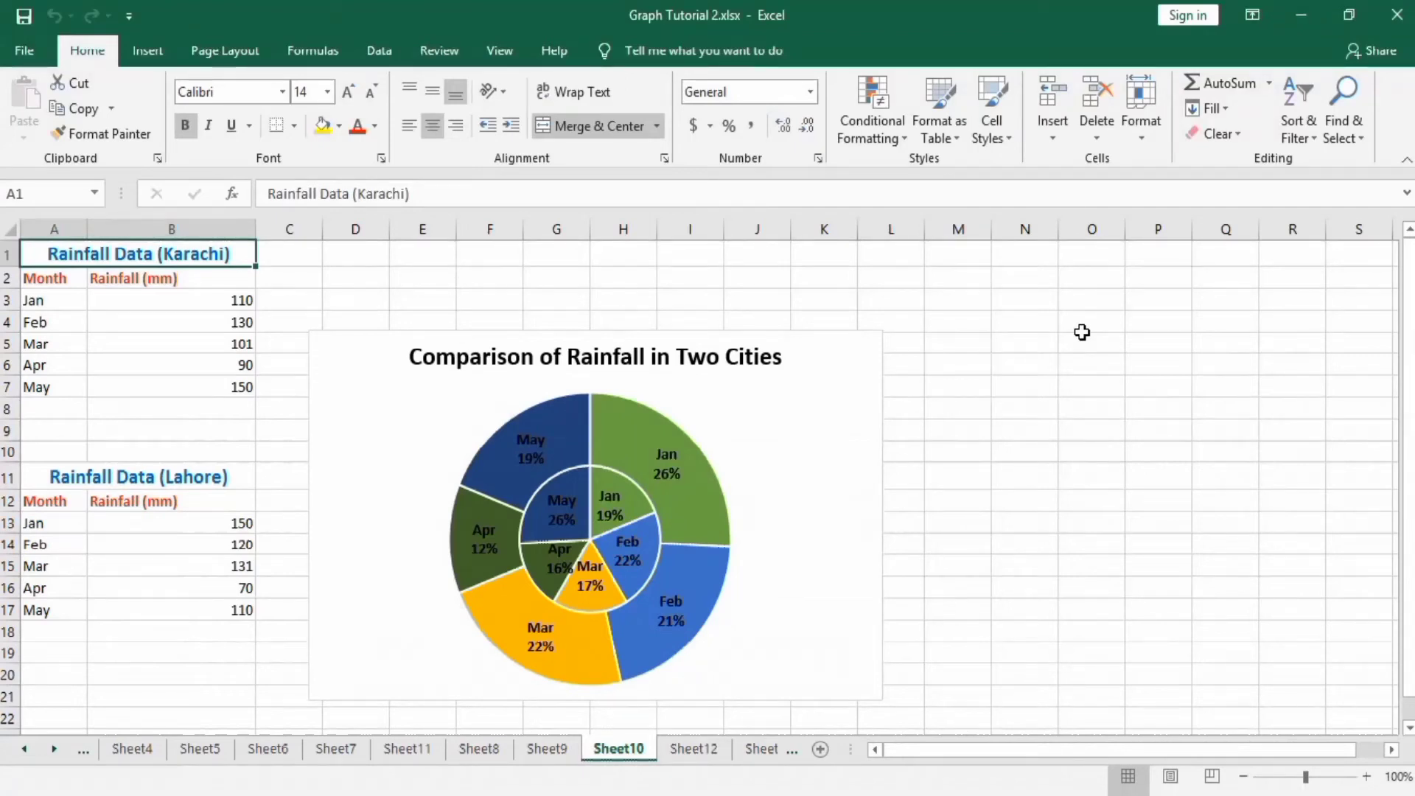
{"action": "mouse_move", "coordinate": [741, 375]}
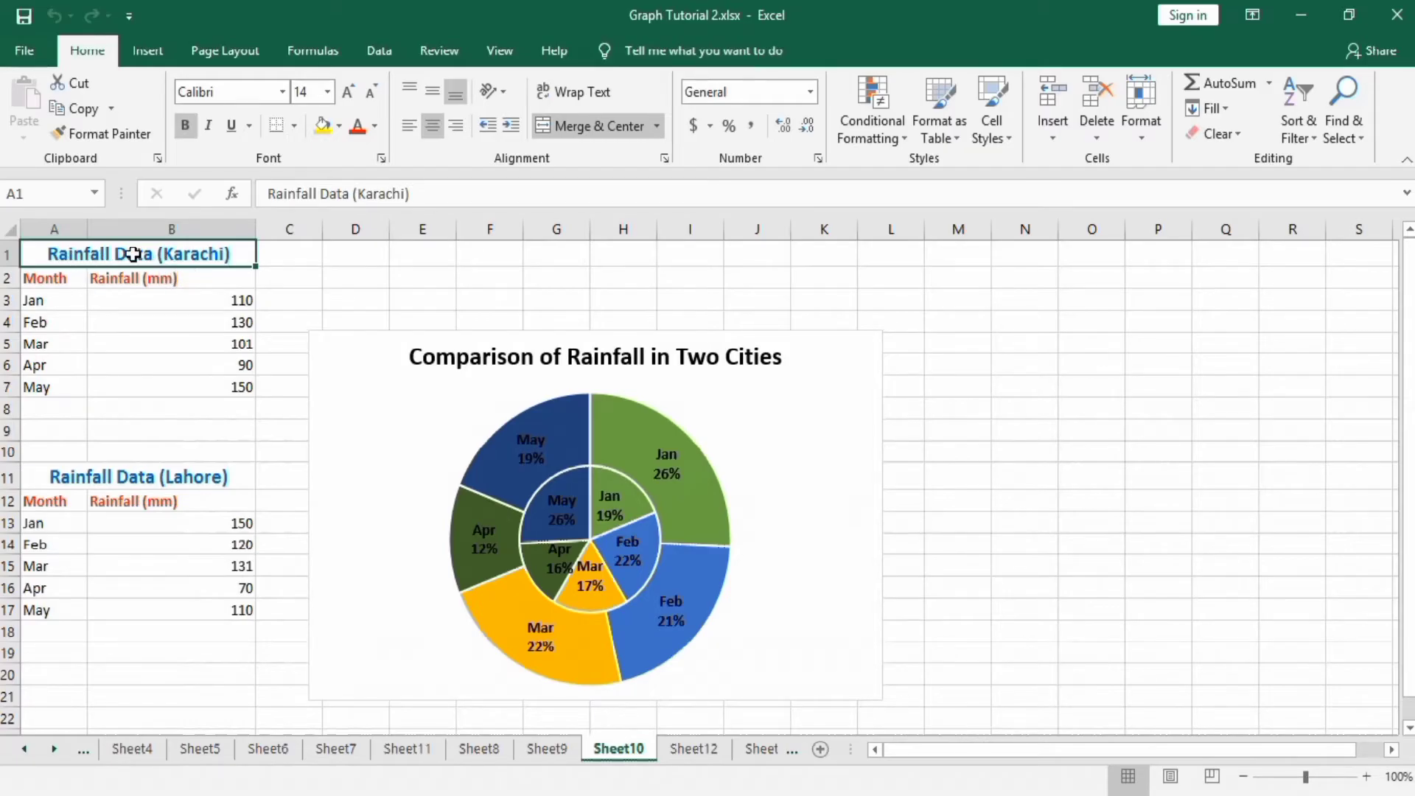
{"action": "mouse_move", "coordinate": [212, 380]}
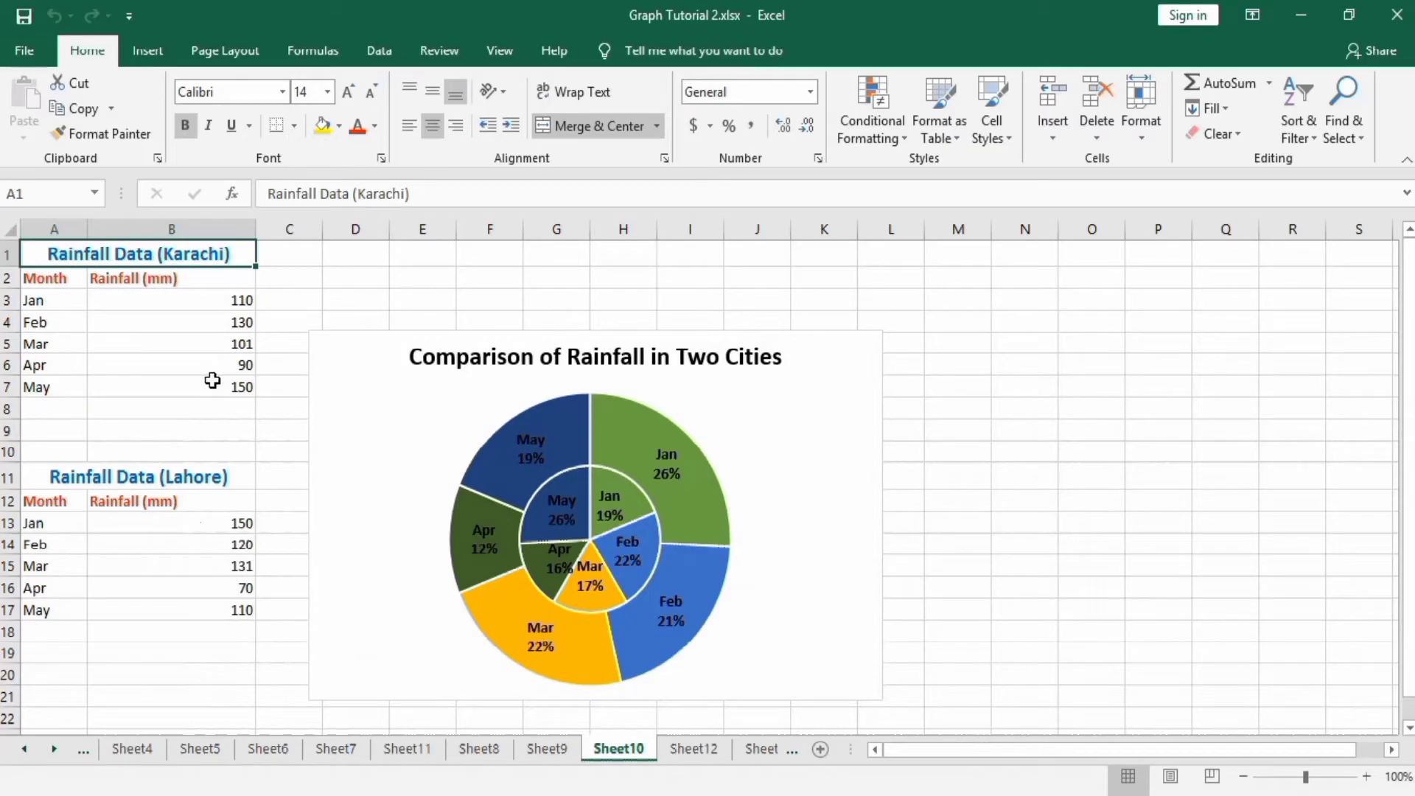
{"action": "mouse_move", "coordinate": [143, 309]}
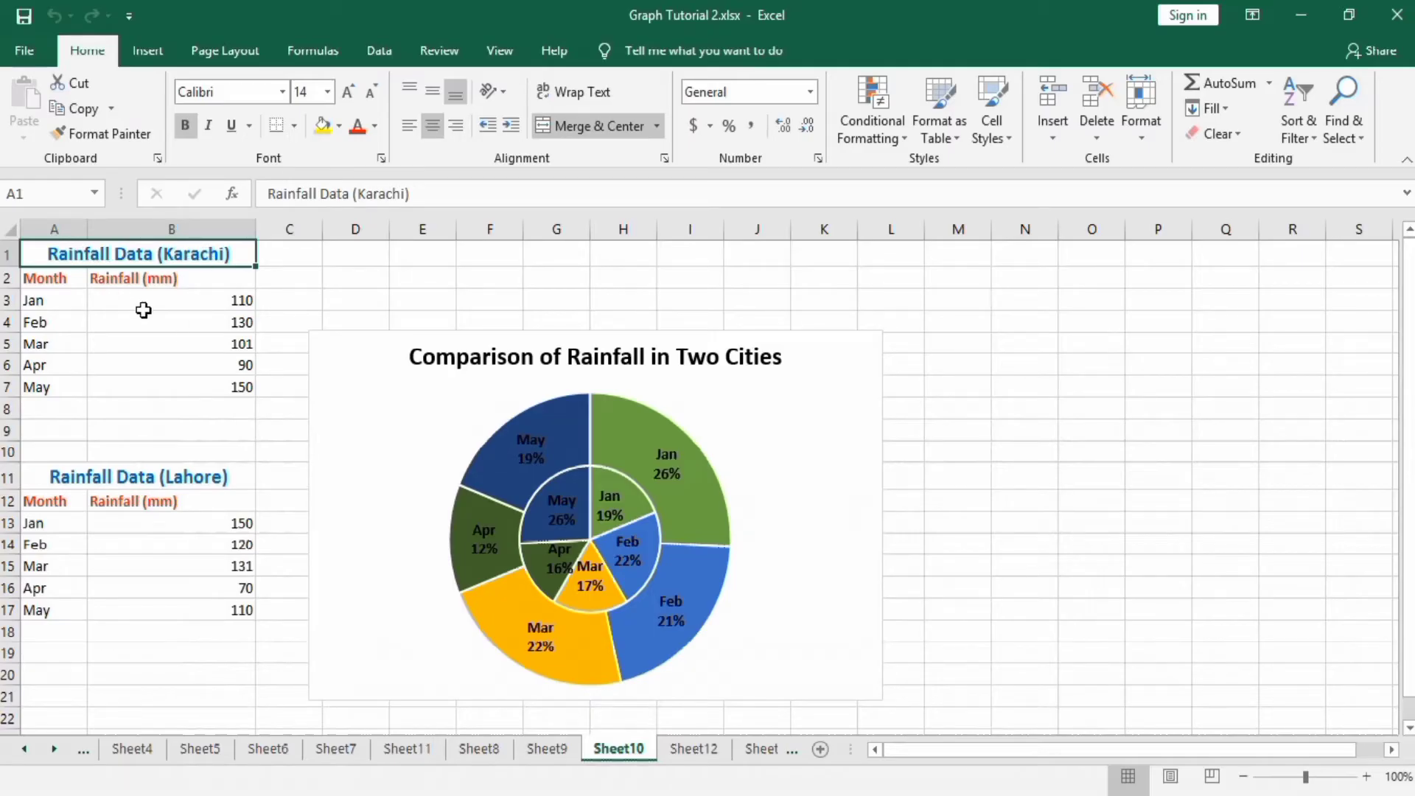
{"action": "mouse_move", "coordinate": [143, 260]}
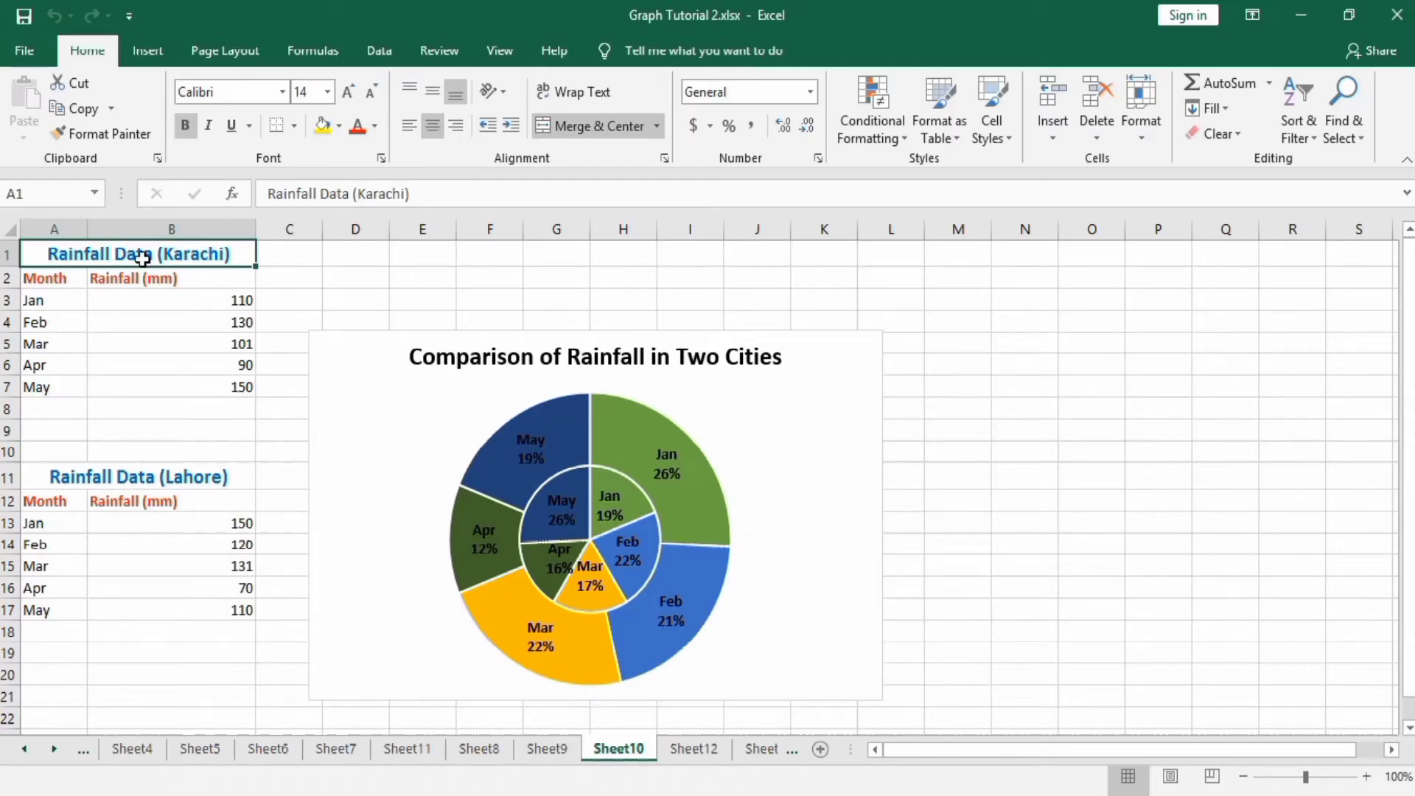
{"action": "mouse_move", "coordinate": [215, 477]}
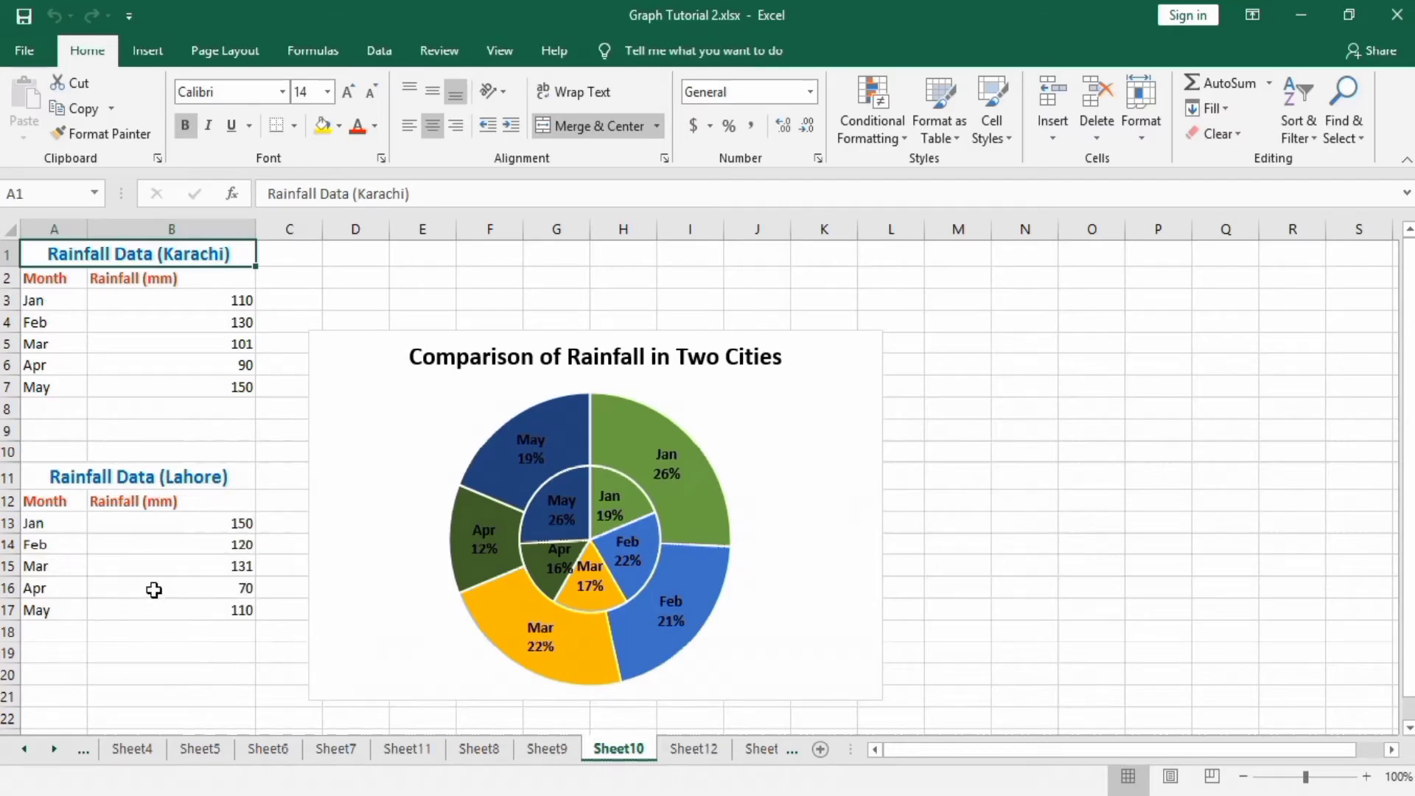
{"action": "mouse_move", "coordinate": [203, 312]}
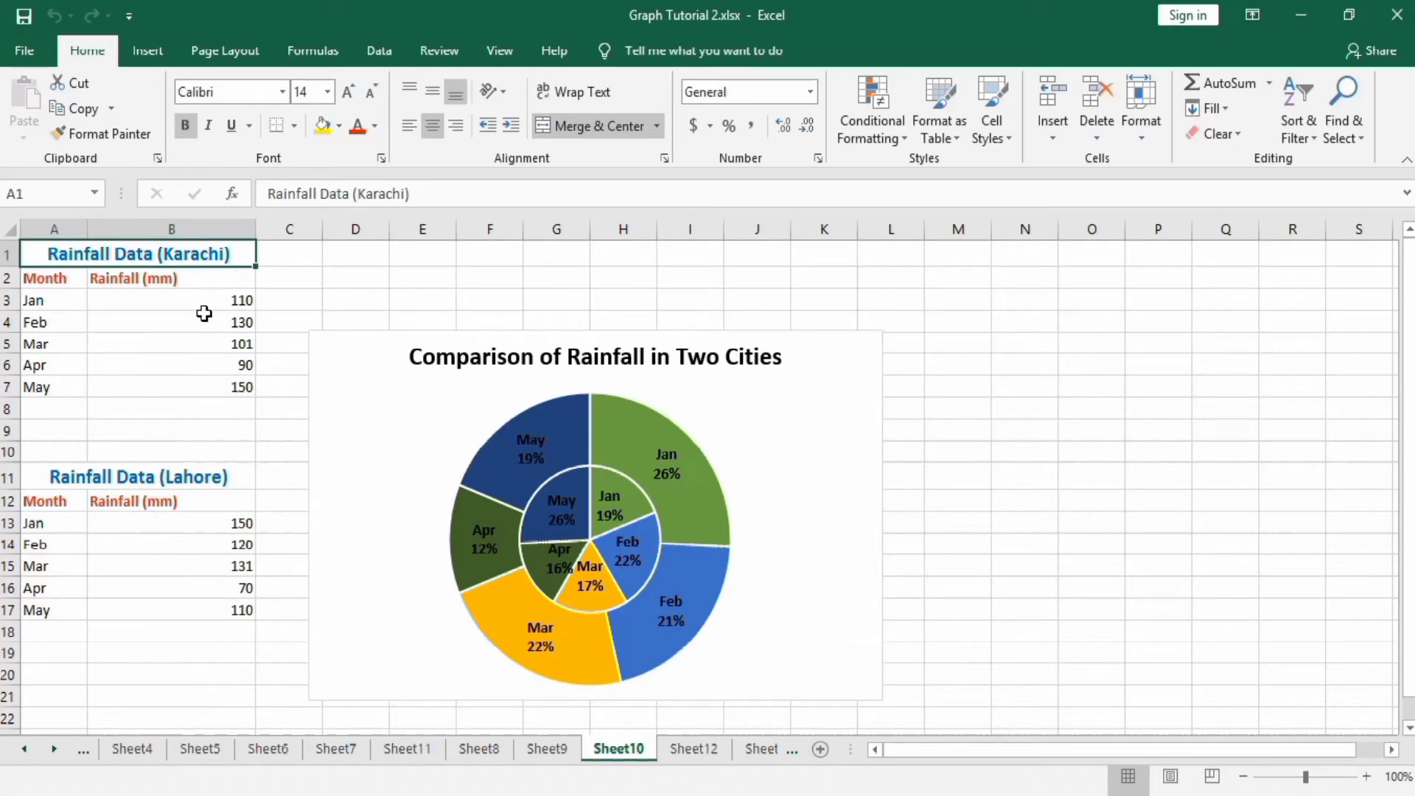
{"action": "mouse_move", "coordinate": [143, 336]}
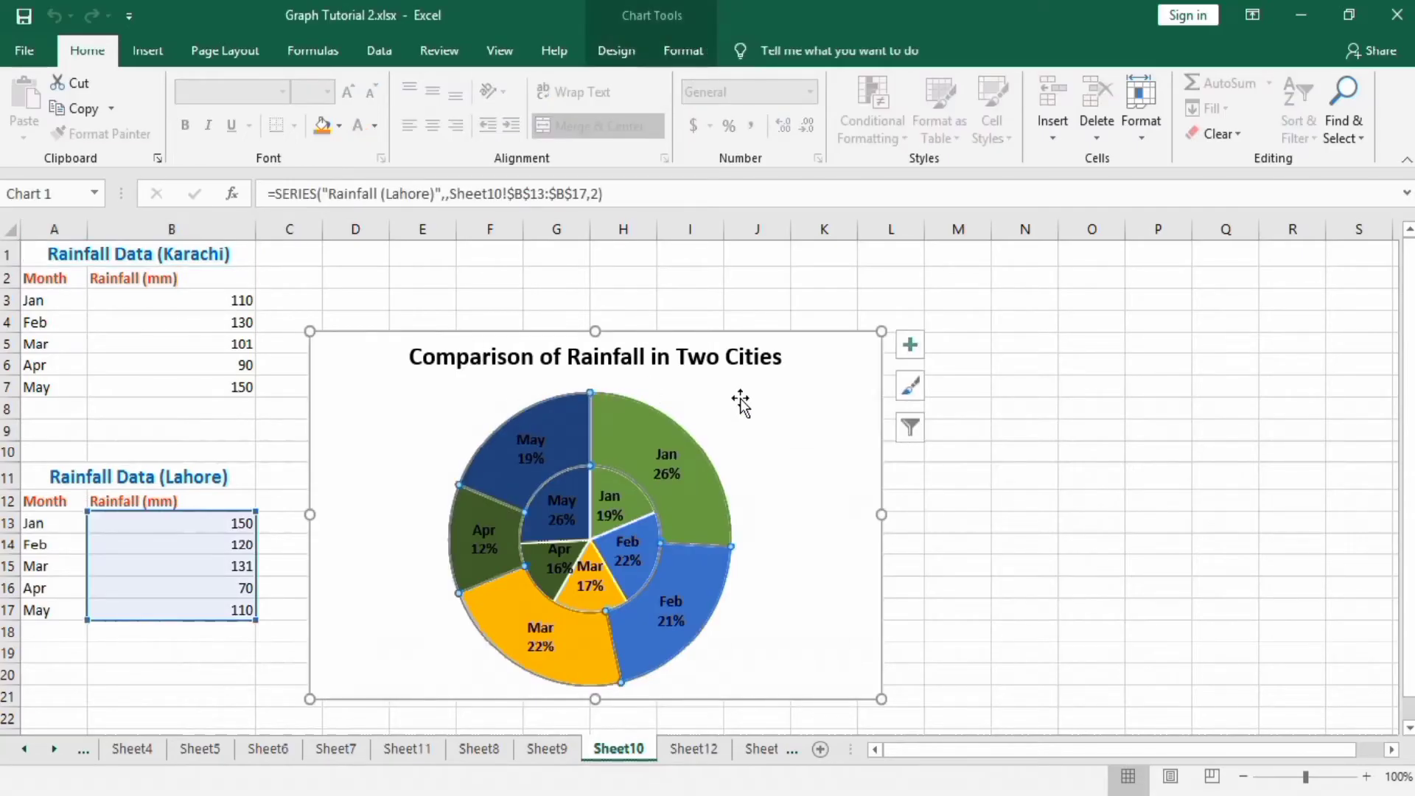
{"action": "mouse_move", "coordinate": [740, 399]}
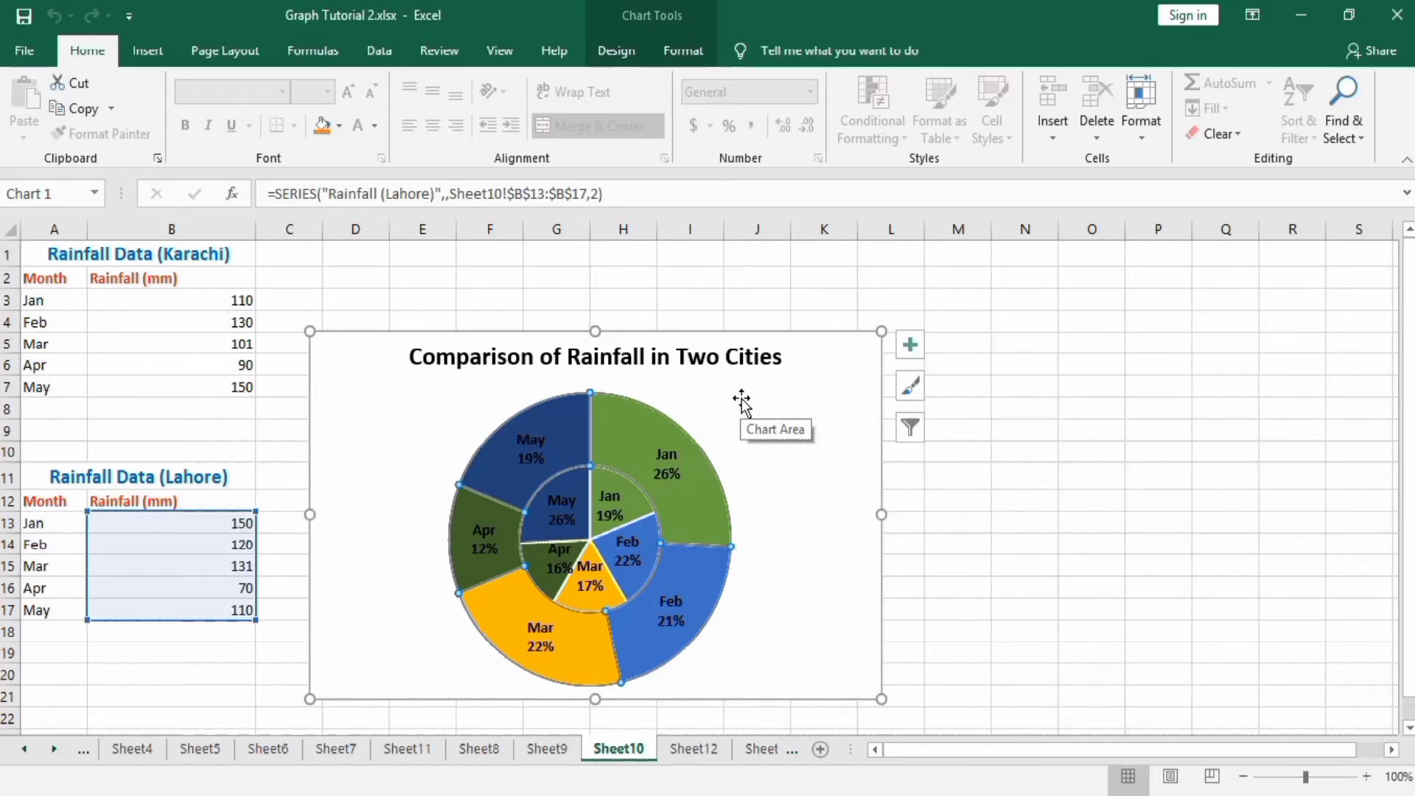
{"action": "mouse_move", "coordinate": [807, 295]}
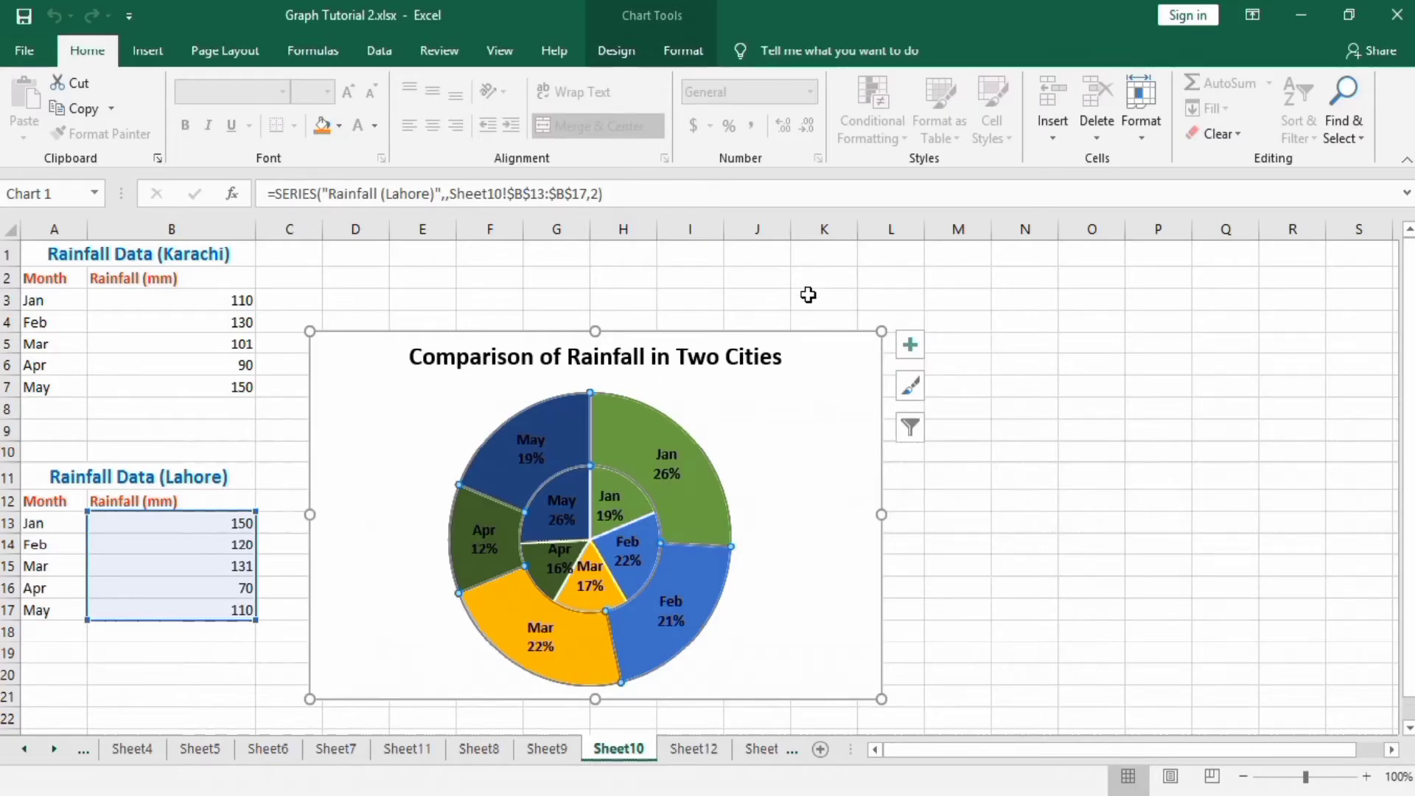
Switch to Sheet12, select the Karachi rainfall table and open the Pie/Doughnut chart choices.
{"action": "left_click", "coordinate": [822, 298]}
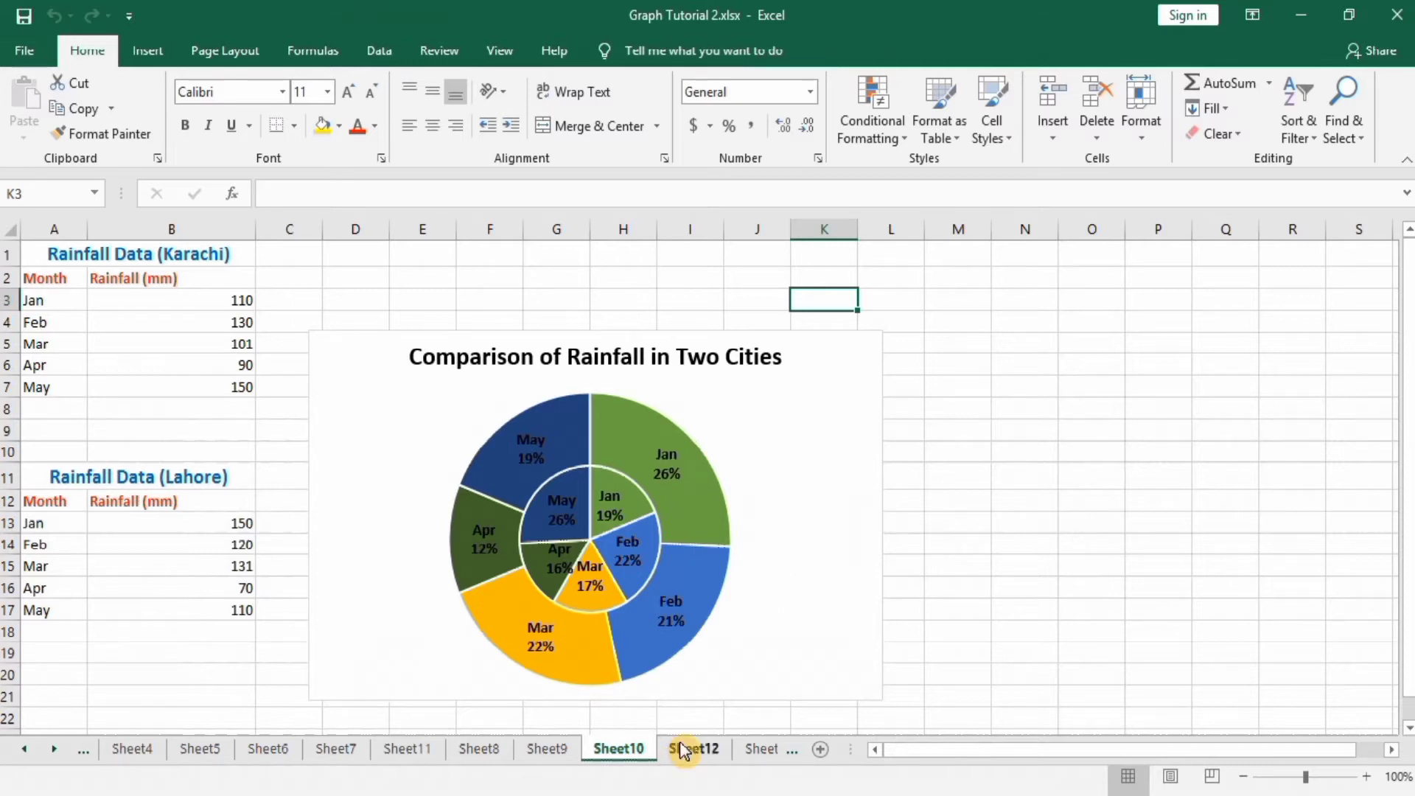
{"action": "left_click", "coordinate": [693, 749]}
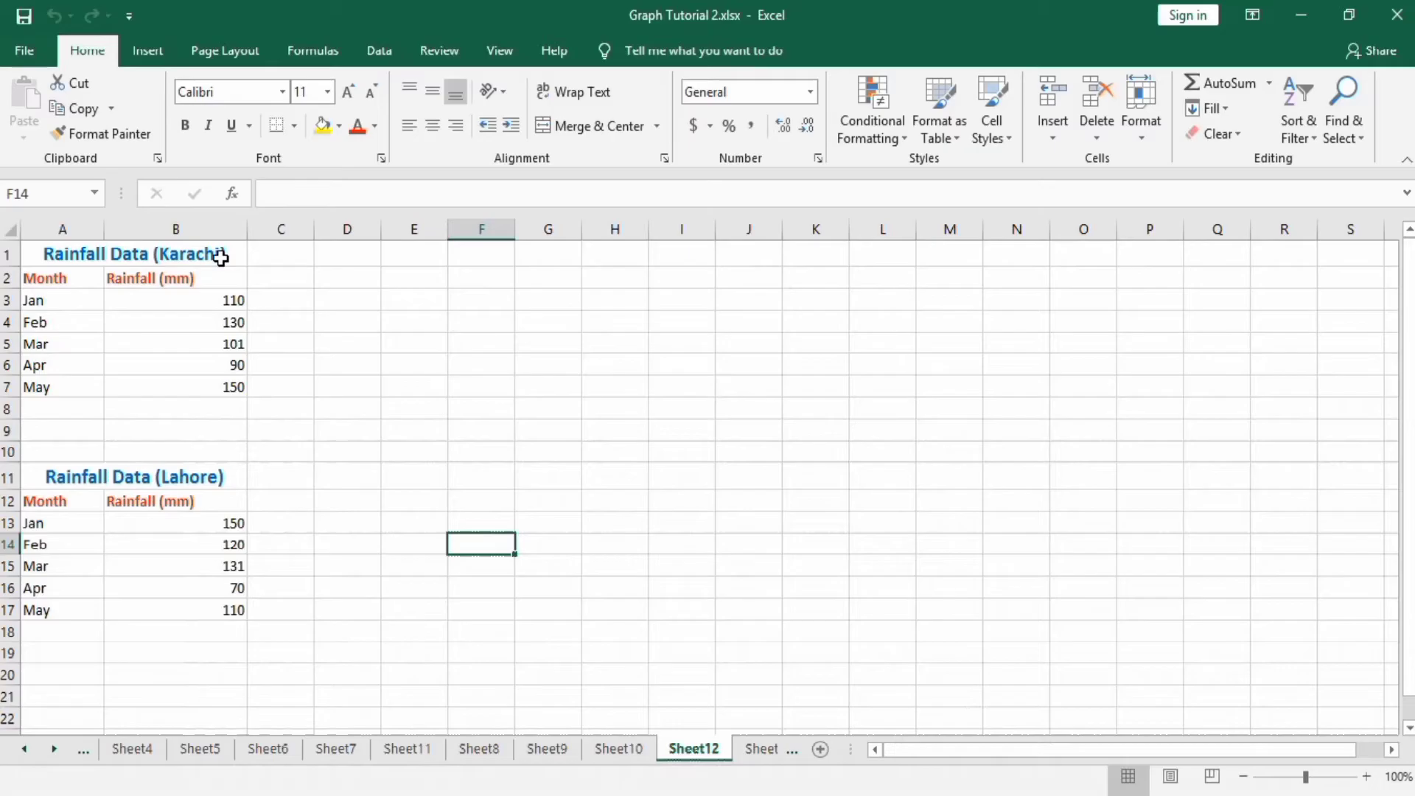
{"action": "mouse_move", "coordinate": [212, 480]}
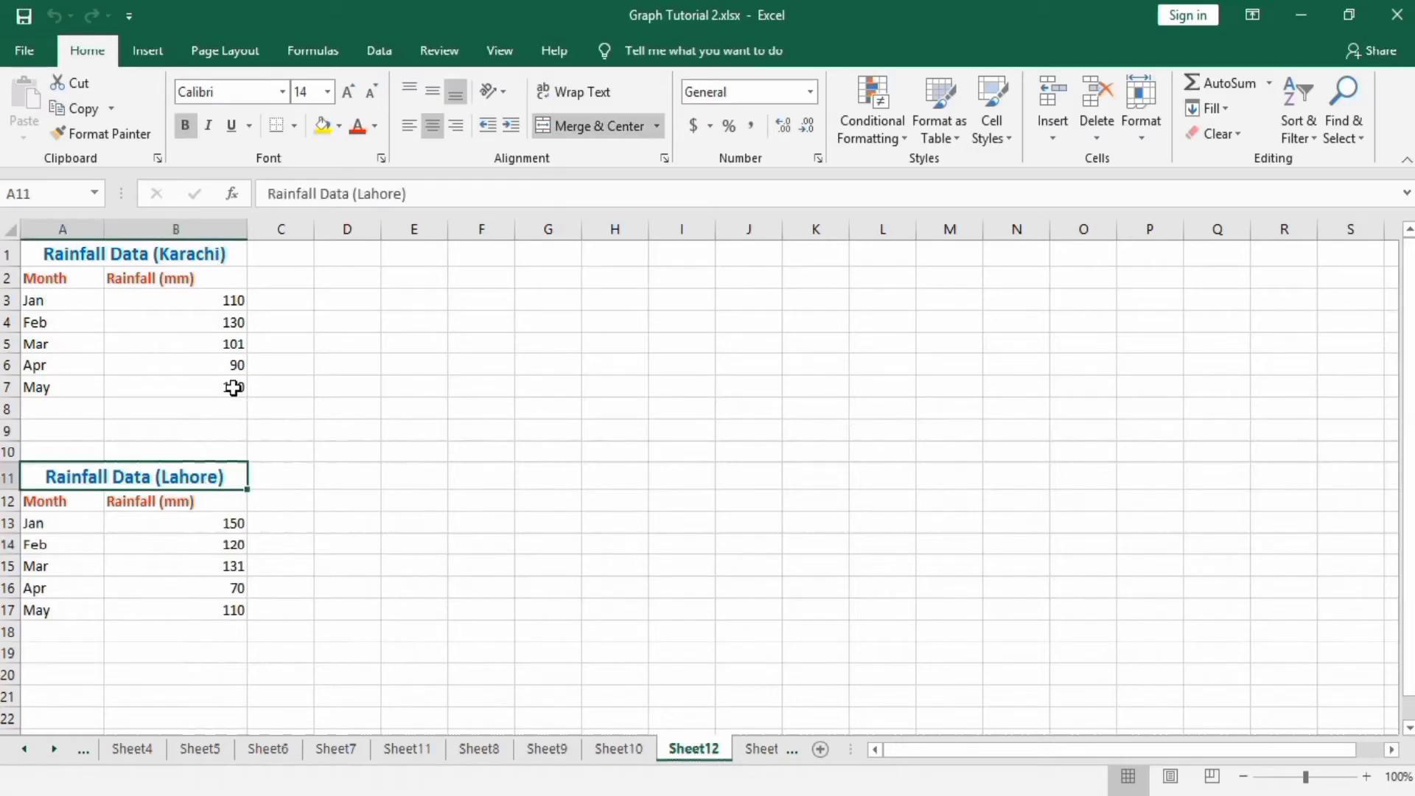
{"action": "left_click", "coordinate": [176, 386]}
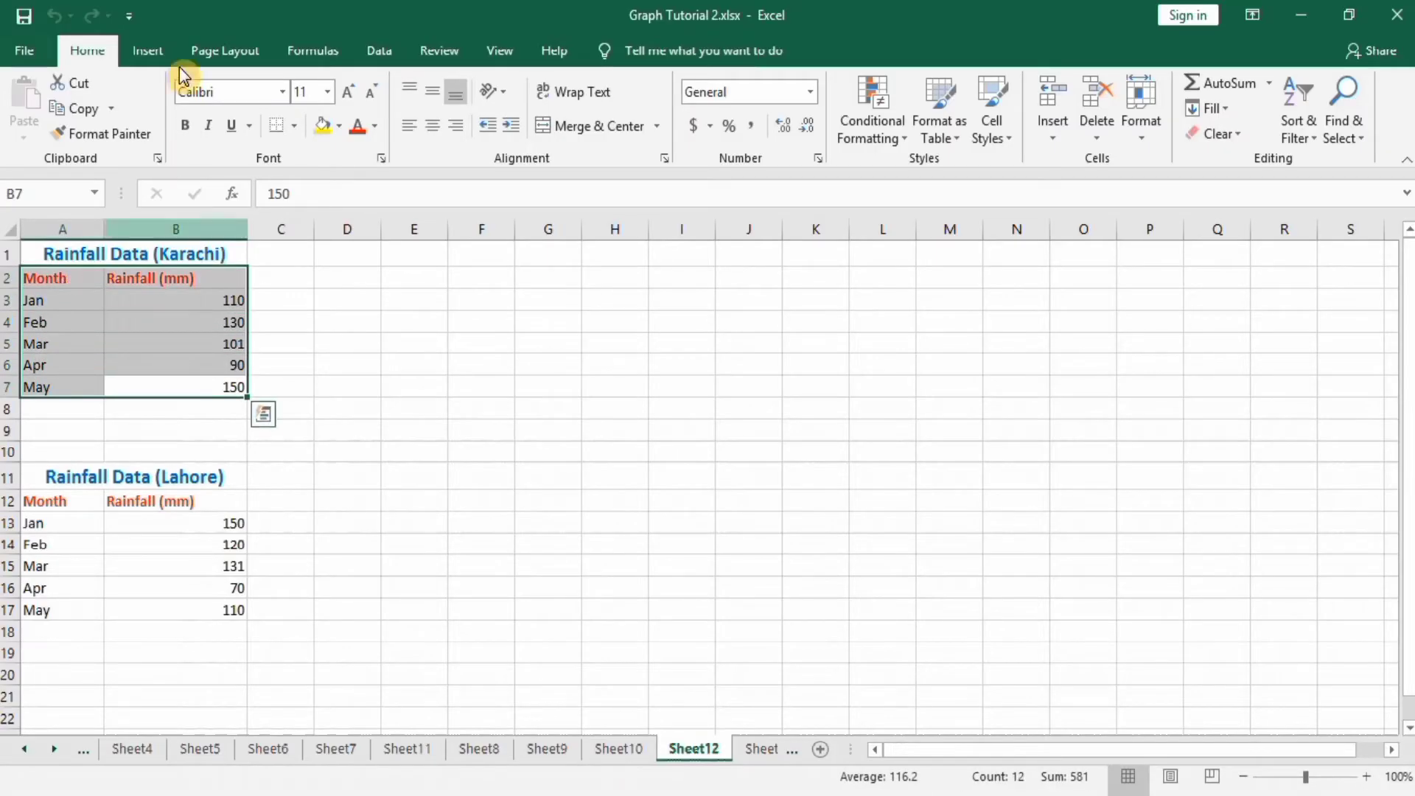
{"action": "mouse_move", "coordinate": [147, 50]}
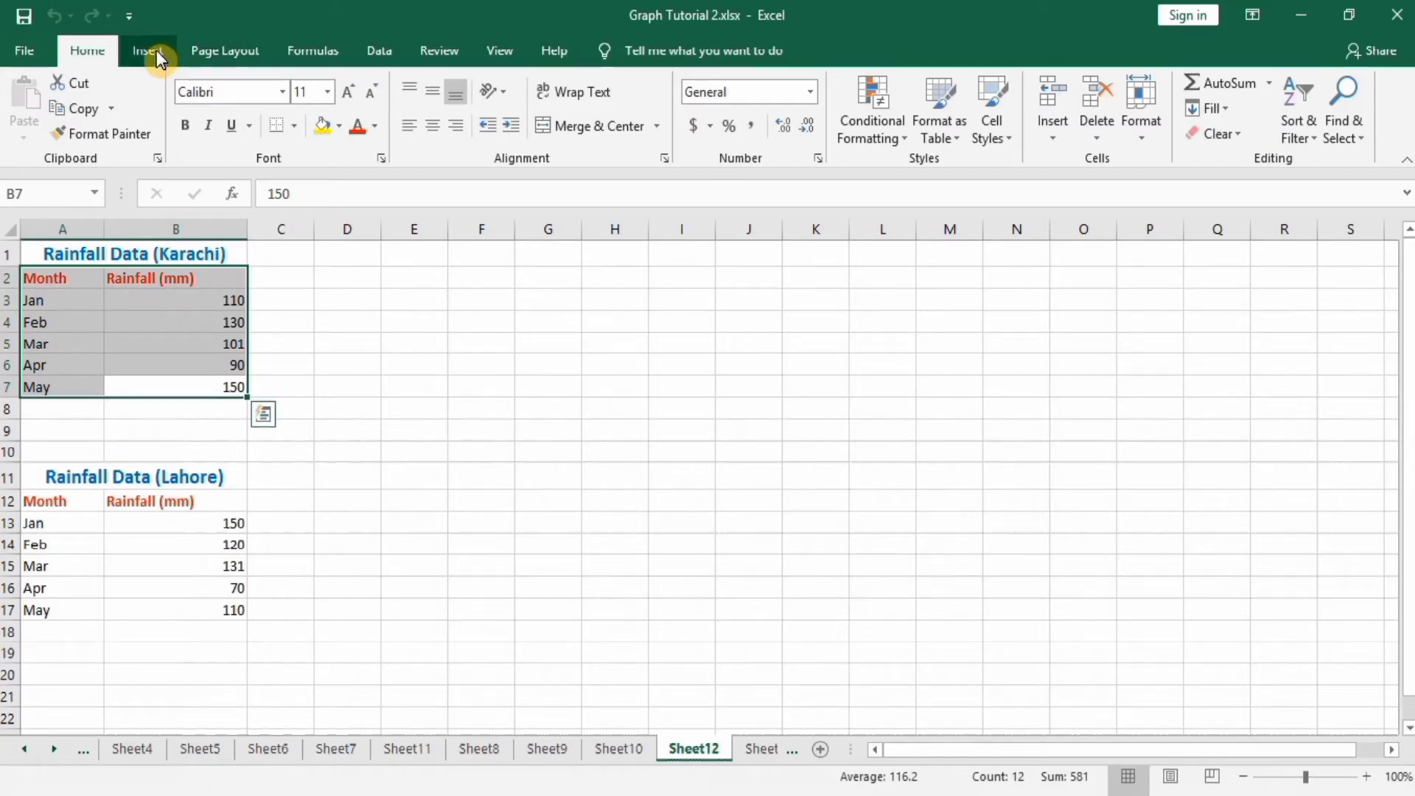
{"action": "left_click", "coordinate": [148, 50]}
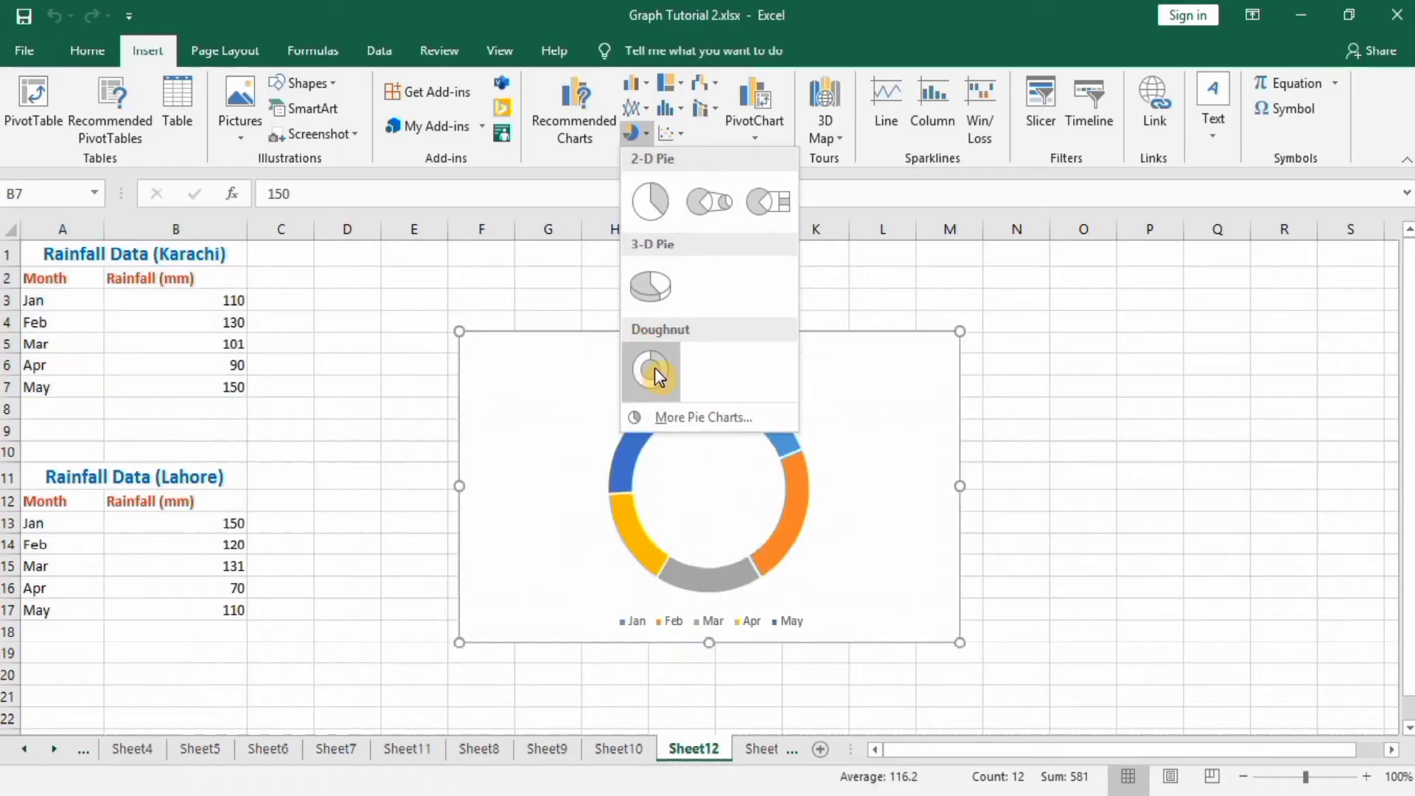
Insert a doughnut chart of the Karachi data and remove its legend.
{"action": "left_click", "coordinate": [650, 370]}
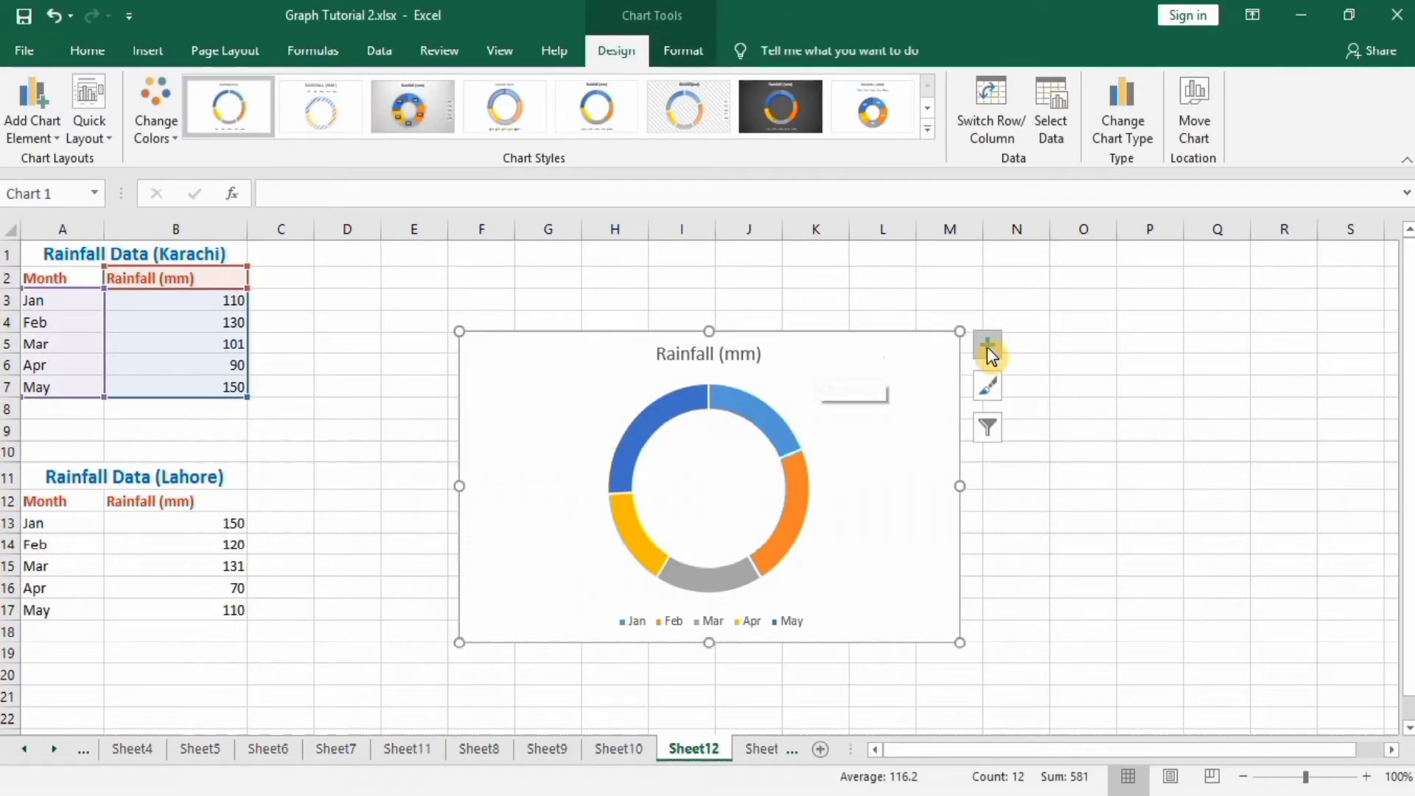
{"action": "mouse_move", "coordinate": [988, 350]}
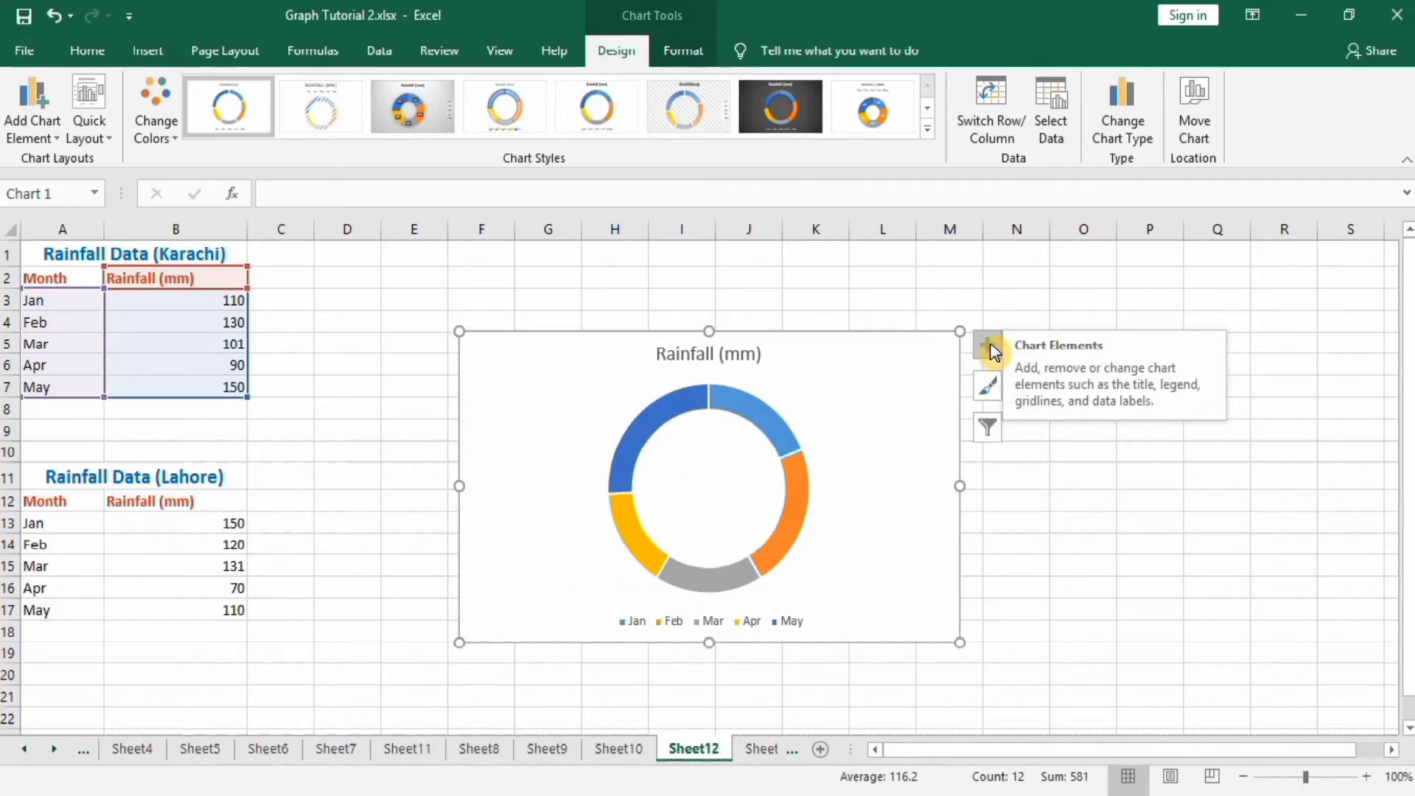
{"action": "left_click", "coordinate": [988, 345]}
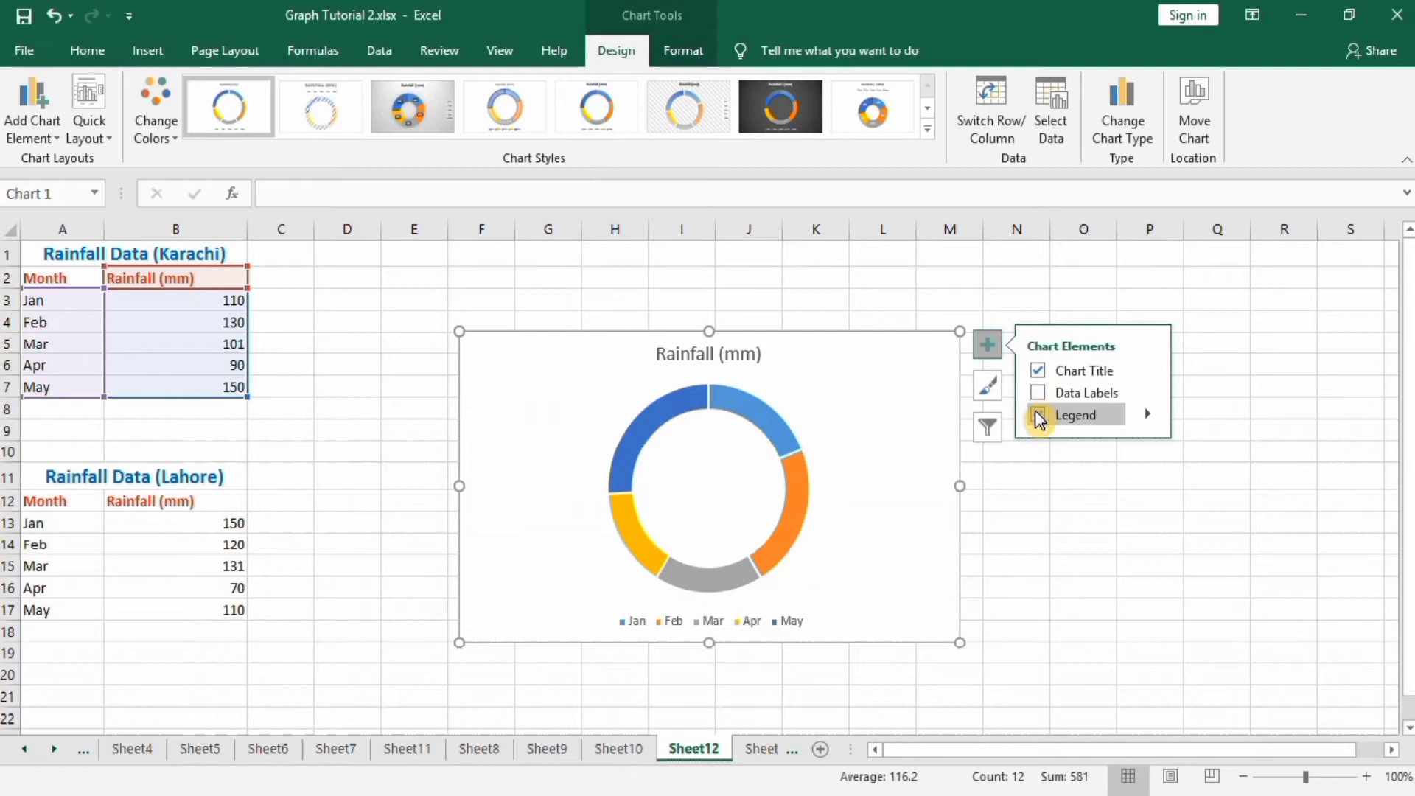
{"action": "left_click", "coordinate": [1037, 415]}
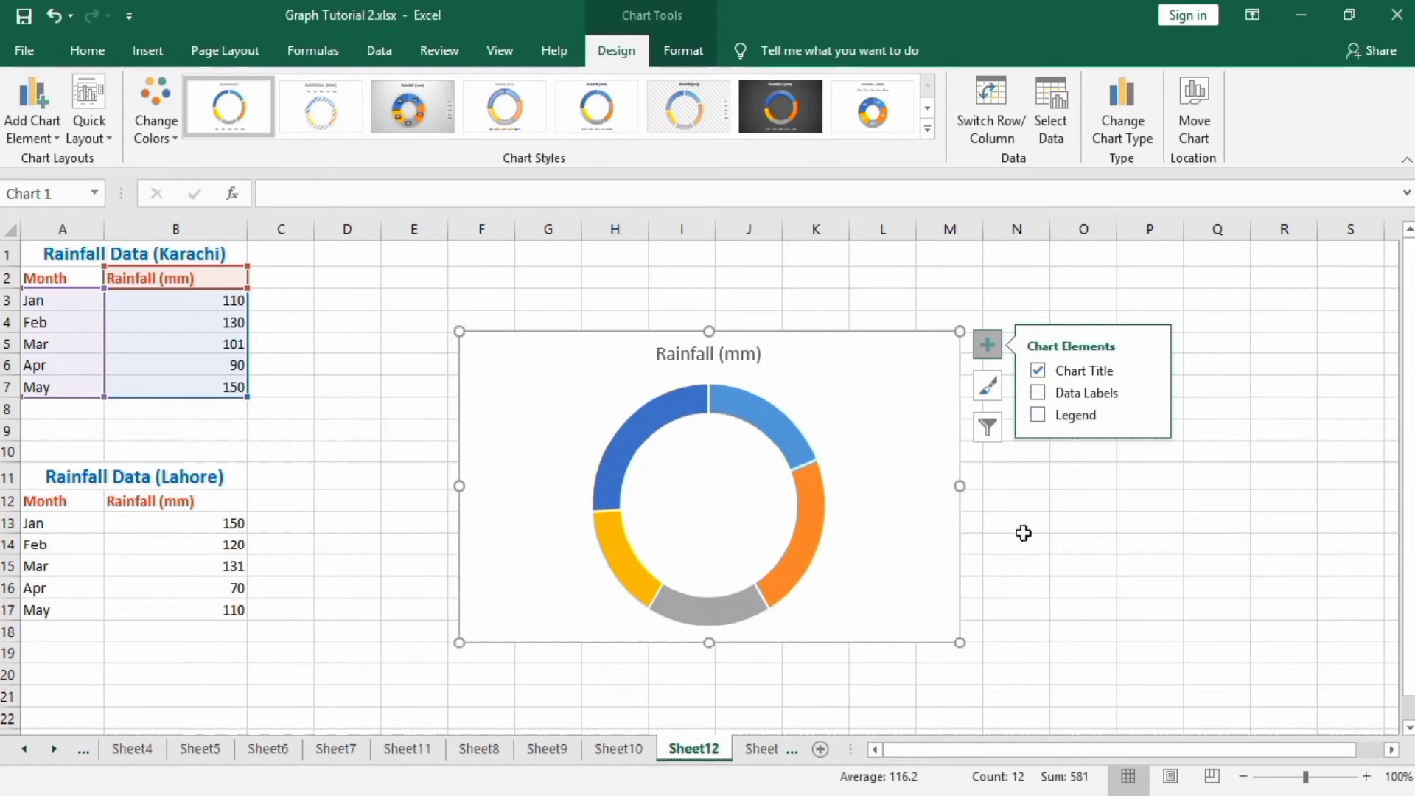
{"action": "left_click", "coordinate": [779, 428]}
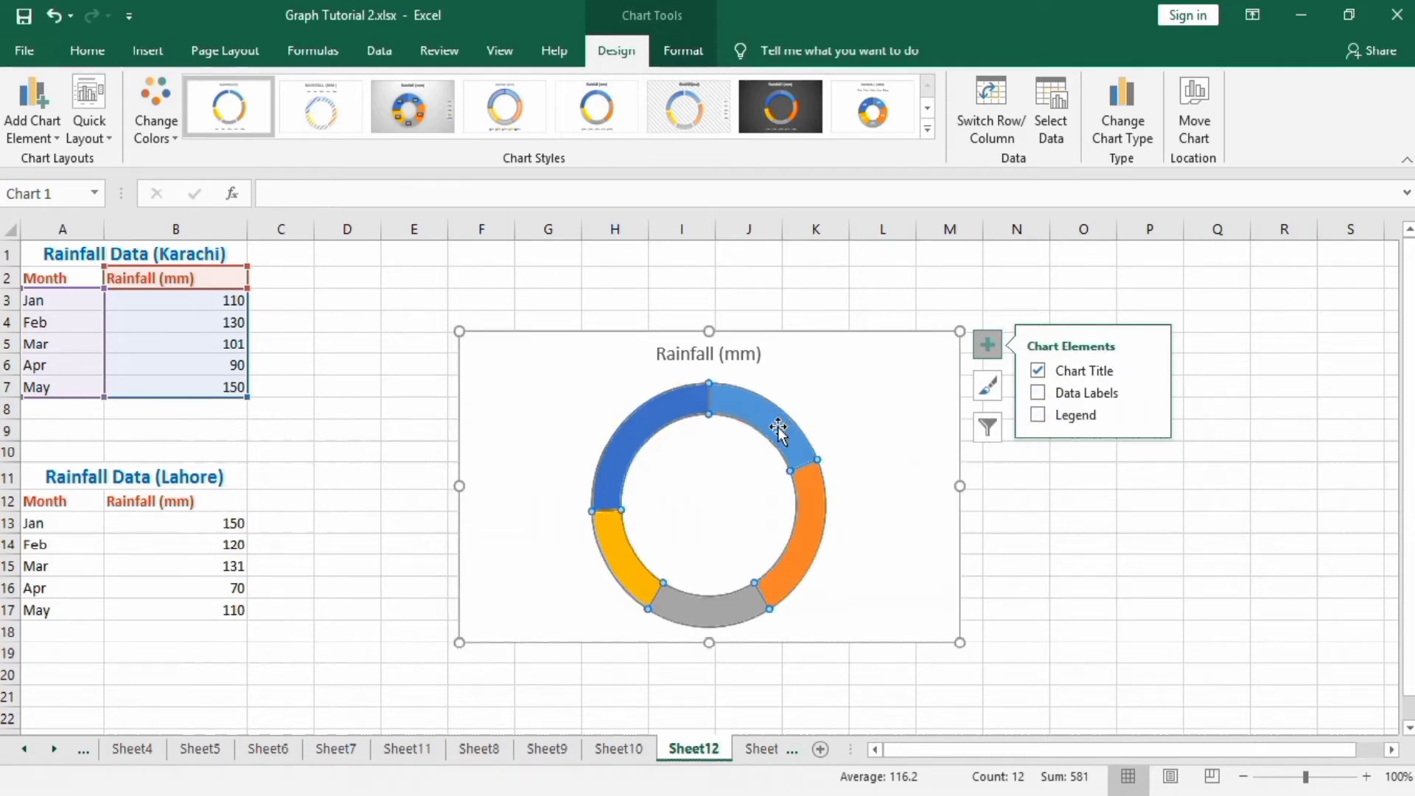
Set the doughnut hole size to 0% in Format Data Series so it becomes a solid pie.
{"action": "right_click", "coordinate": [779, 432]}
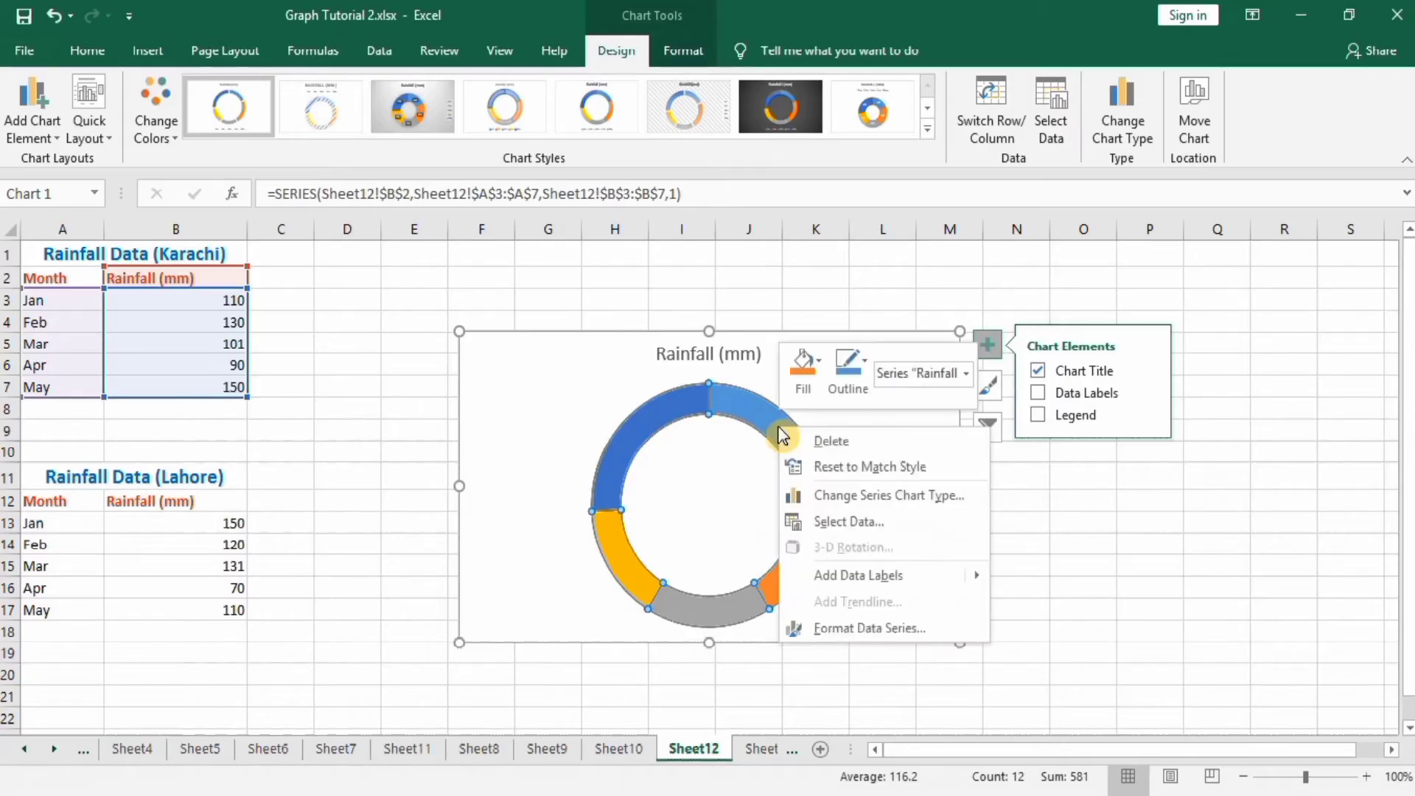
{"action": "left_click", "coordinate": [858, 641]}
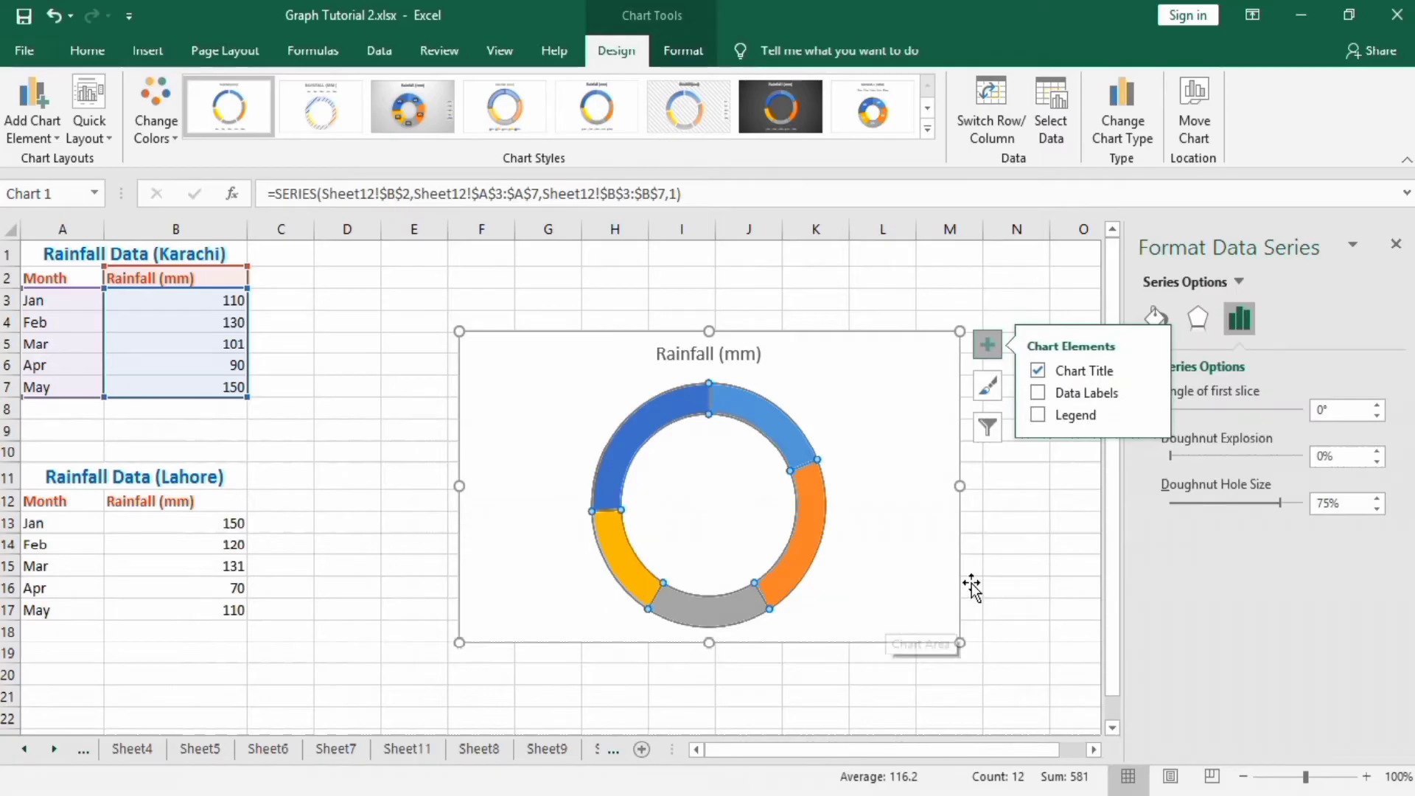
{"action": "mouse_move", "coordinate": [1297, 529]}
{"action": "type", "text": "0"}
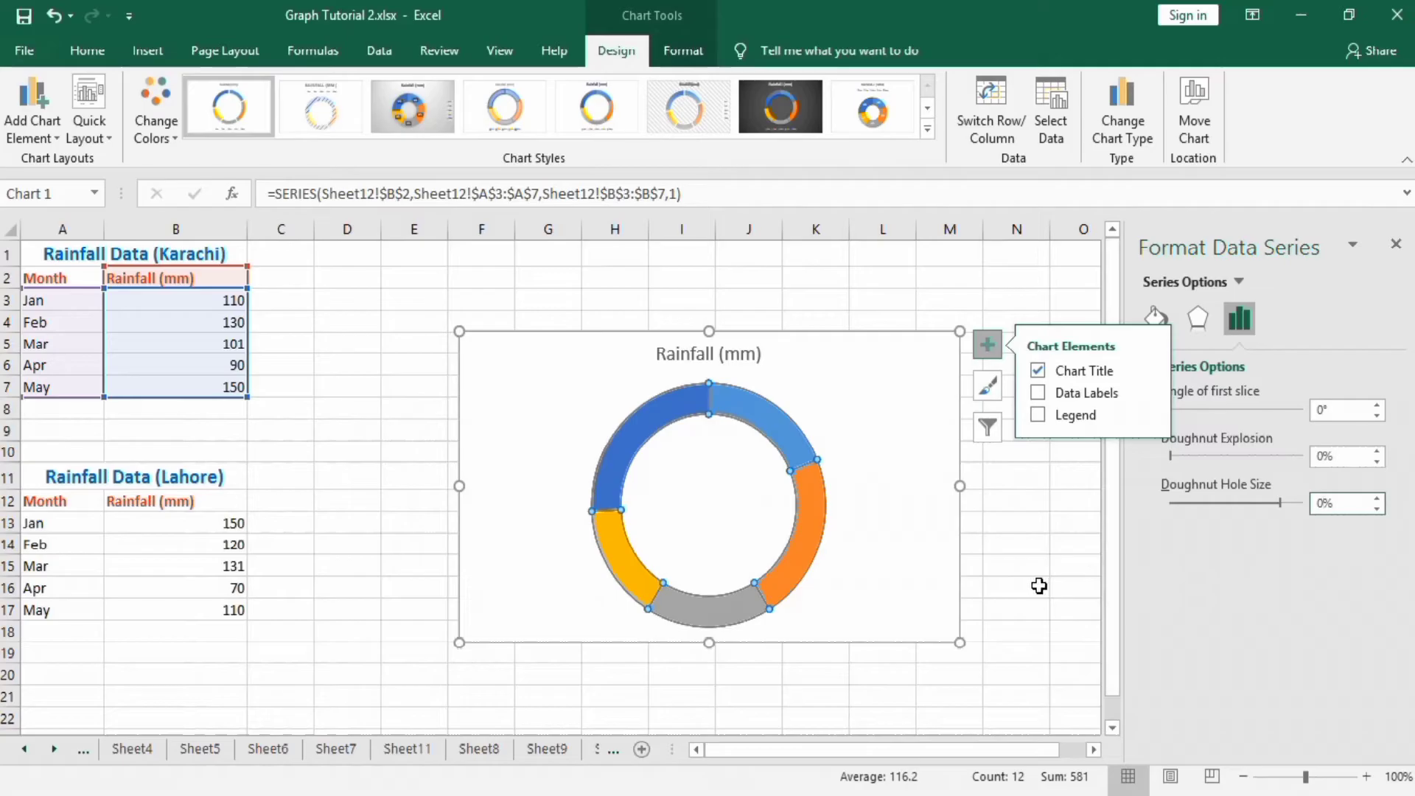
{"action": "left_click", "coordinate": [1016, 588]}
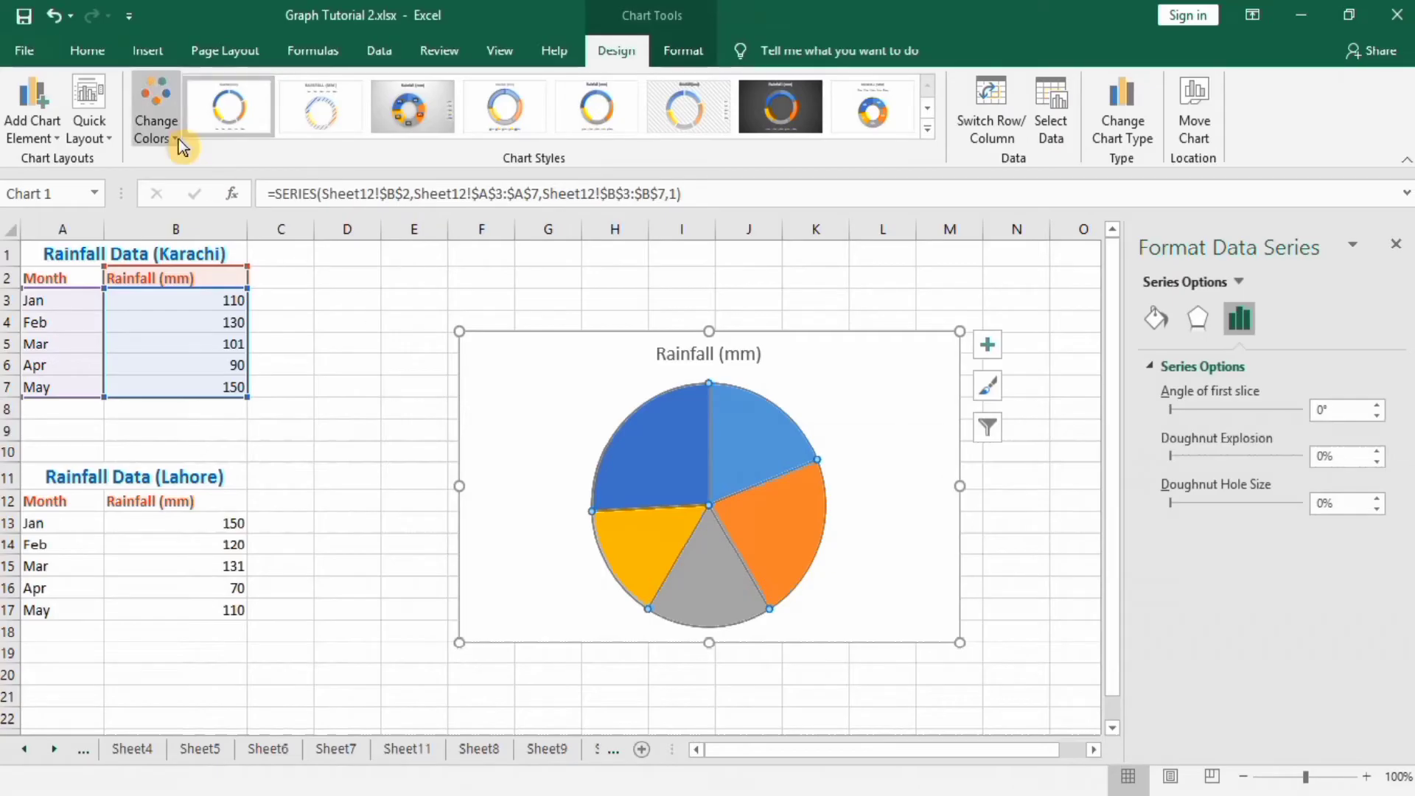
Apply a different colour palette to the Karachi pie slices.
{"action": "left_click", "coordinate": [155, 108]}
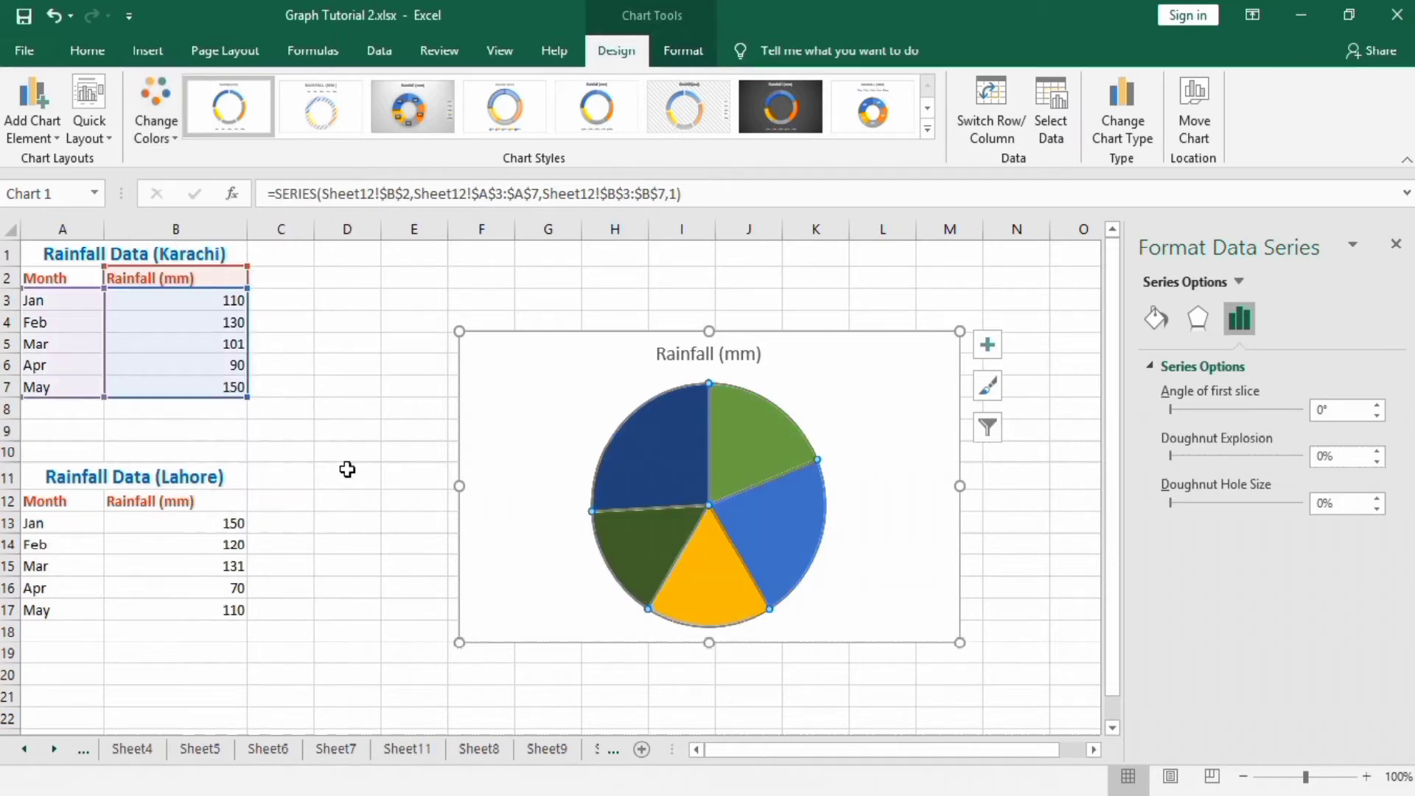
{"action": "mouse_move", "coordinate": [659, 366]}
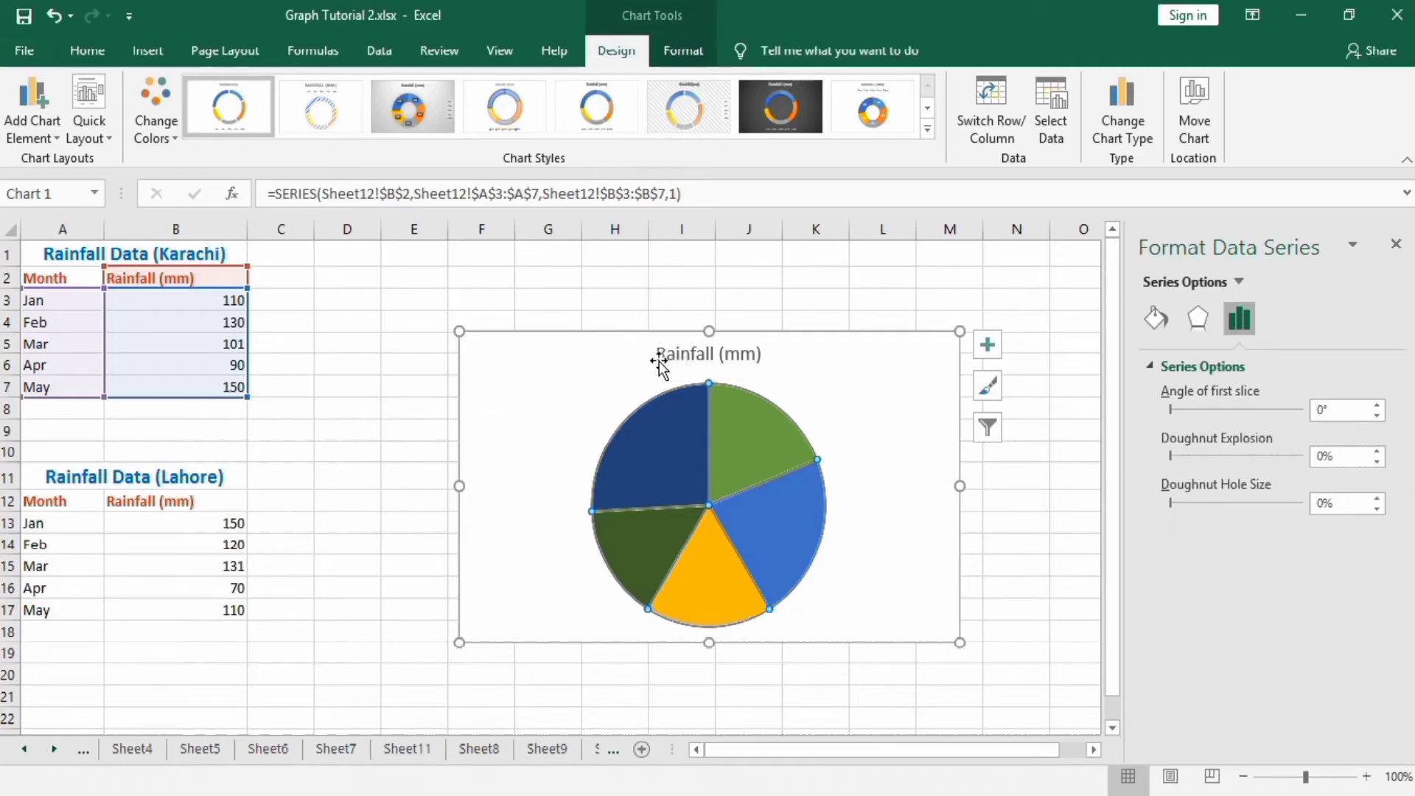
Retitle the chart 'Comparison of Rainfall in Two Cities'.
{"action": "left_click", "coordinate": [706, 354]}
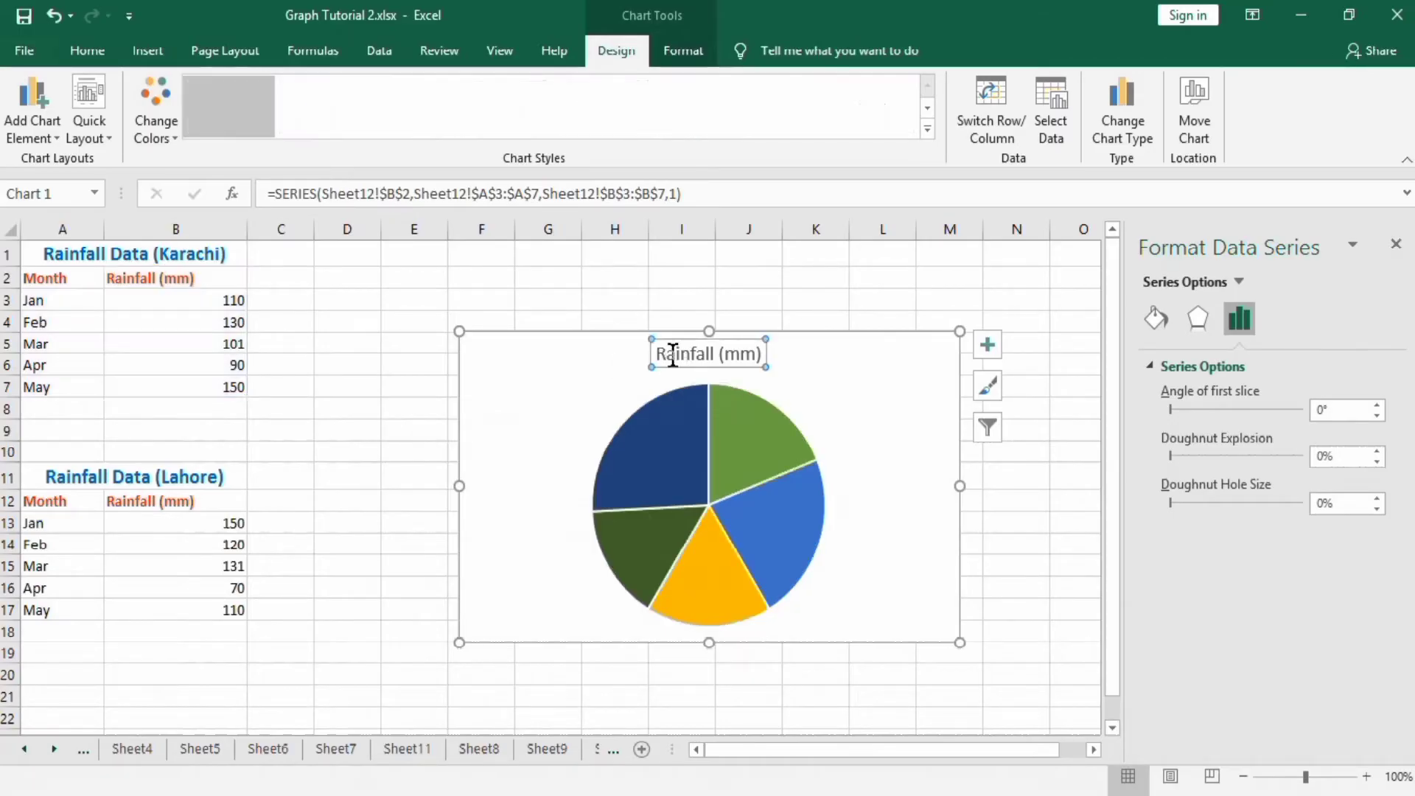
{"action": "left_click", "coordinate": [709, 352]}
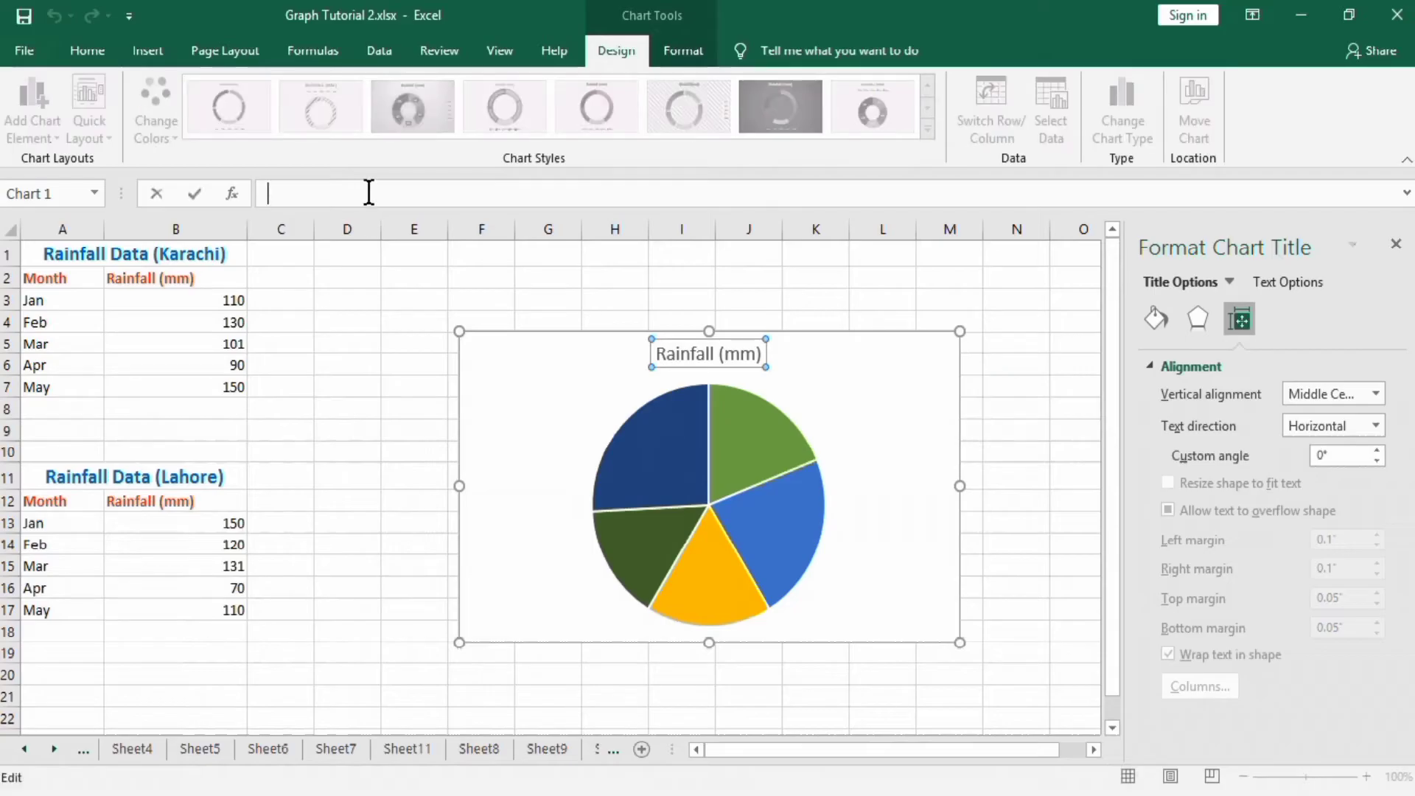
{"action": "type", "text": "Com"}
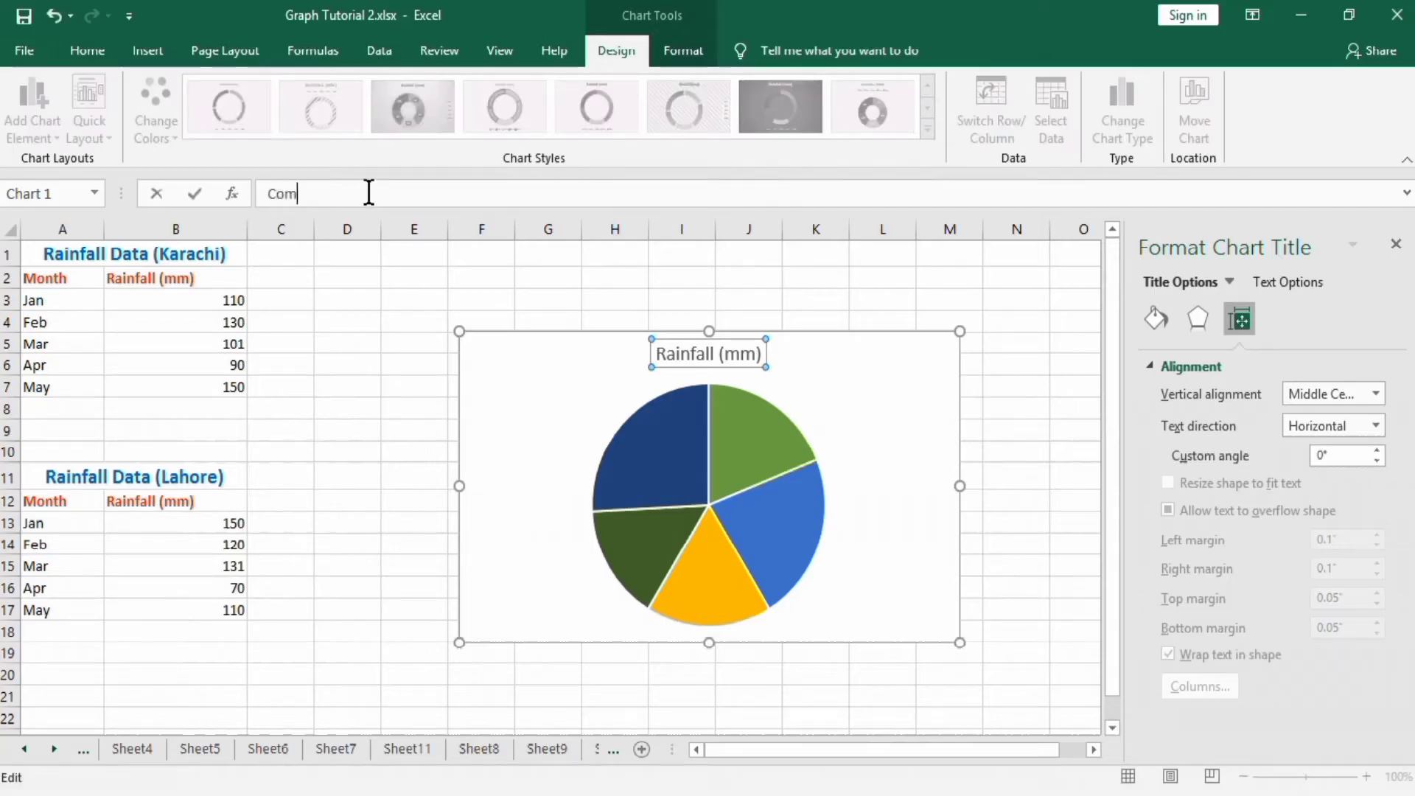
{"action": "type", "text": "paris"}
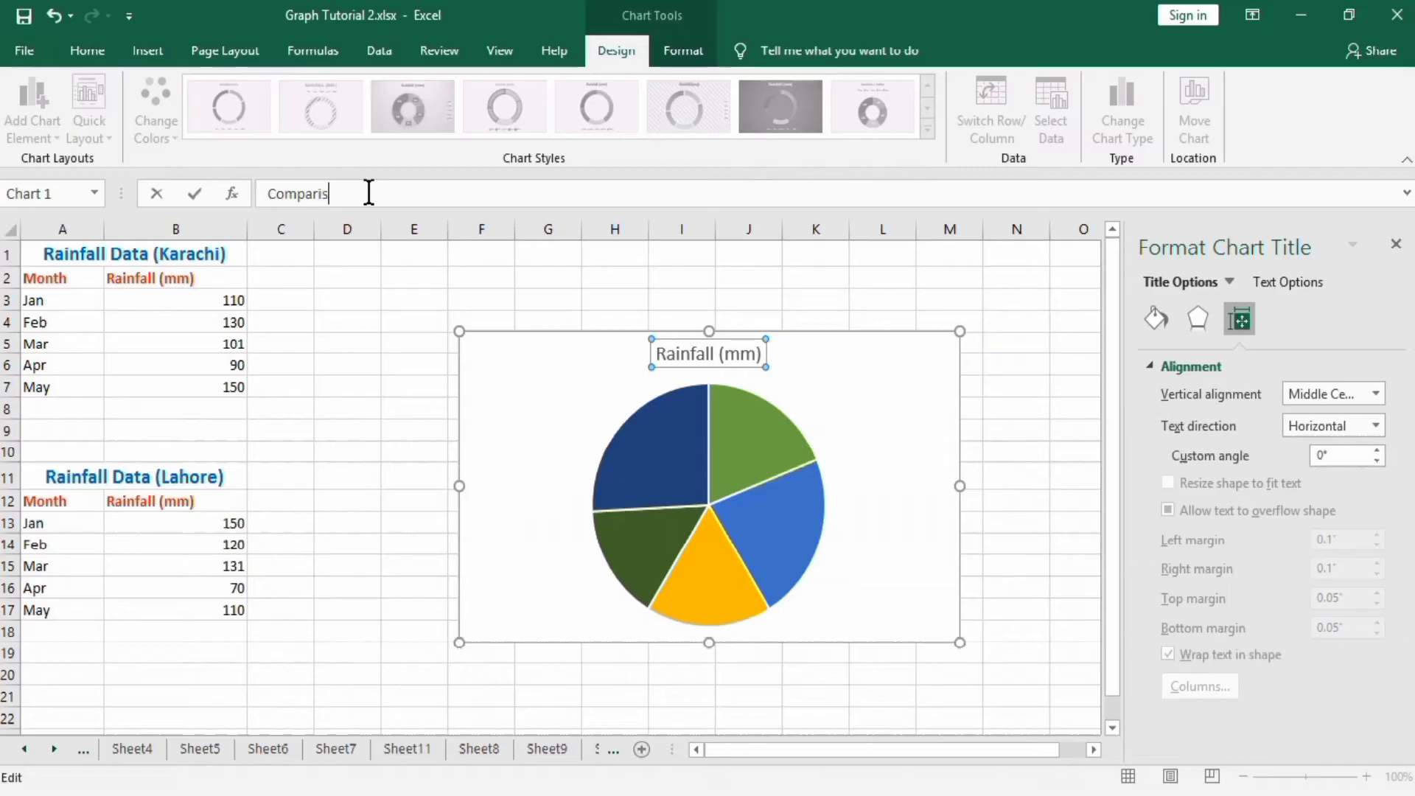
{"action": "type", "text": "on of"}
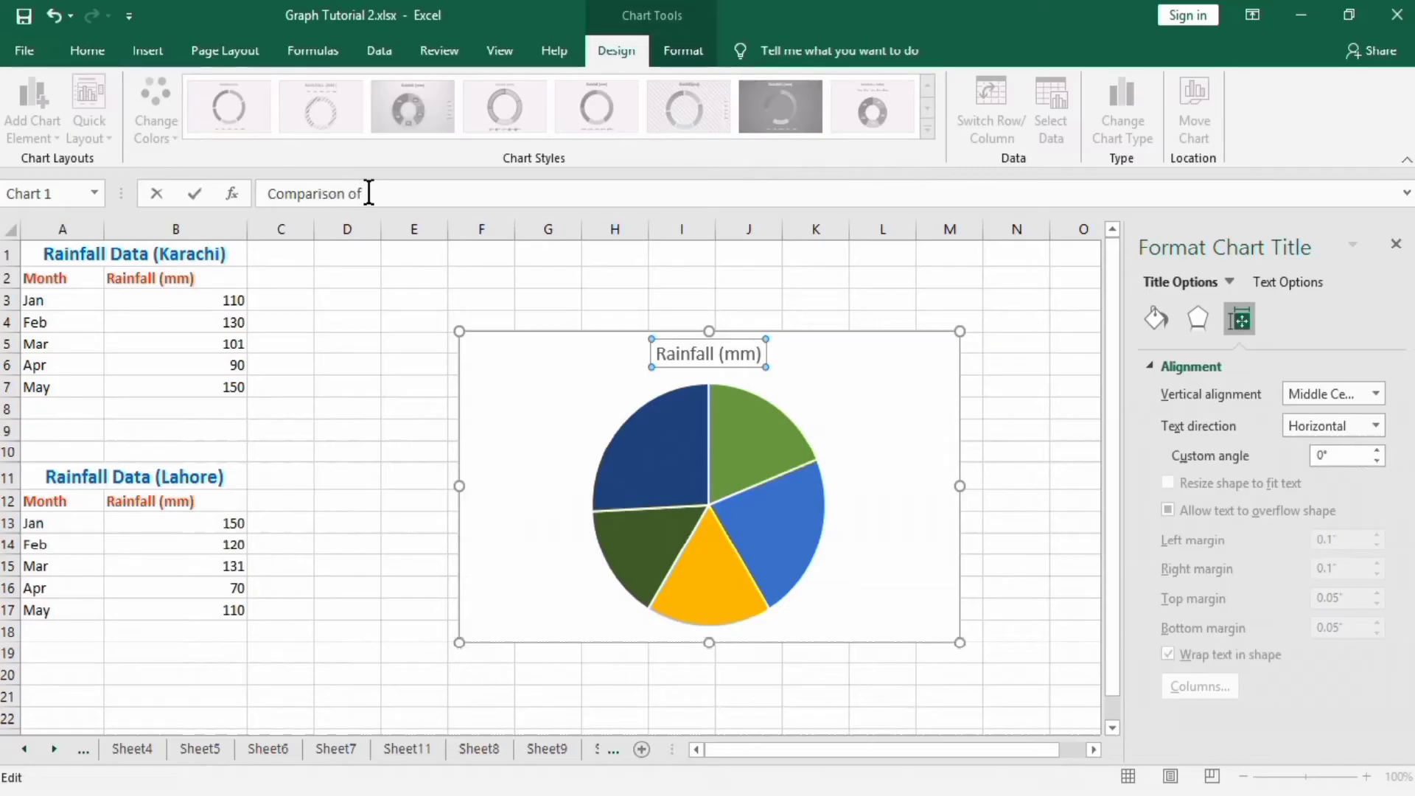
{"action": "type", "text": "Rain"}
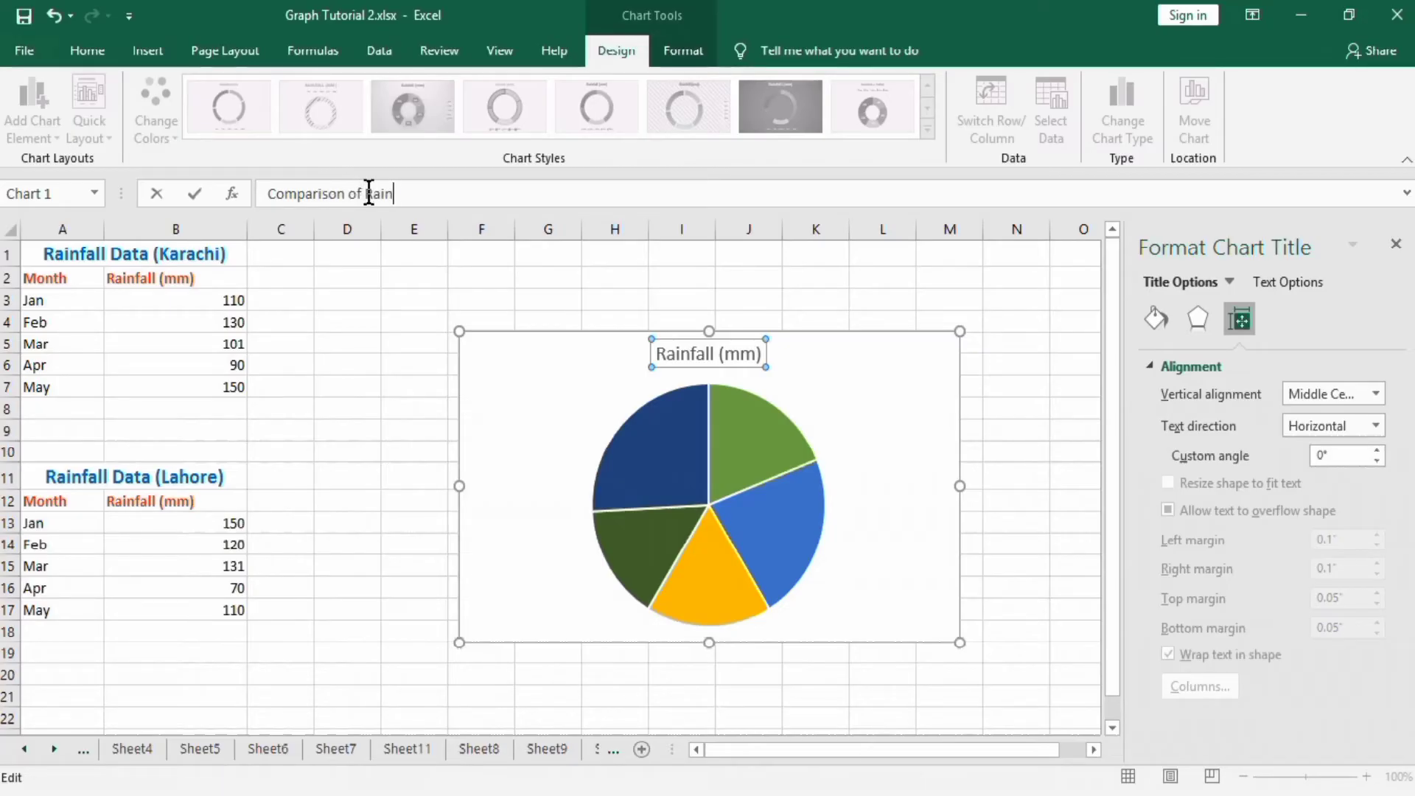
{"action": "type", "text": "fall"}
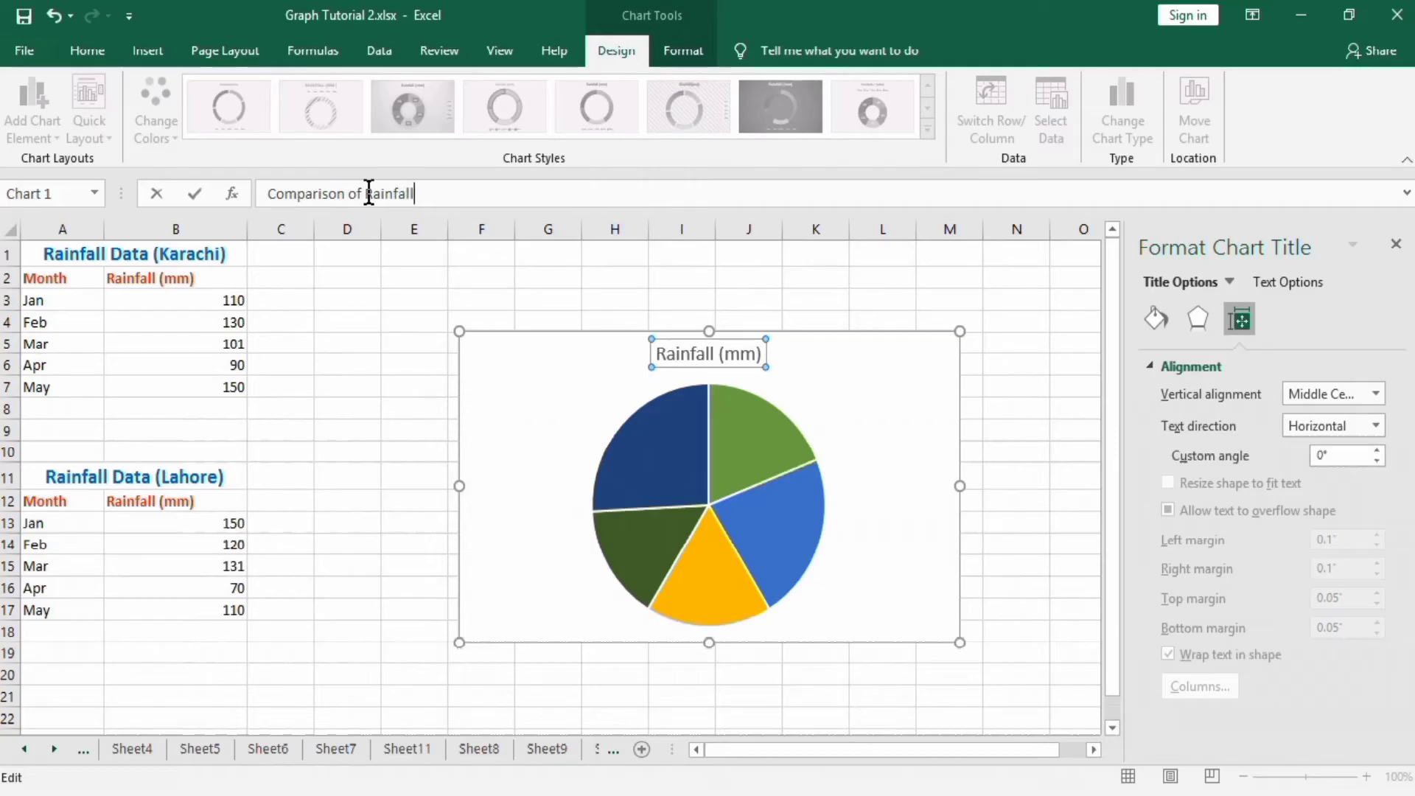
{"action": "type", "text": "in"}
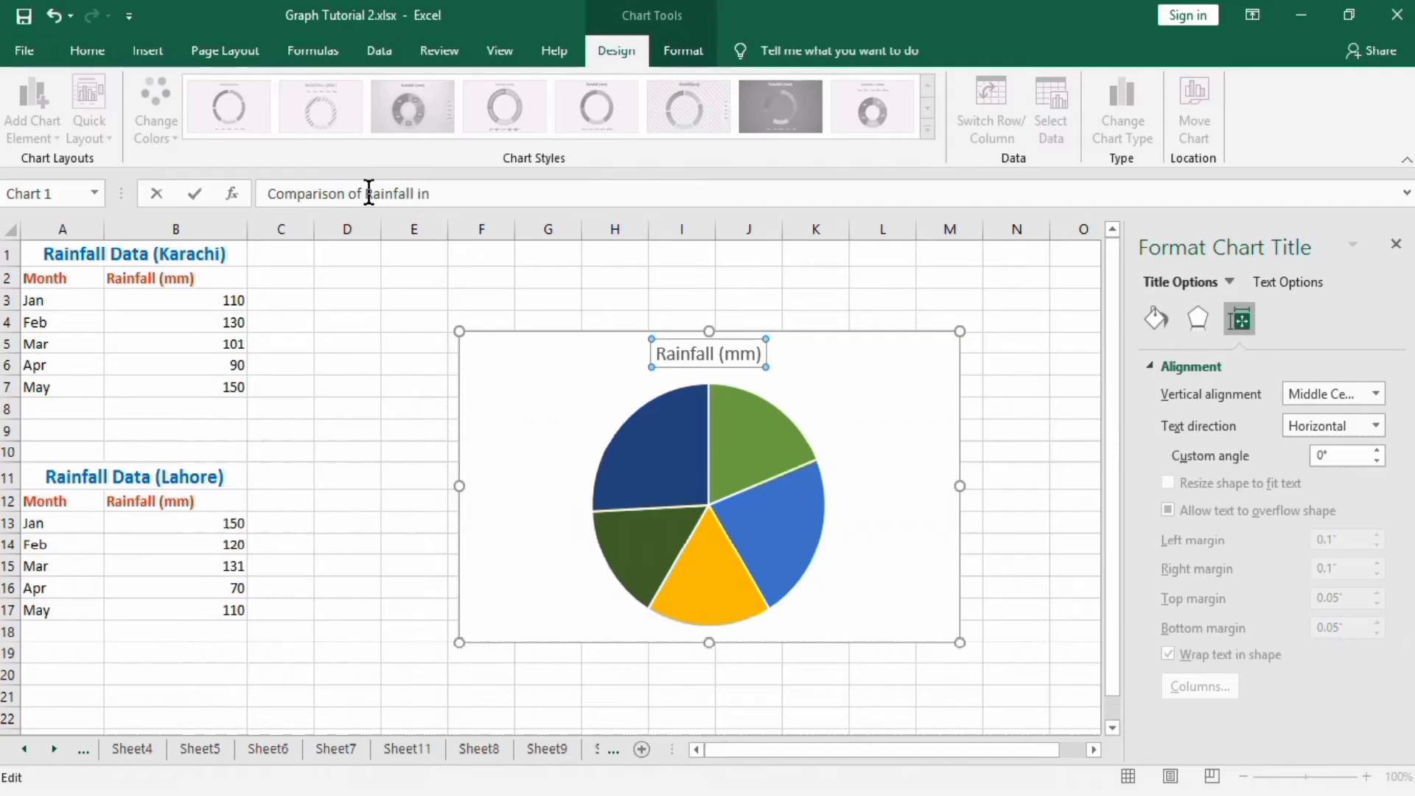
{"action": "type", "text": "Two C"}
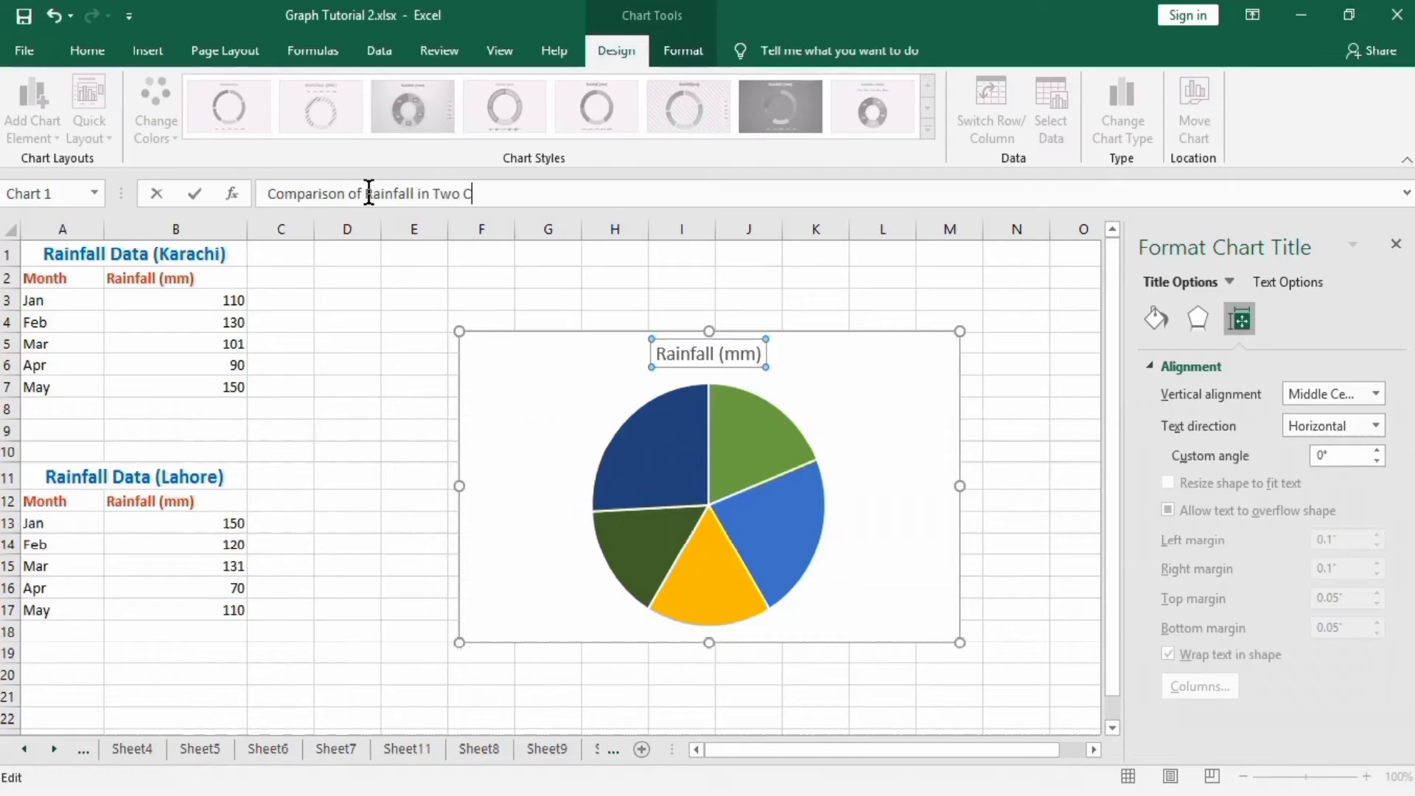
{"action": "type", "text": "ities"}
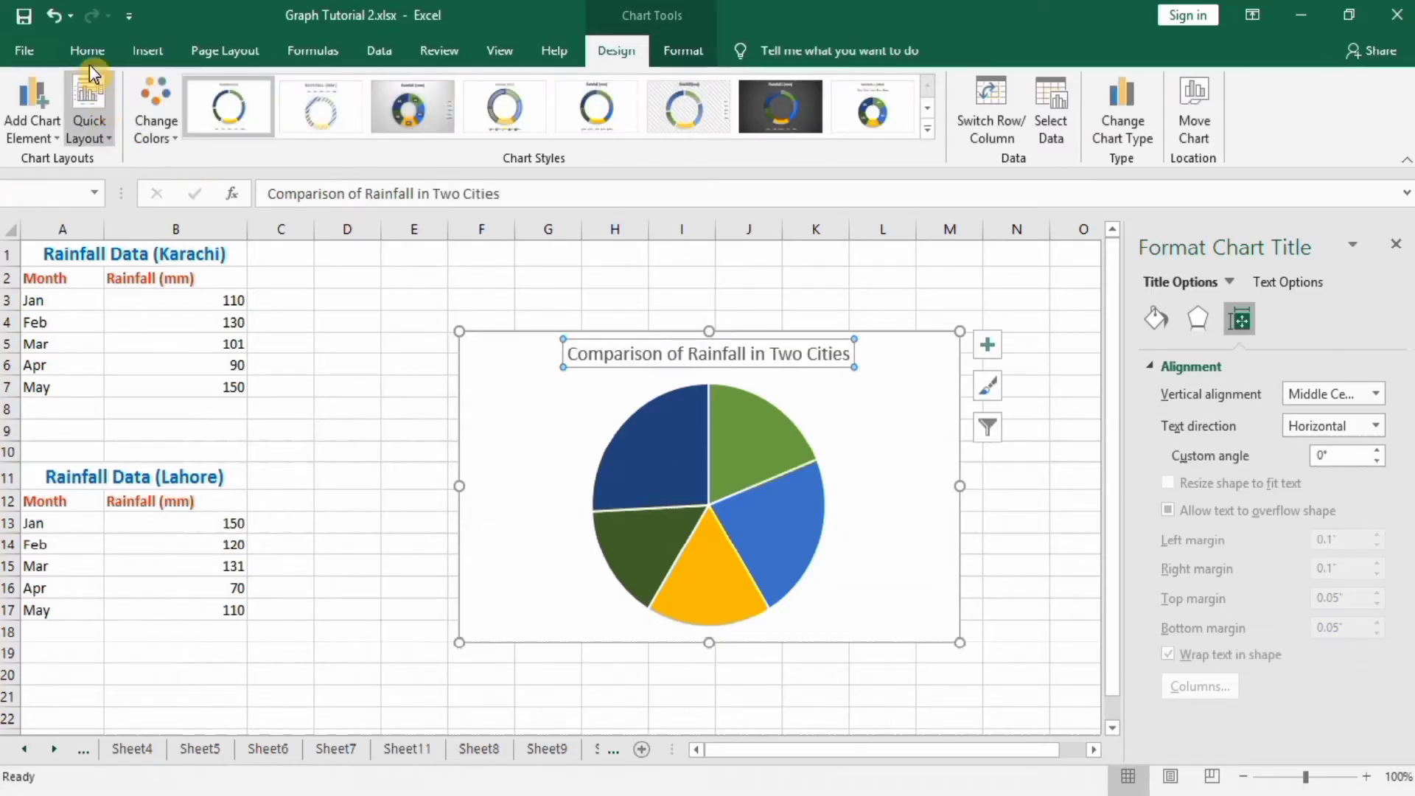
Make the chart title bold 18 pt from the Home ribbon.
{"action": "left_click", "coordinate": [87, 50]}
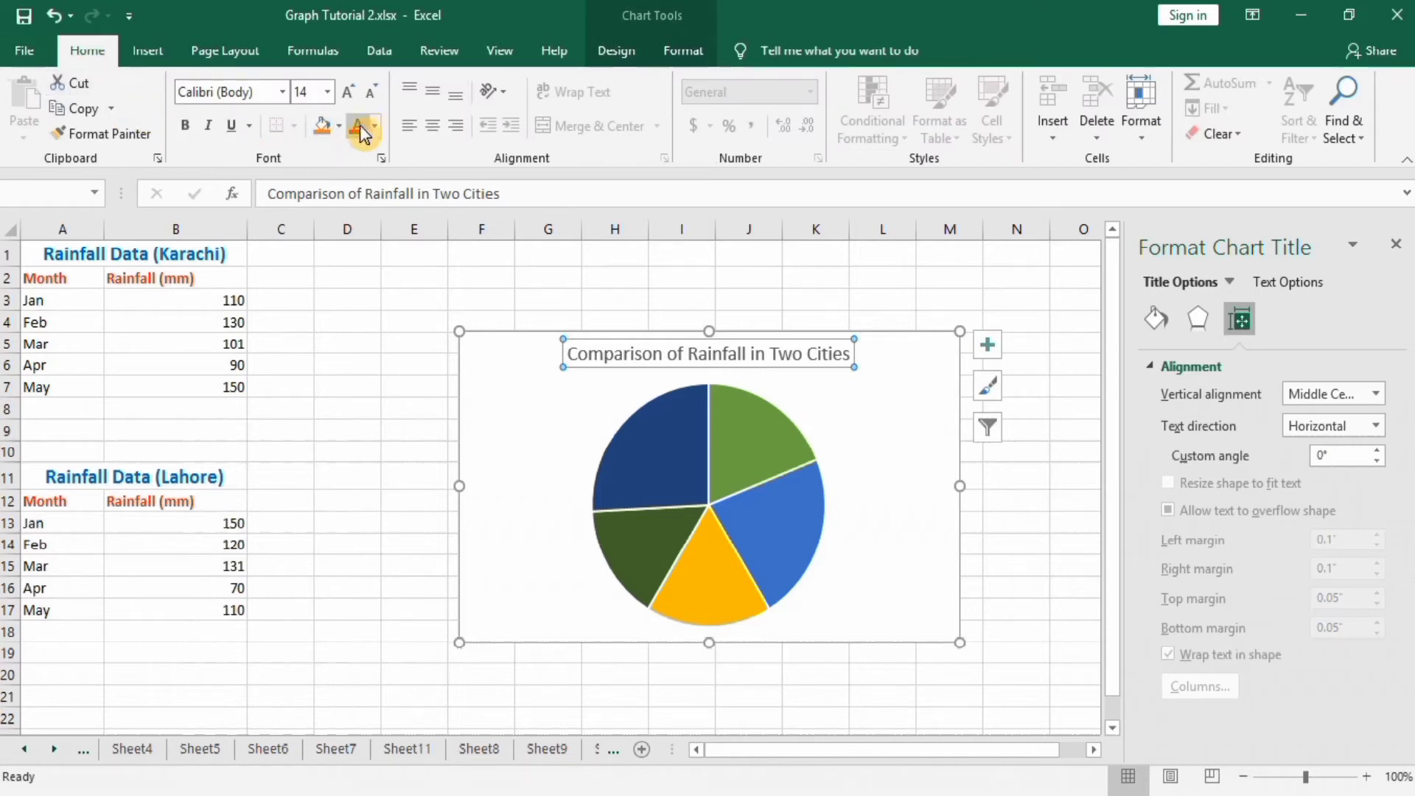
{"action": "left_click", "coordinate": [378, 126]}
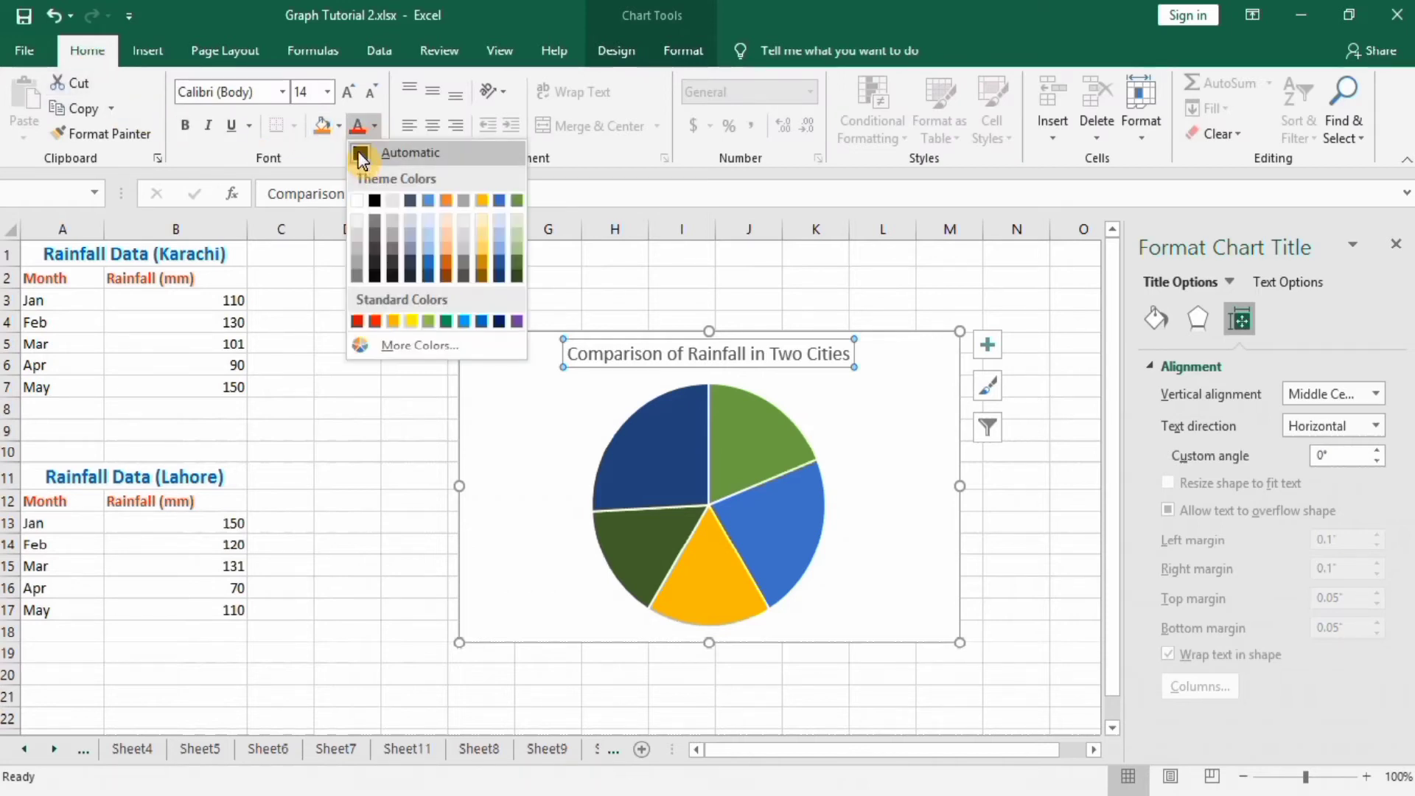
{"action": "left_click", "coordinate": [327, 91]}
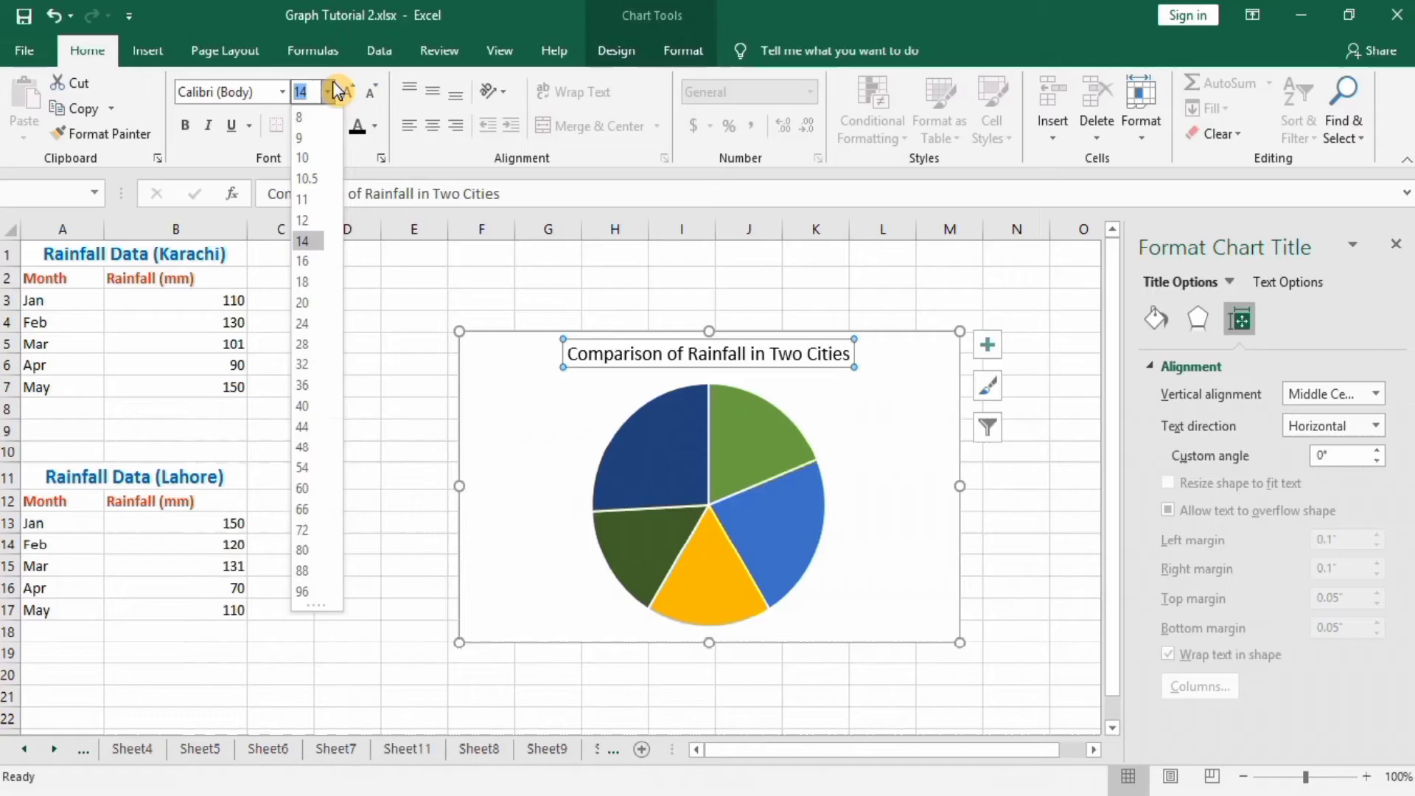
{"action": "left_click", "coordinate": [300, 281]}
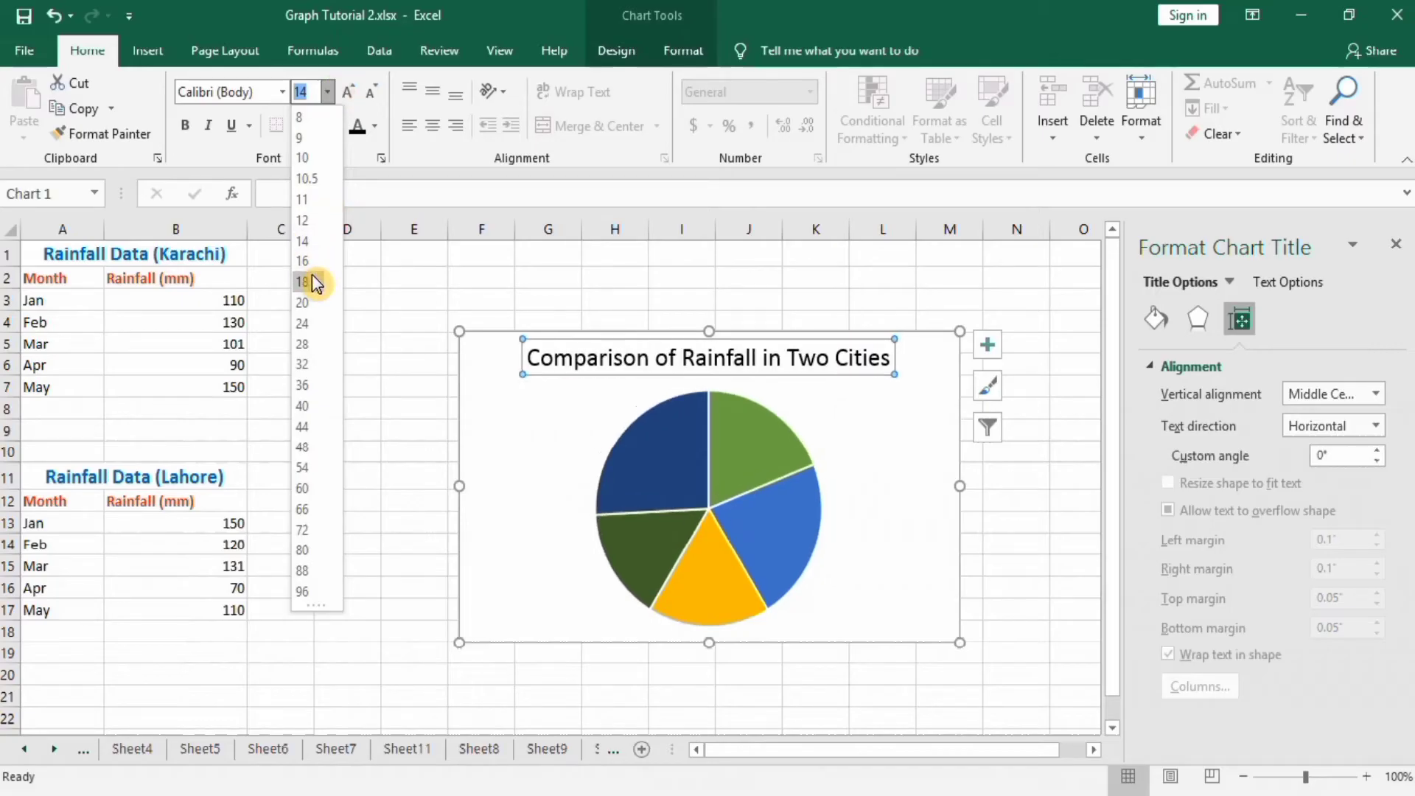
{"action": "left_click", "coordinate": [302, 280]}
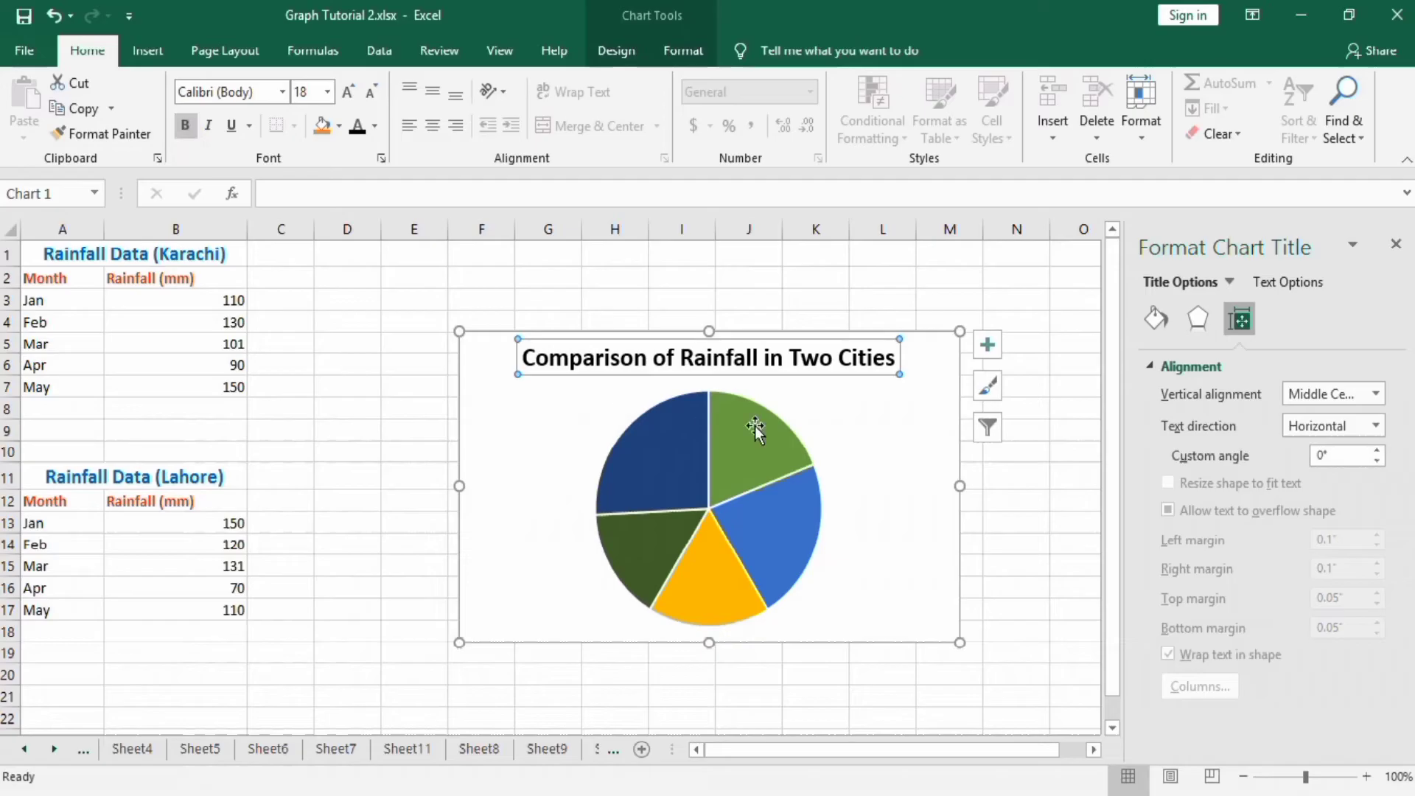
Add data labels showing rainfall values to the Karachi pie slices and select them.
{"action": "left_click", "coordinate": [754, 429]}
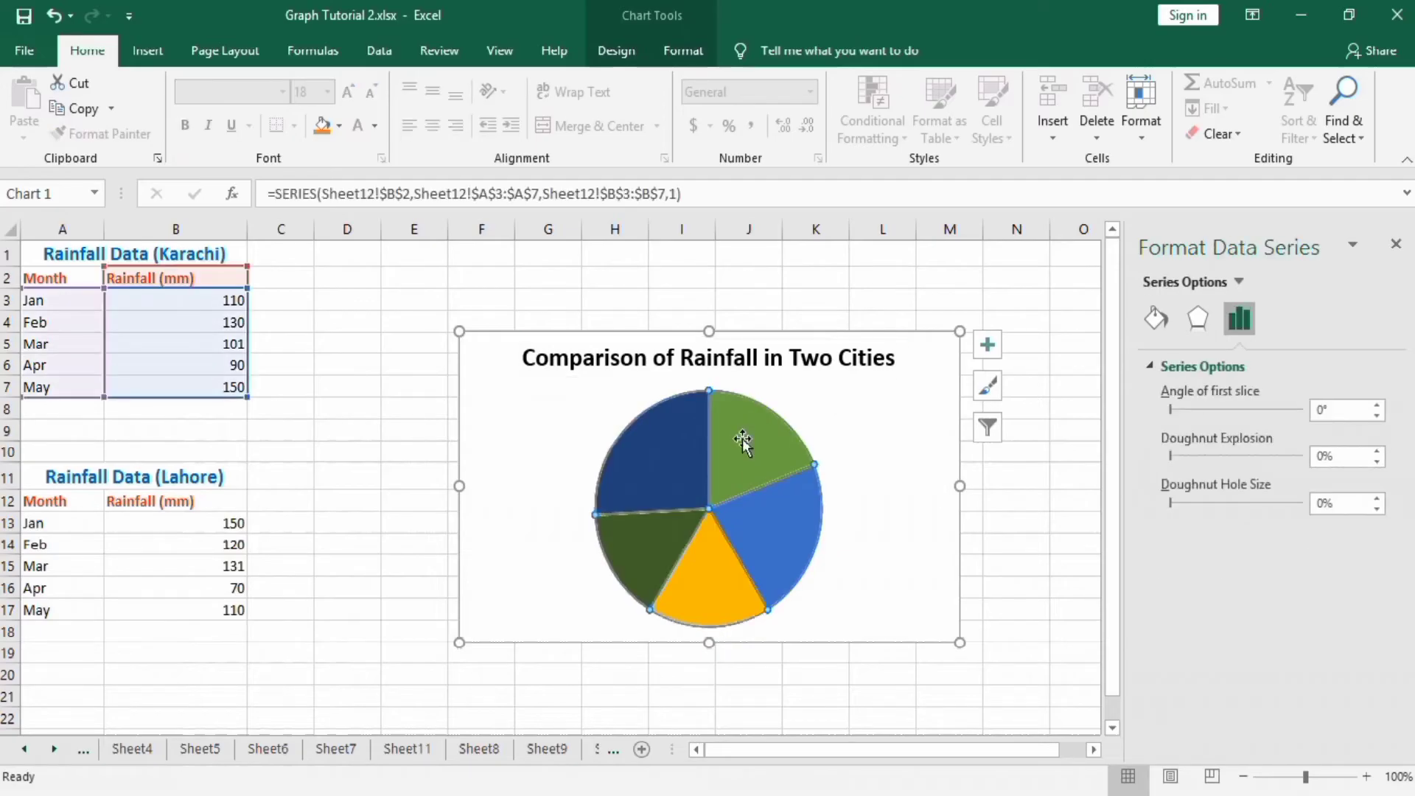
{"action": "left_click", "coordinate": [988, 344]}
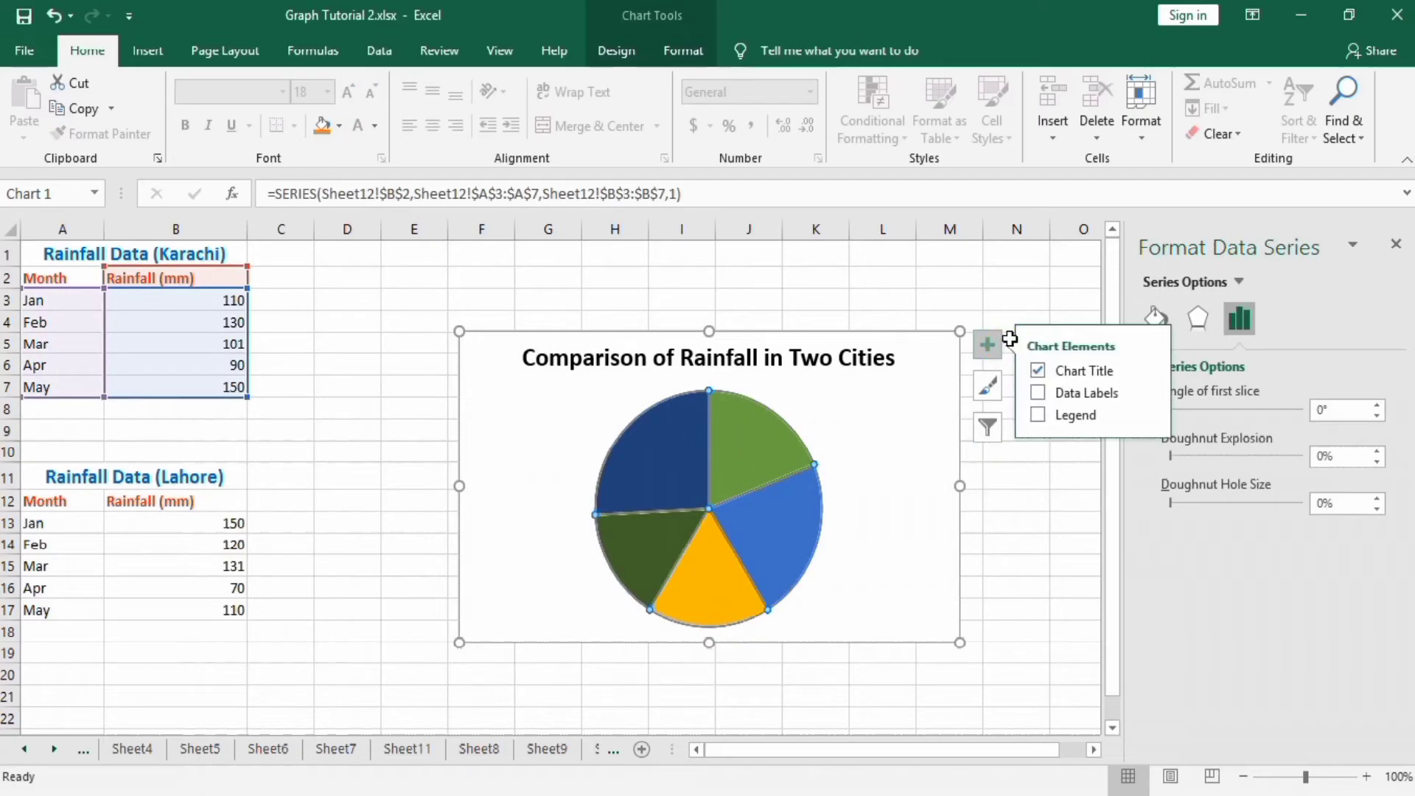
{"action": "left_click", "coordinate": [1038, 392]}
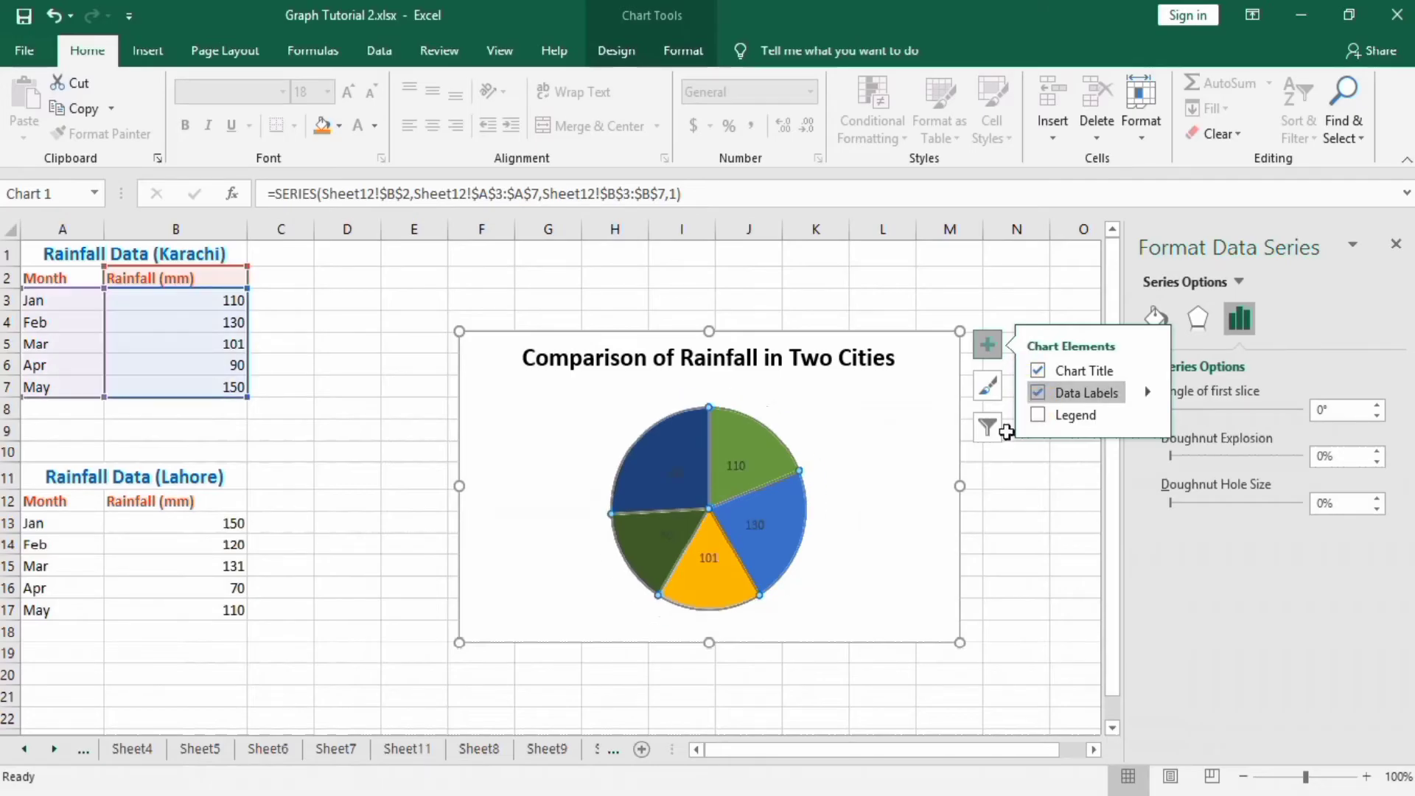
{"action": "left_click", "coordinate": [1016, 586]}
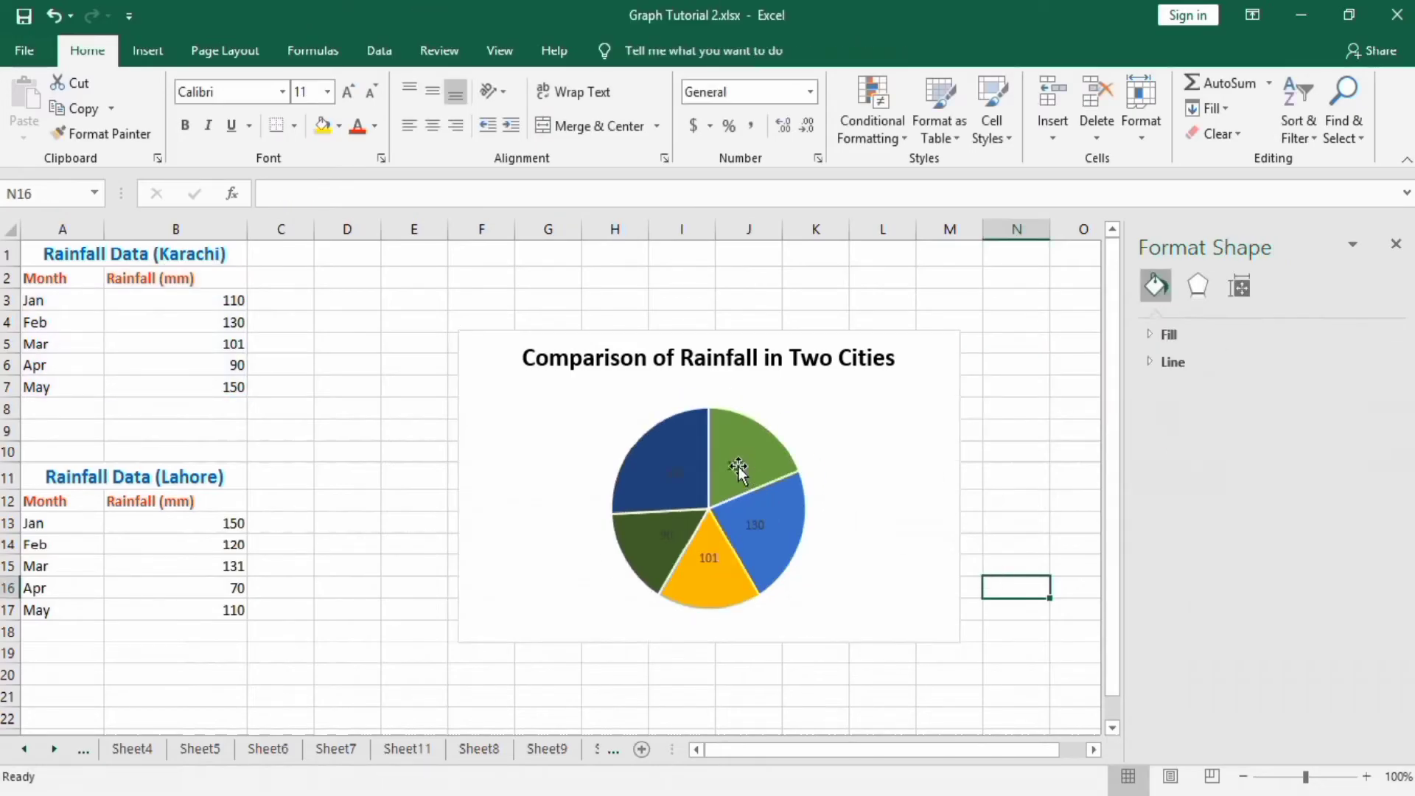
{"action": "left_click", "coordinate": [739, 468]}
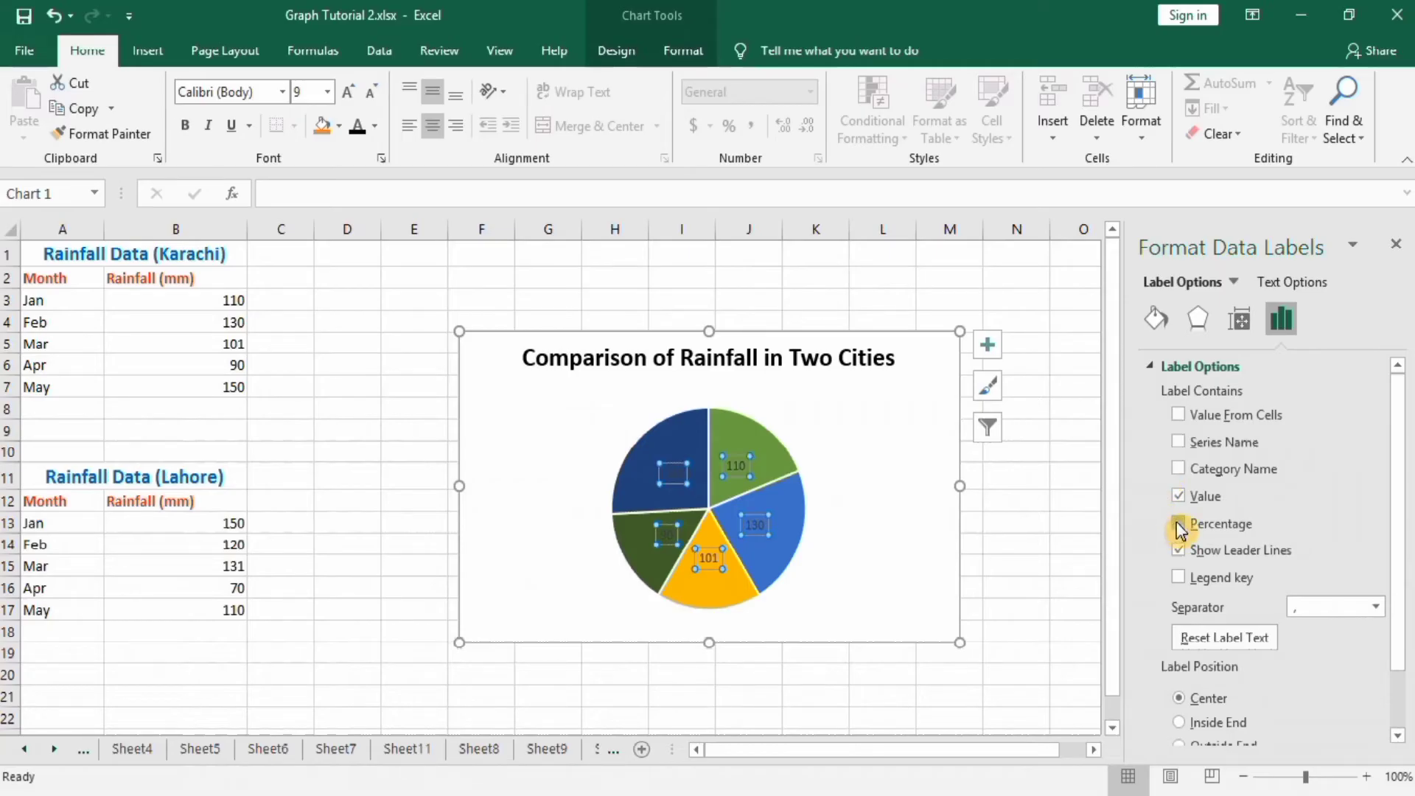
Show month name and percentage on the pie labels instead of raw values.
{"action": "left_click", "coordinate": [1180, 523]}
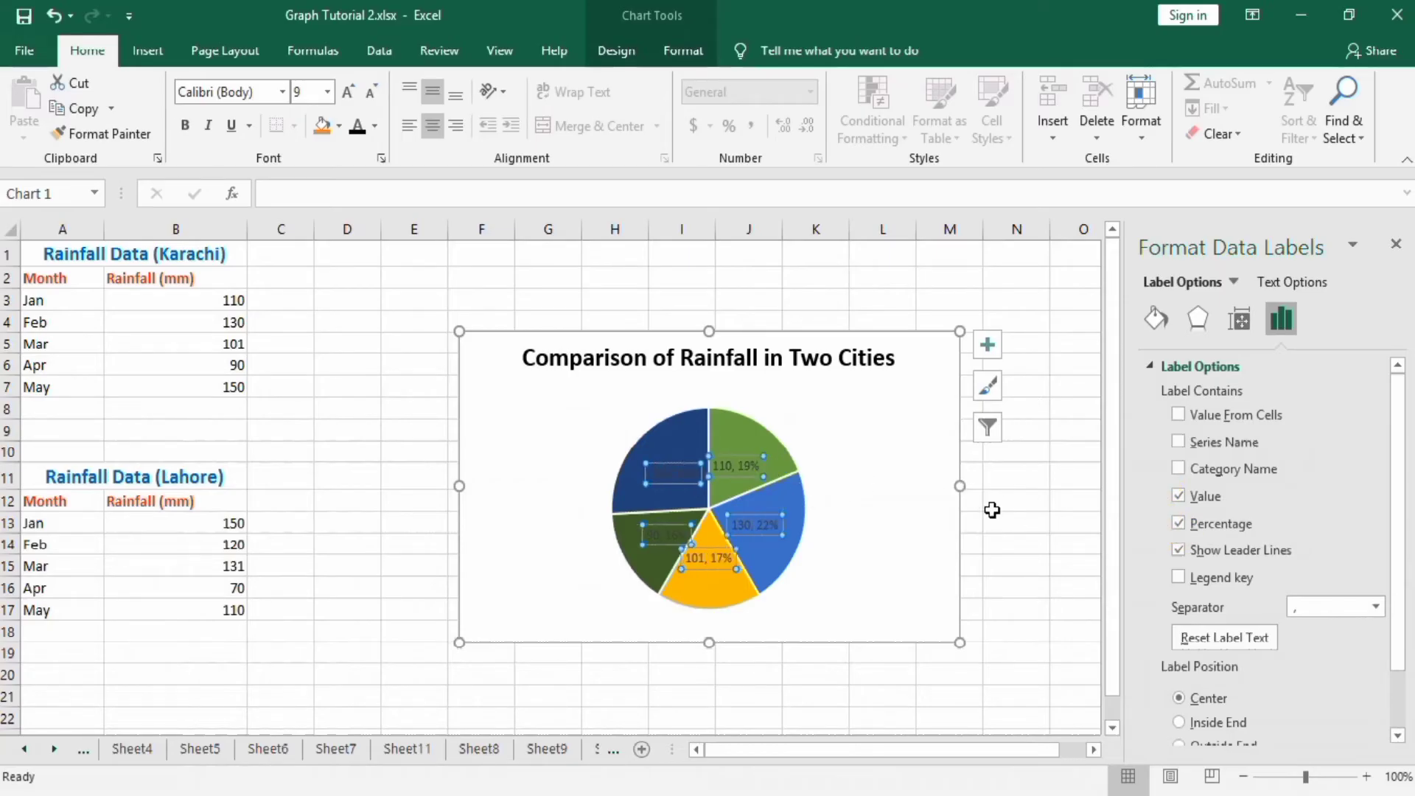
{"action": "mouse_move", "coordinate": [1152, 495]}
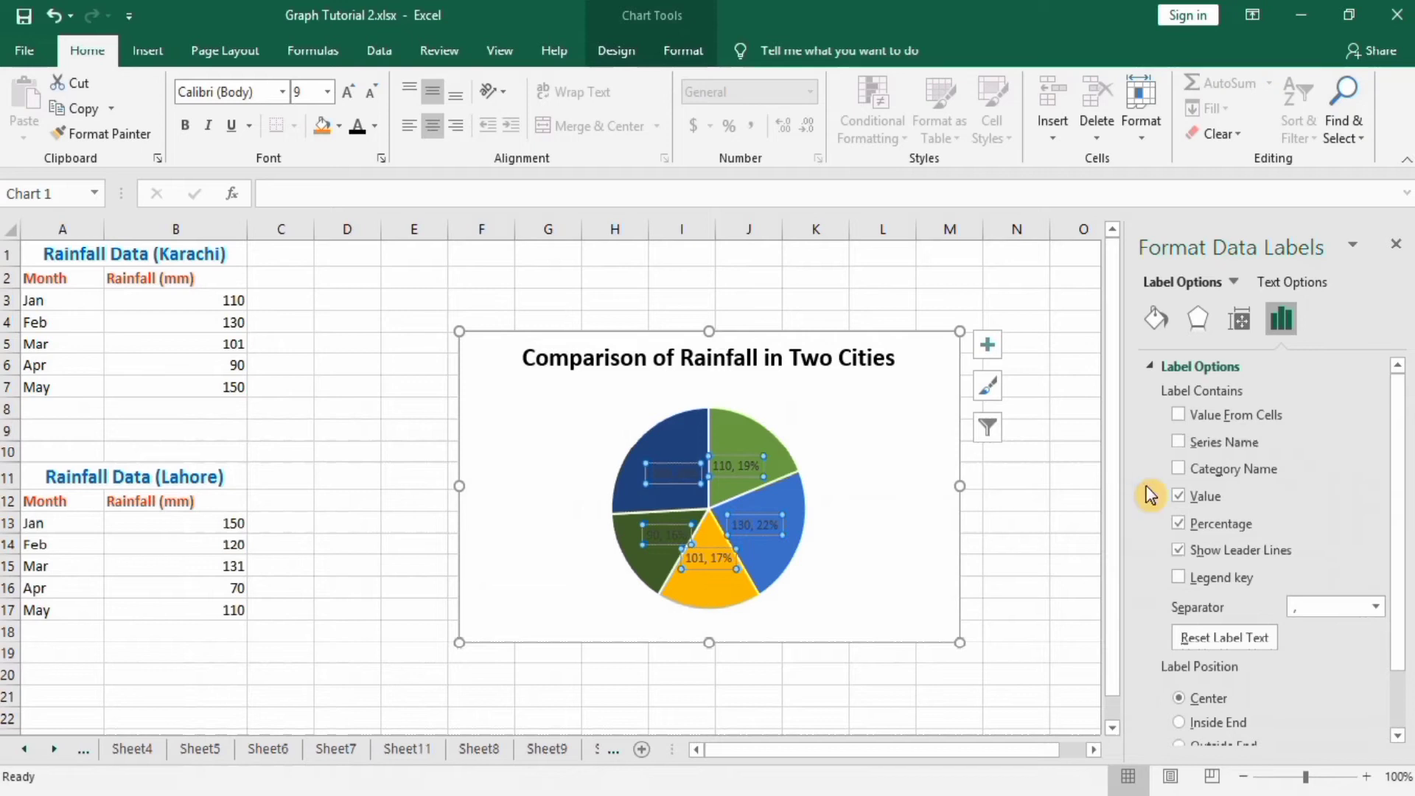
{"action": "left_click", "coordinate": [1179, 495]}
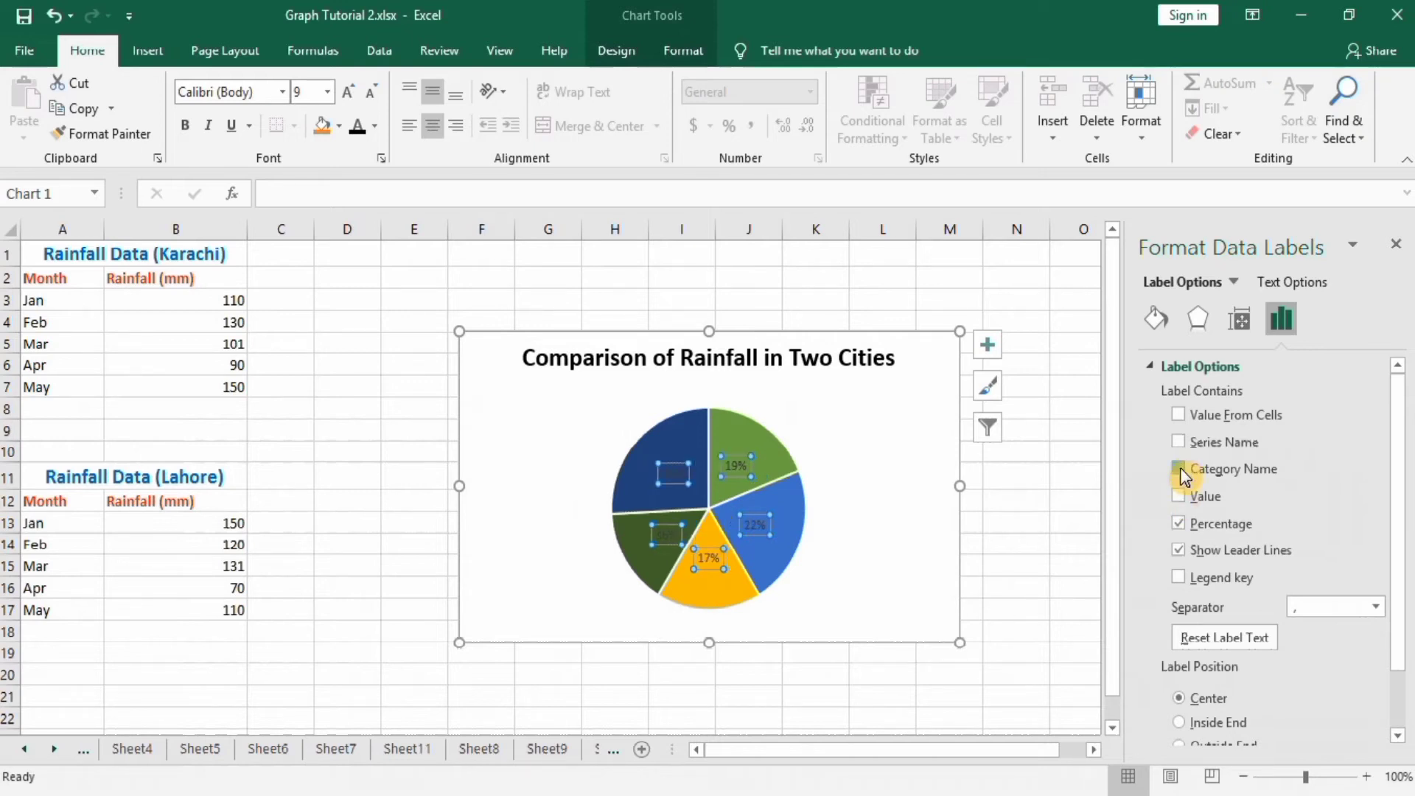
{"action": "left_click", "coordinate": [1179, 469]}
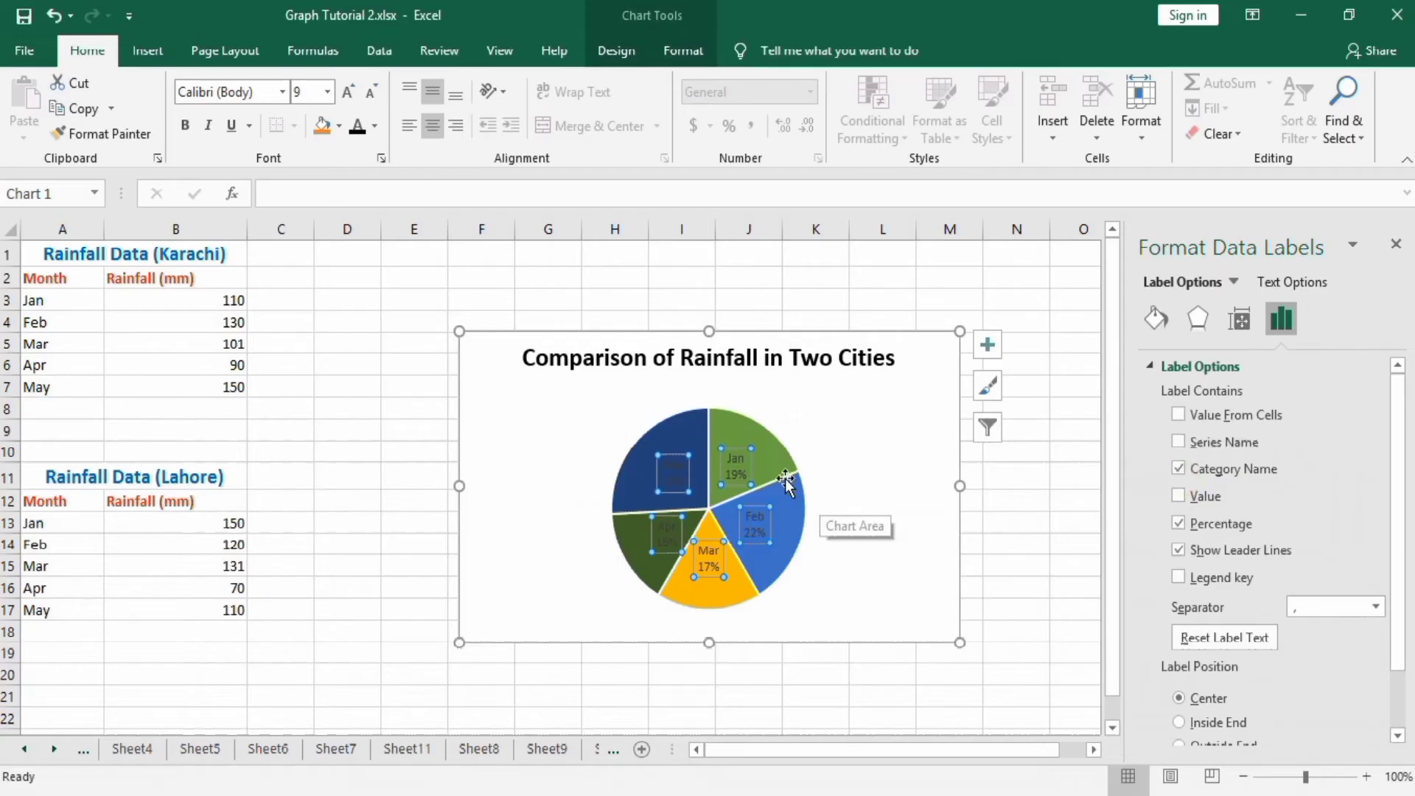
{"action": "mouse_move", "coordinate": [786, 478]}
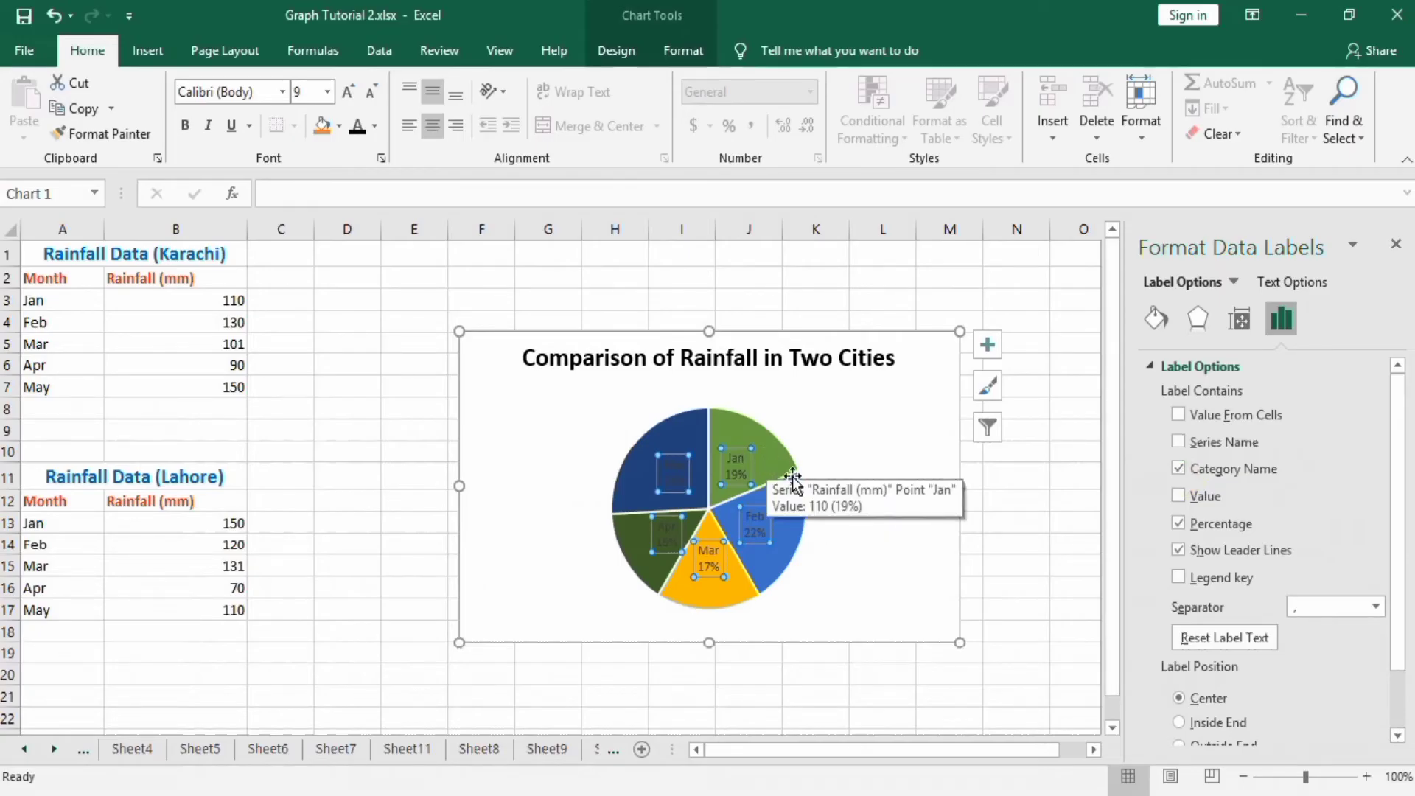
{"action": "mouse_move", "coordinate": [862, 476]}
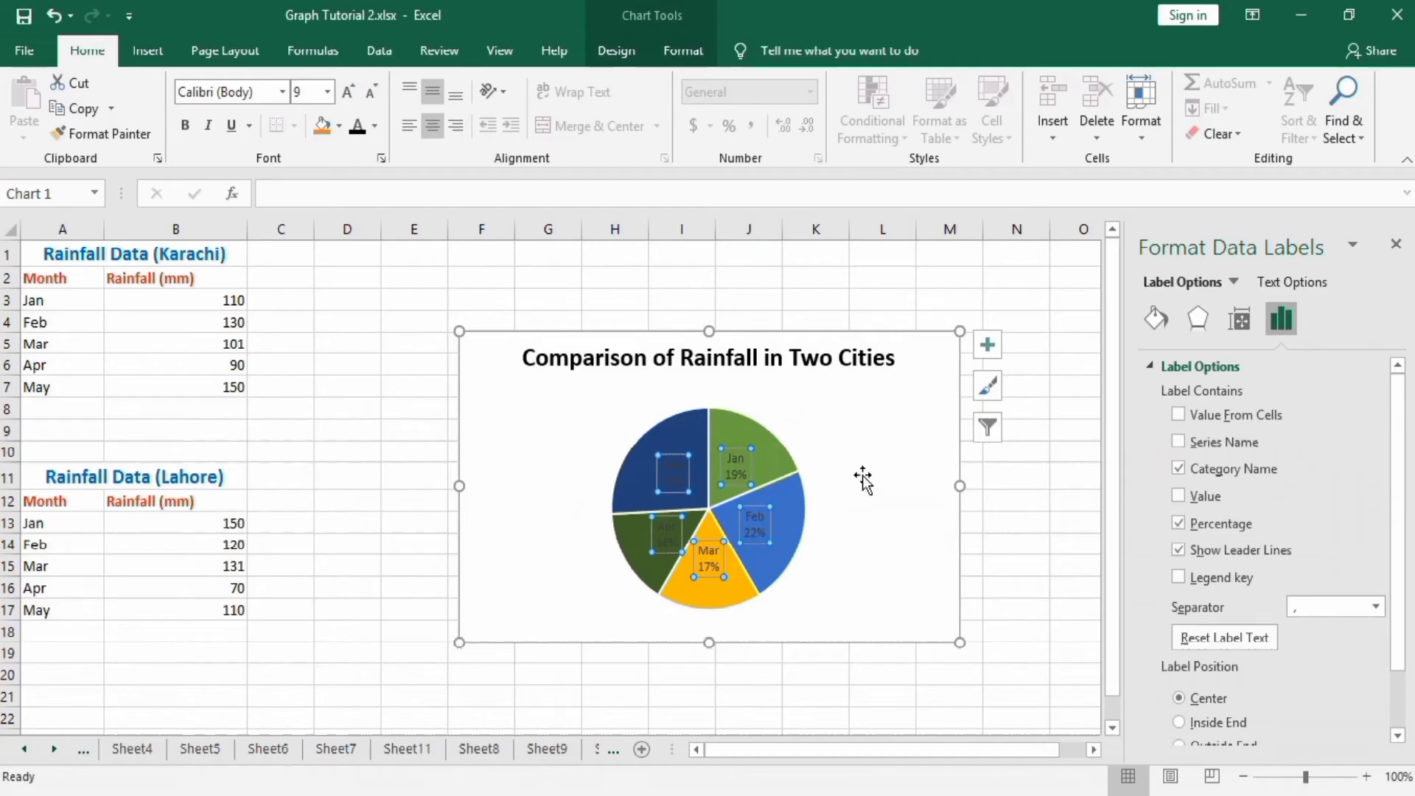
{"action": "mouse_move", "coordinate": [1204, 477]}
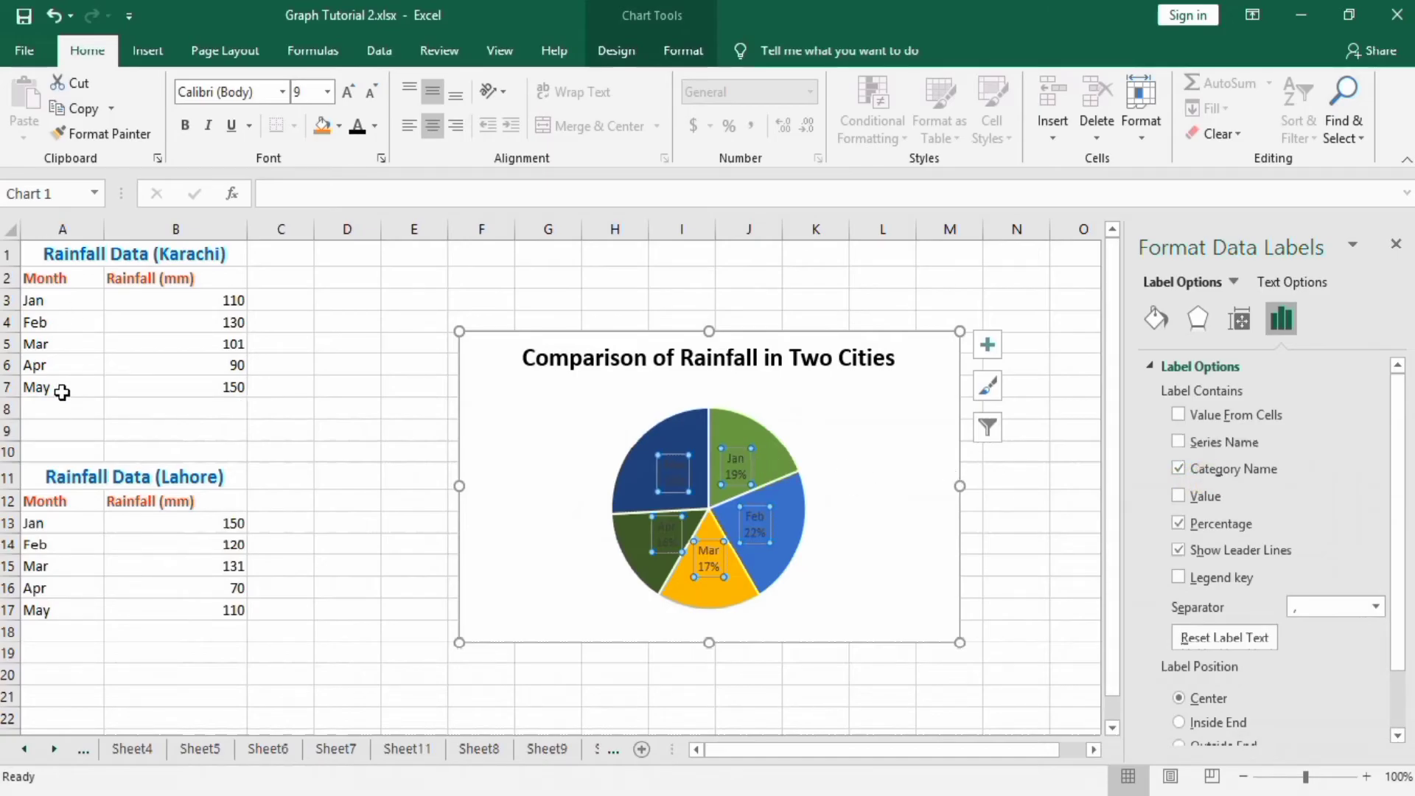
{"action": "mouse_move", "coordinate": [334, 370]}
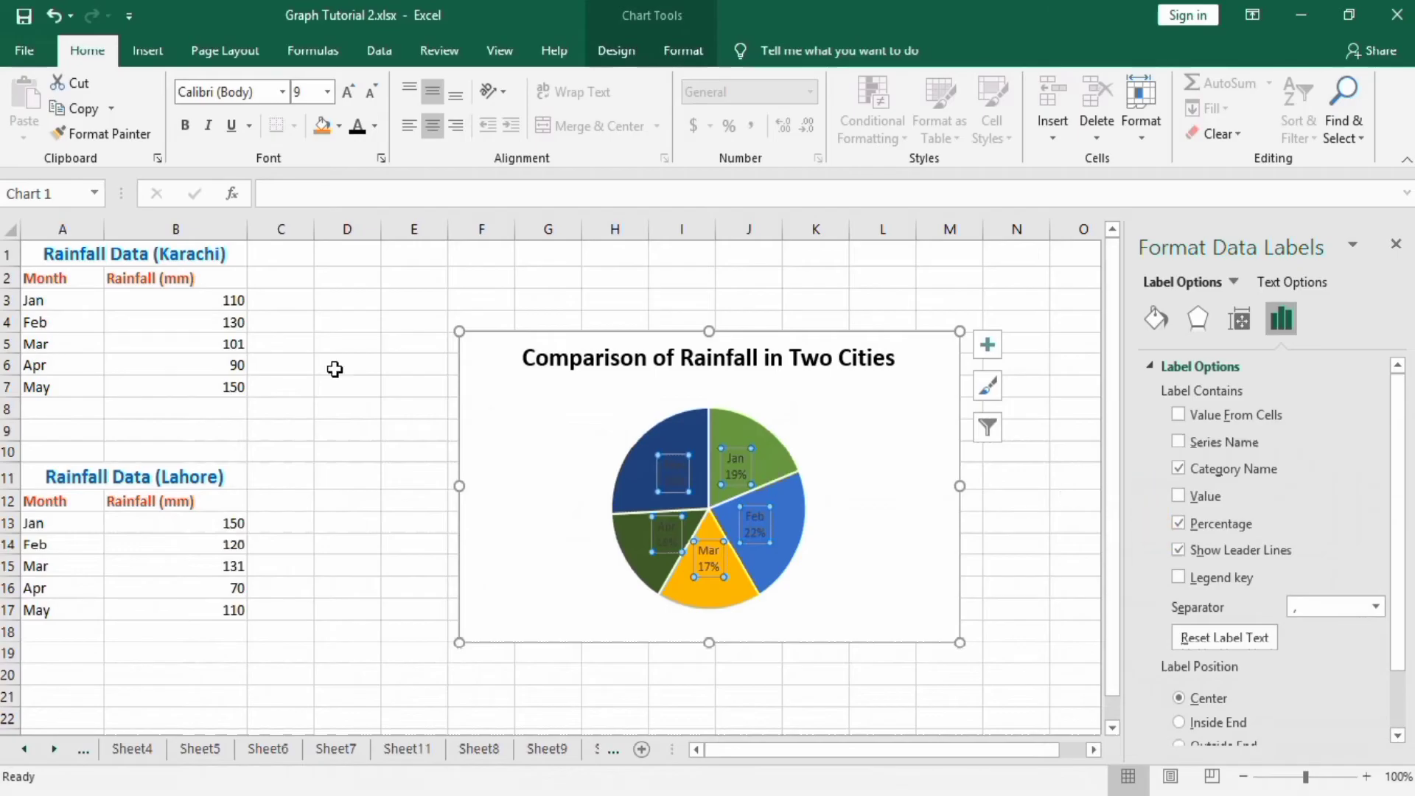
{"action": "mouse_move", "coordinate": [332, 424]}
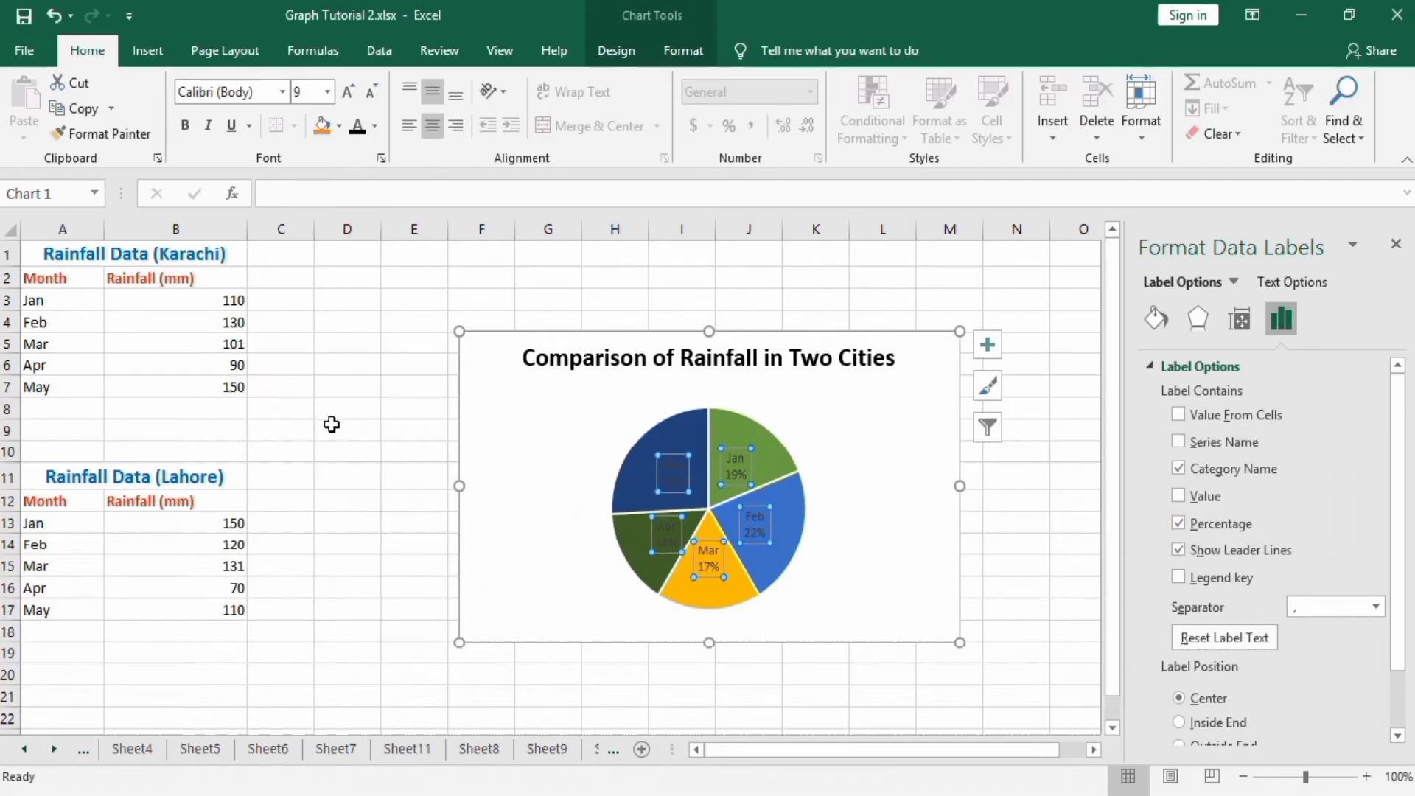
{"action": "mouse_move", "coordinate": [1023, 561]}
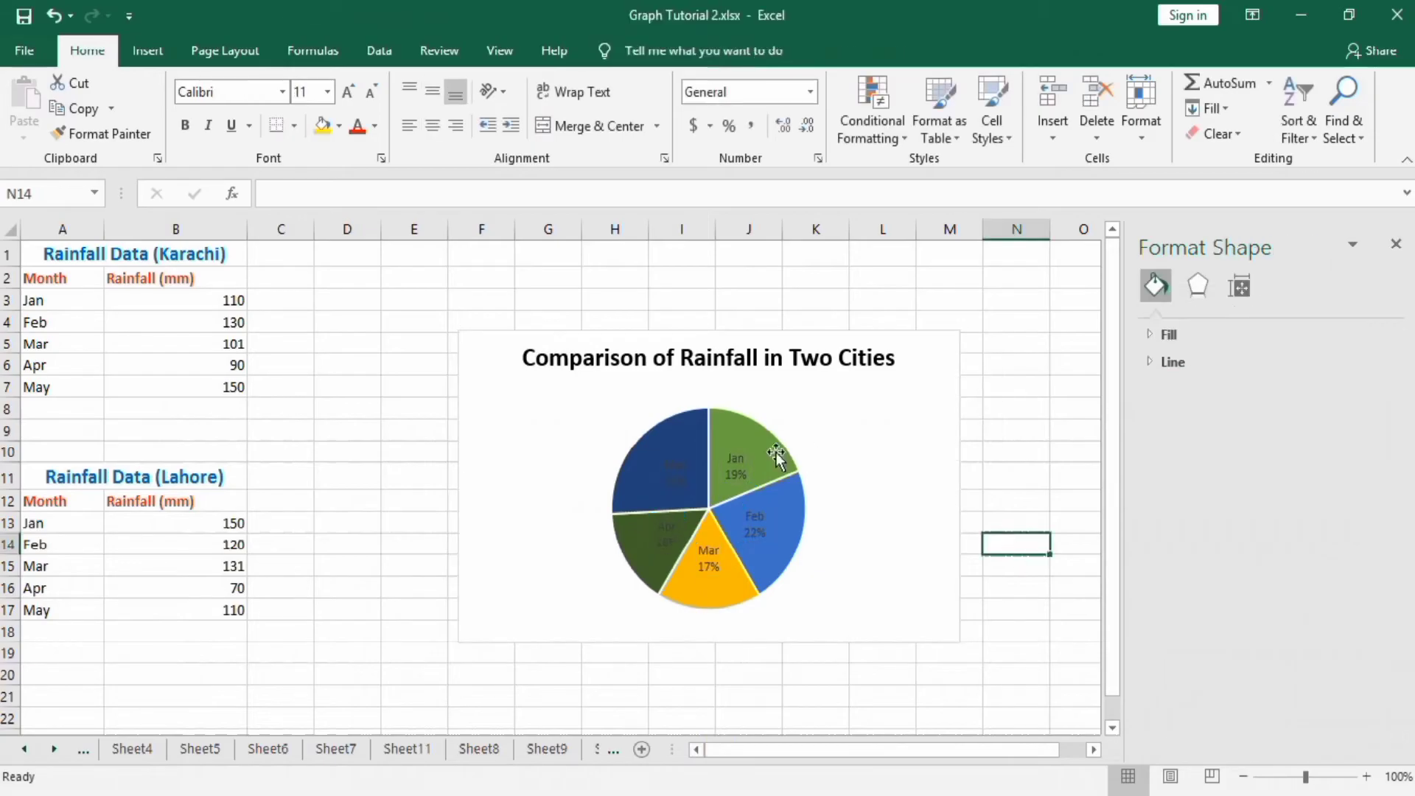
{"action": "mouse_move", "coordinate": [741, 436]}
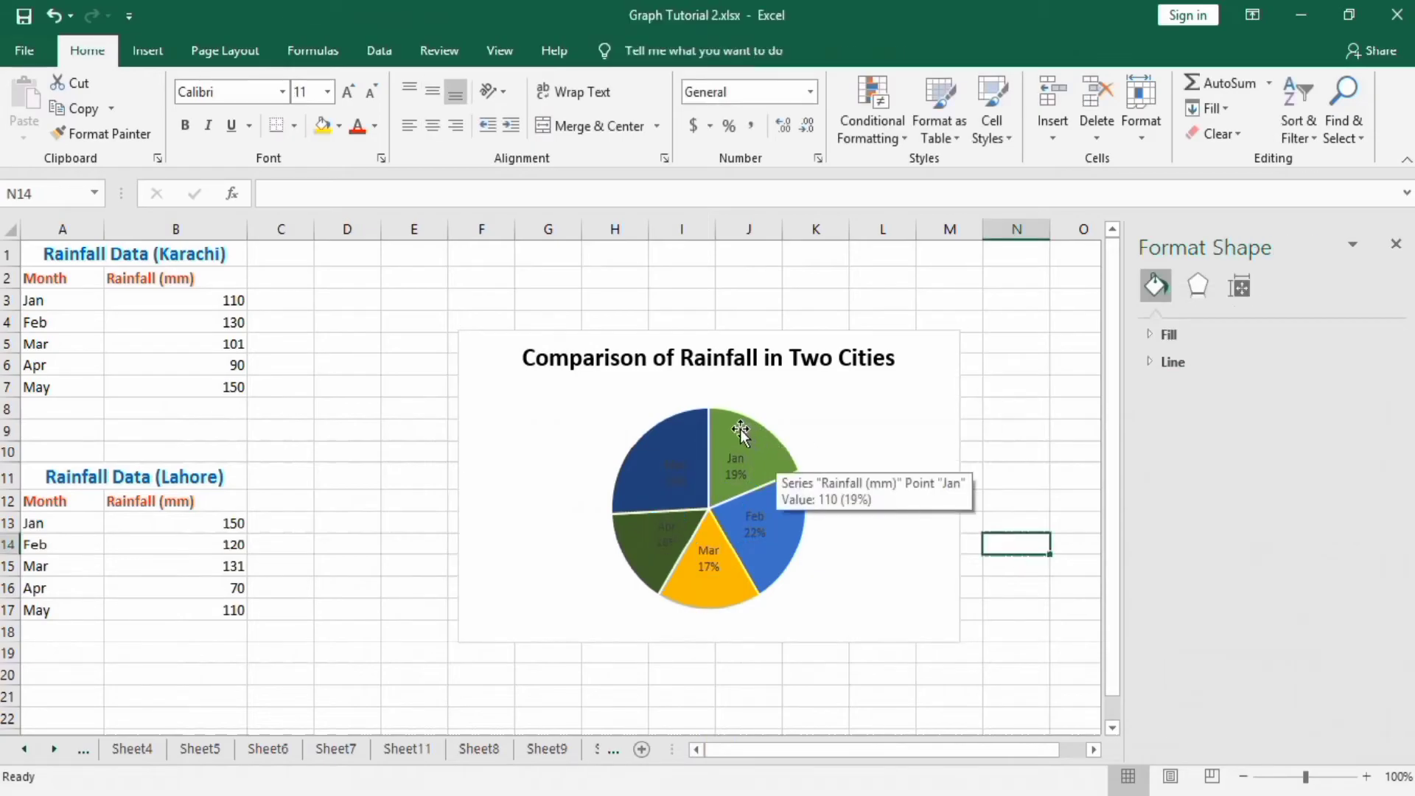
{"action": "mouse_move", "coordinate": [79, 616]}
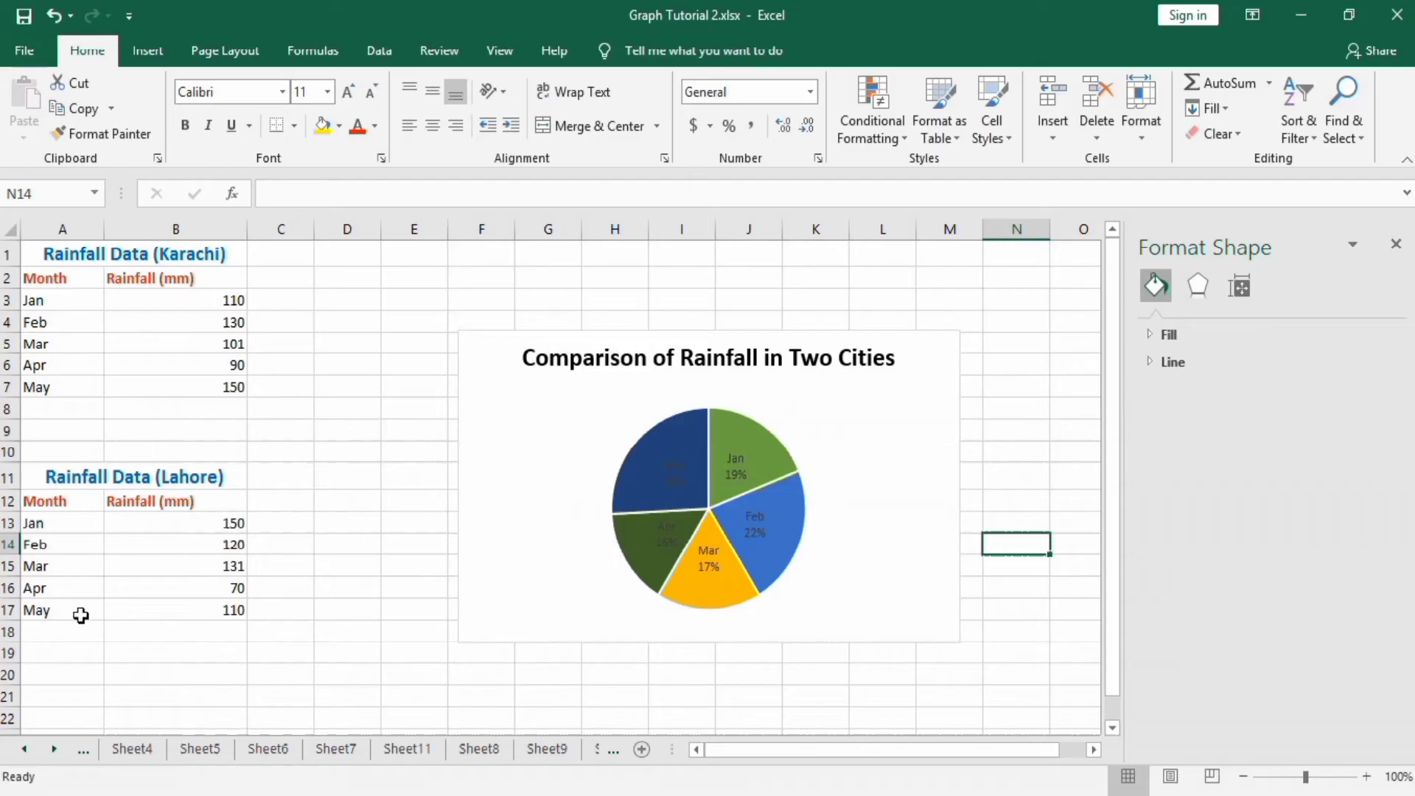
{"action": "mouse_move", "coordinate": [704, 426]}
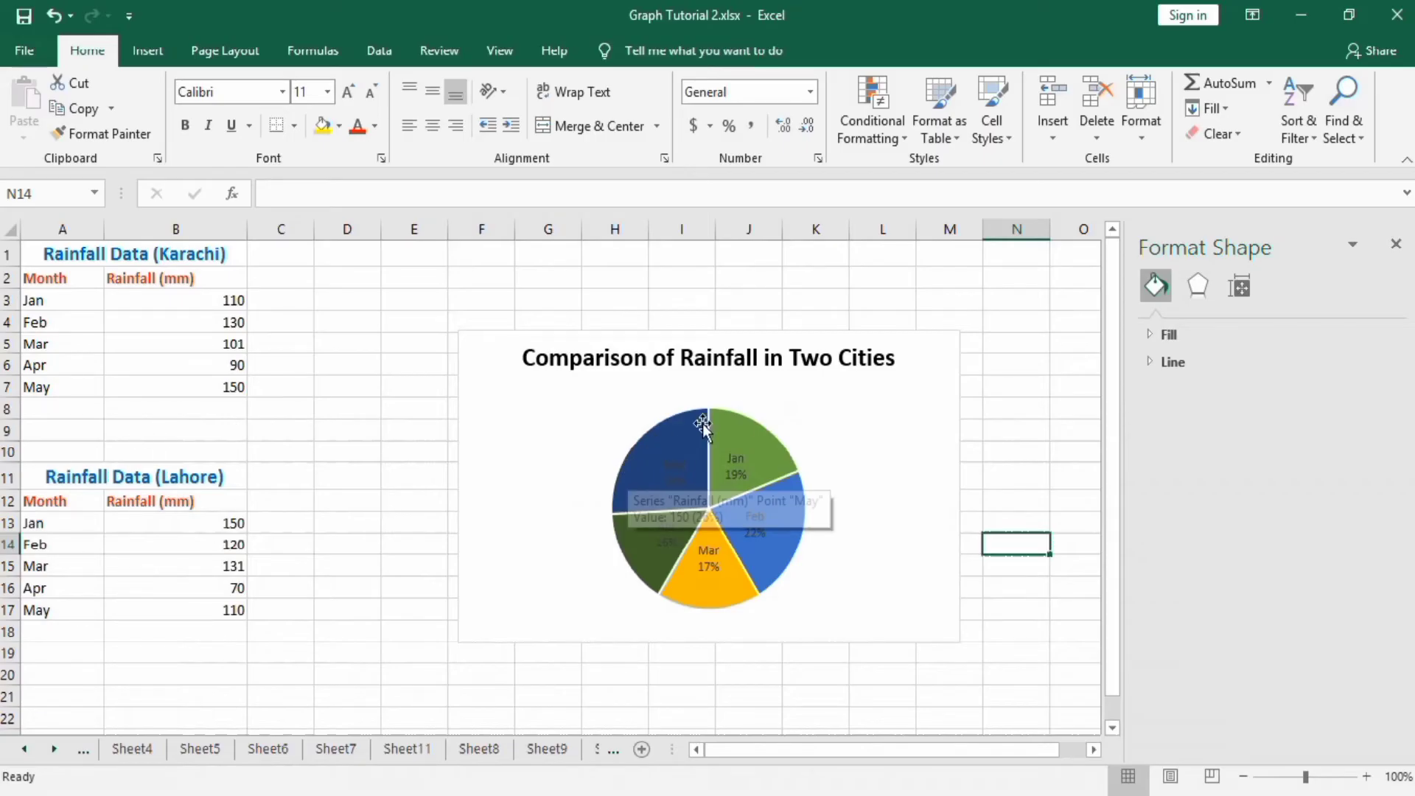
{"action": "mouse_move", "coordinate": [766, 408]}
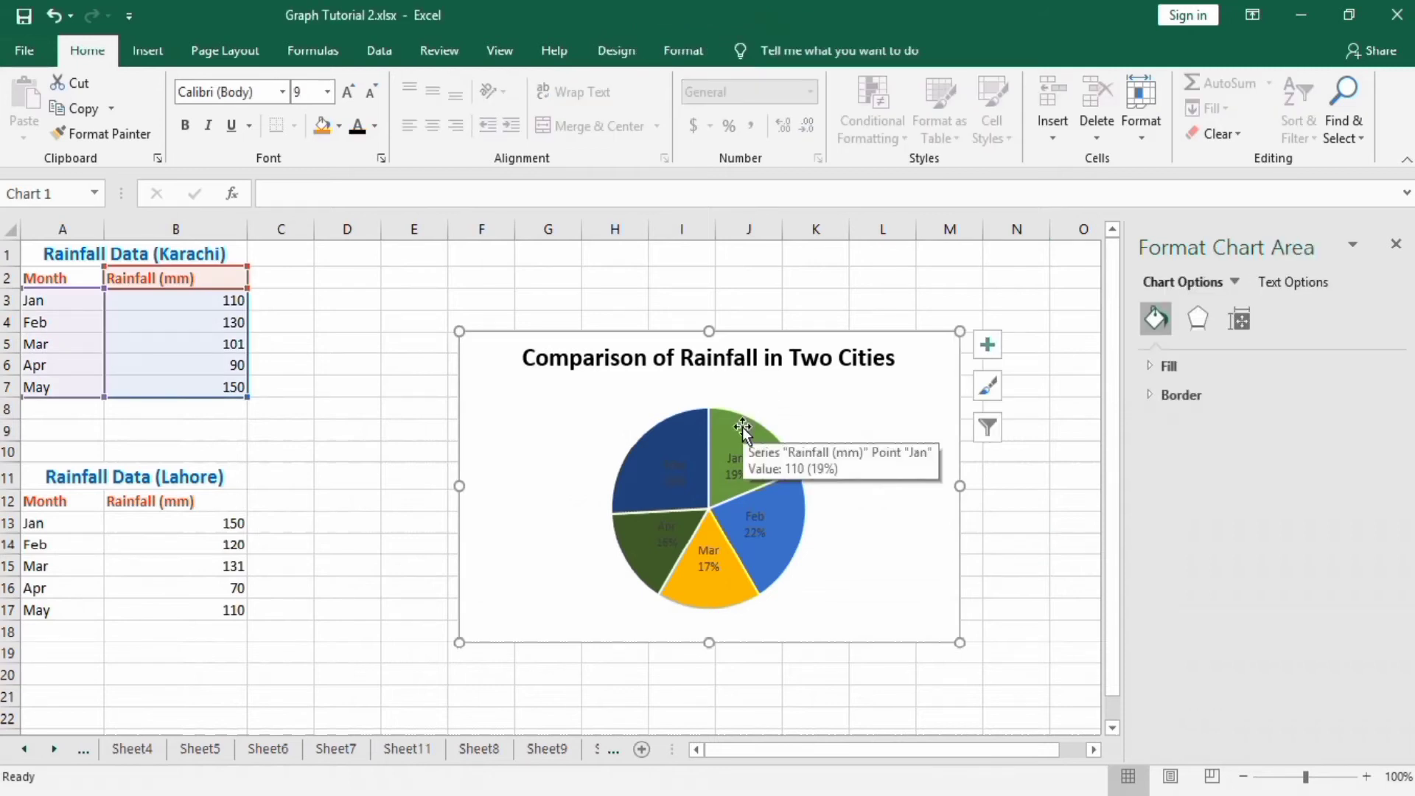
{"action": "mouse_move", "coordinate": [793, 399]}
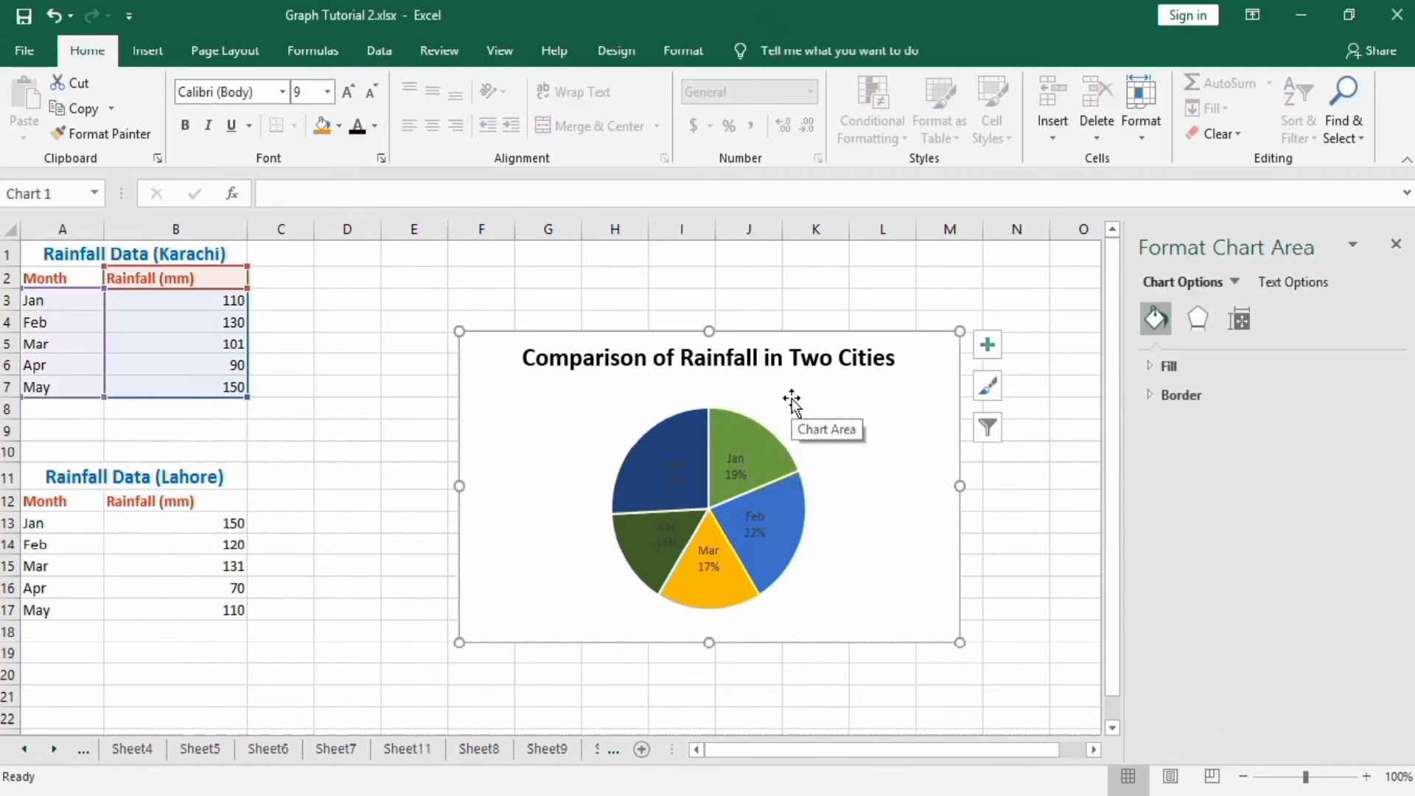
Bring up the Select Data Source dialog for the pie chart.
{"action": "right_click", "coordinate": [793, 404]}
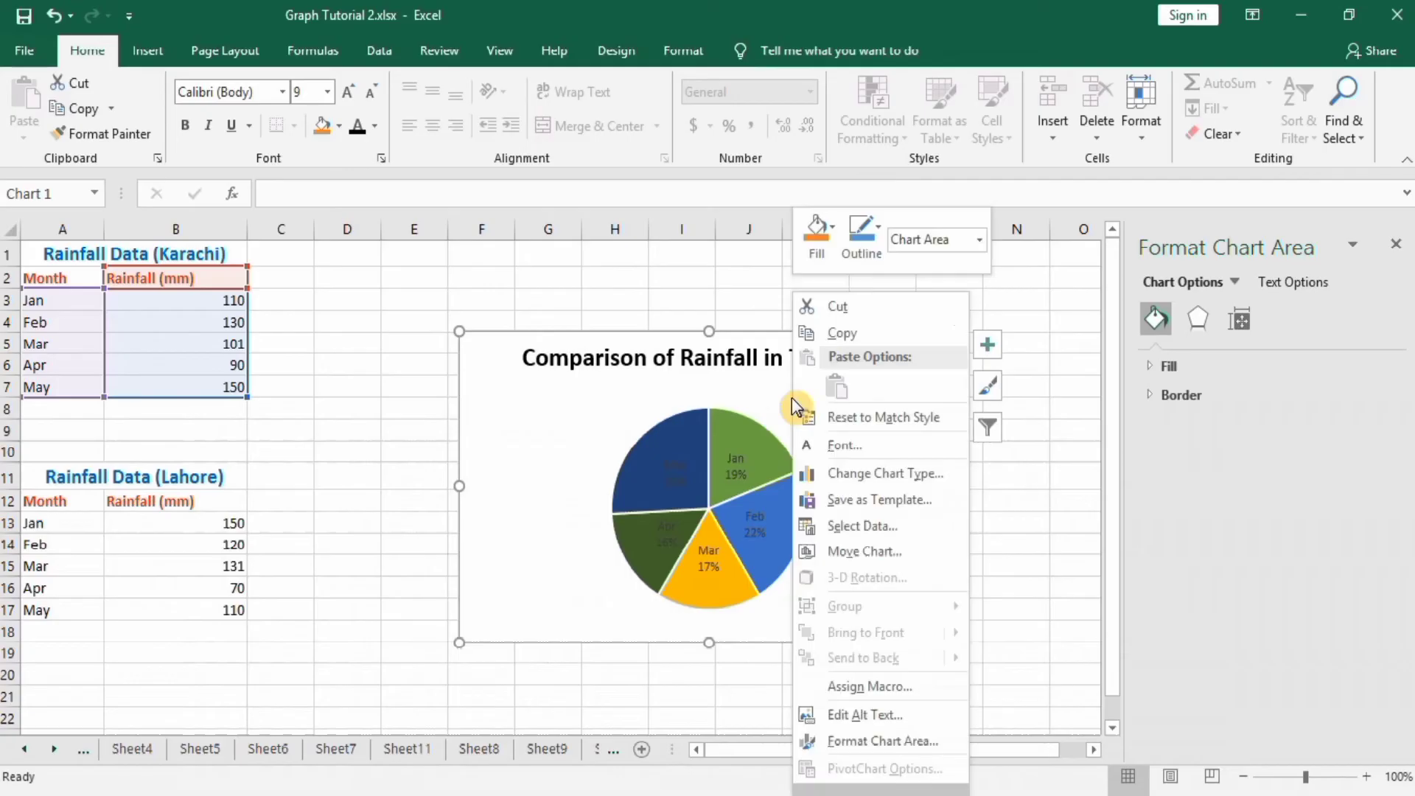
{"action": "mouse_move", "coordinate": [863, 527]}
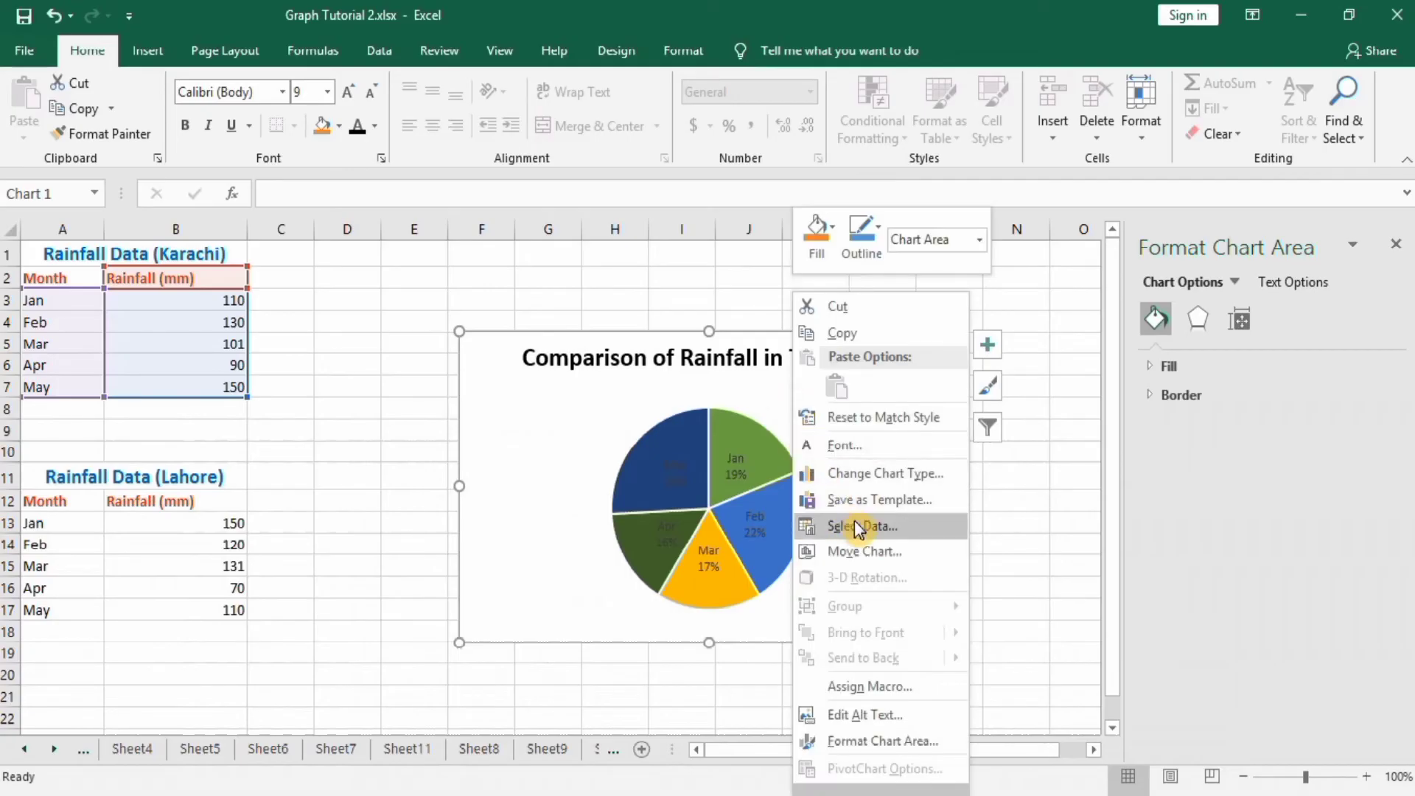
{"action": "left_click", "coordinate": [870, 529]}
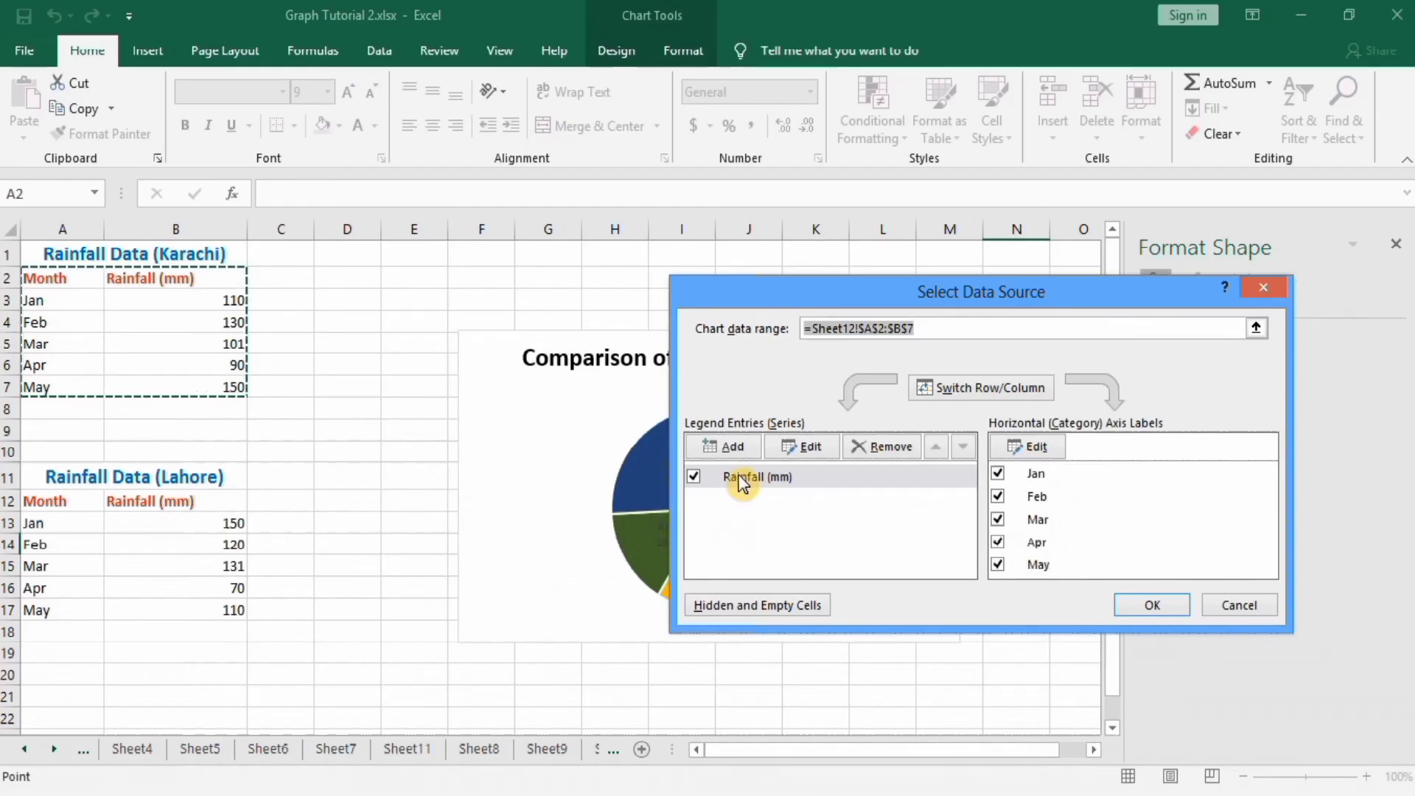
{"action": "mouse_move", "coordinate": [723, 445]}
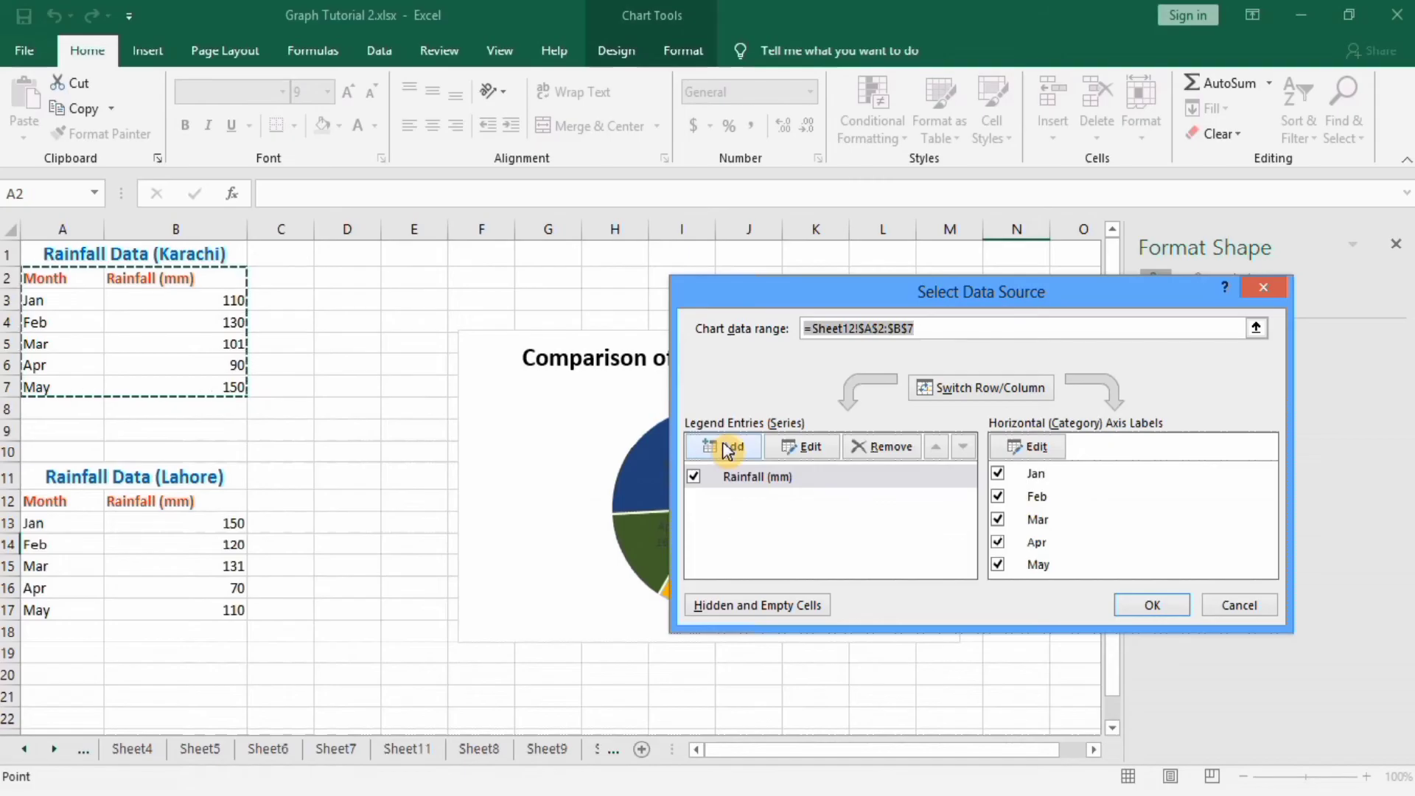
Add a second series named 'Raifall Lahore' with values from B13:B17.
{"action": "left_click", "coordinate": [722, 445]}
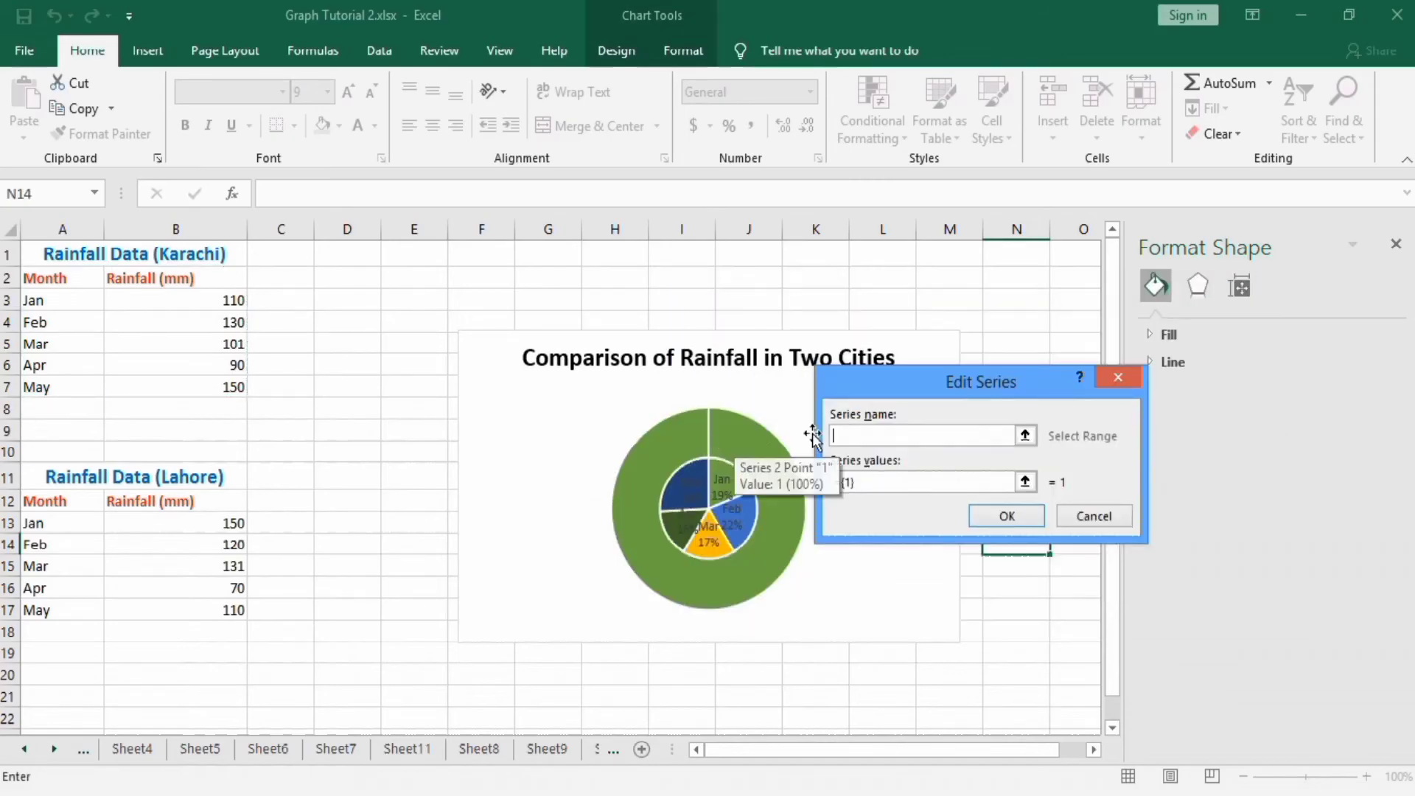
{"action": "mouse_move", "coordinate": [876, 531]}
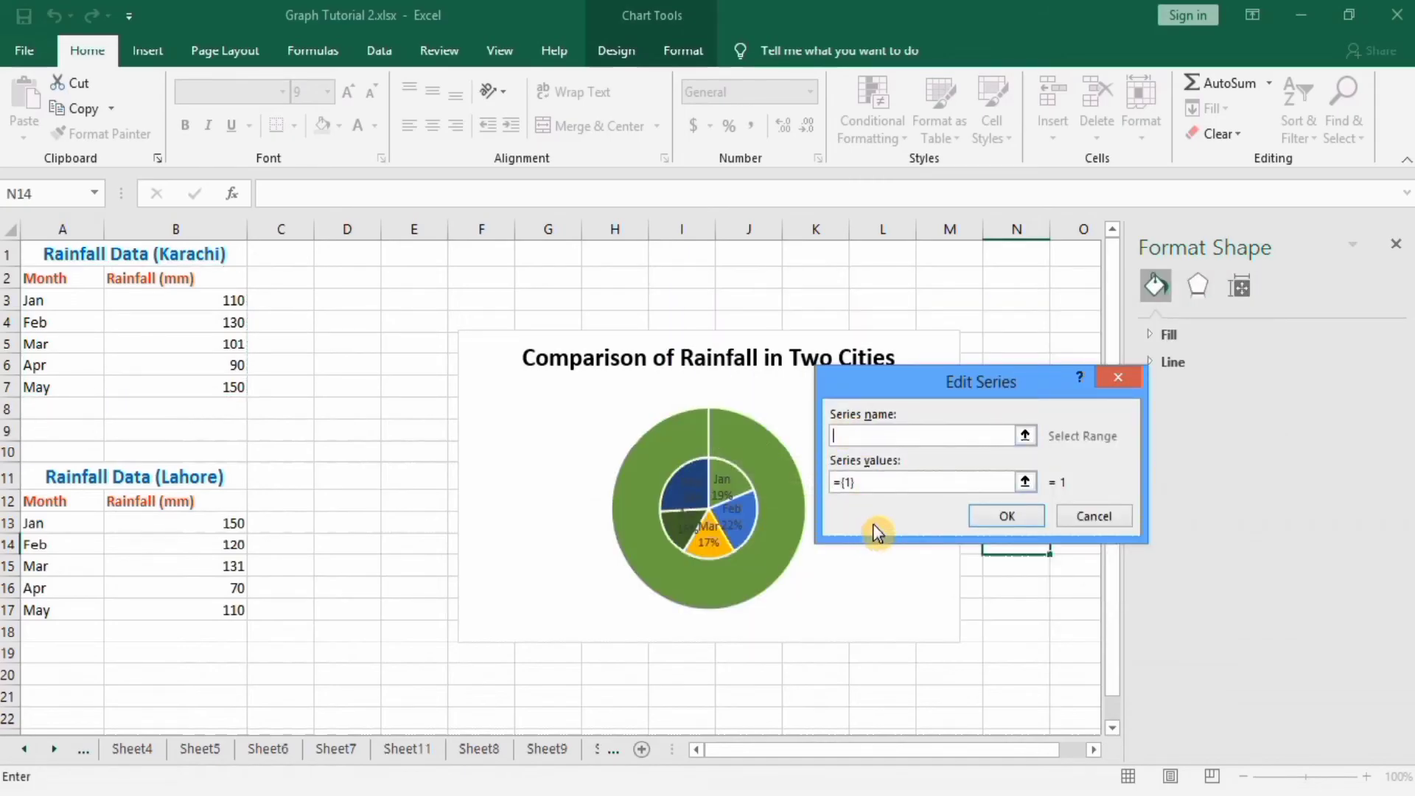
{"action": "type", "text": "Raifall L"}
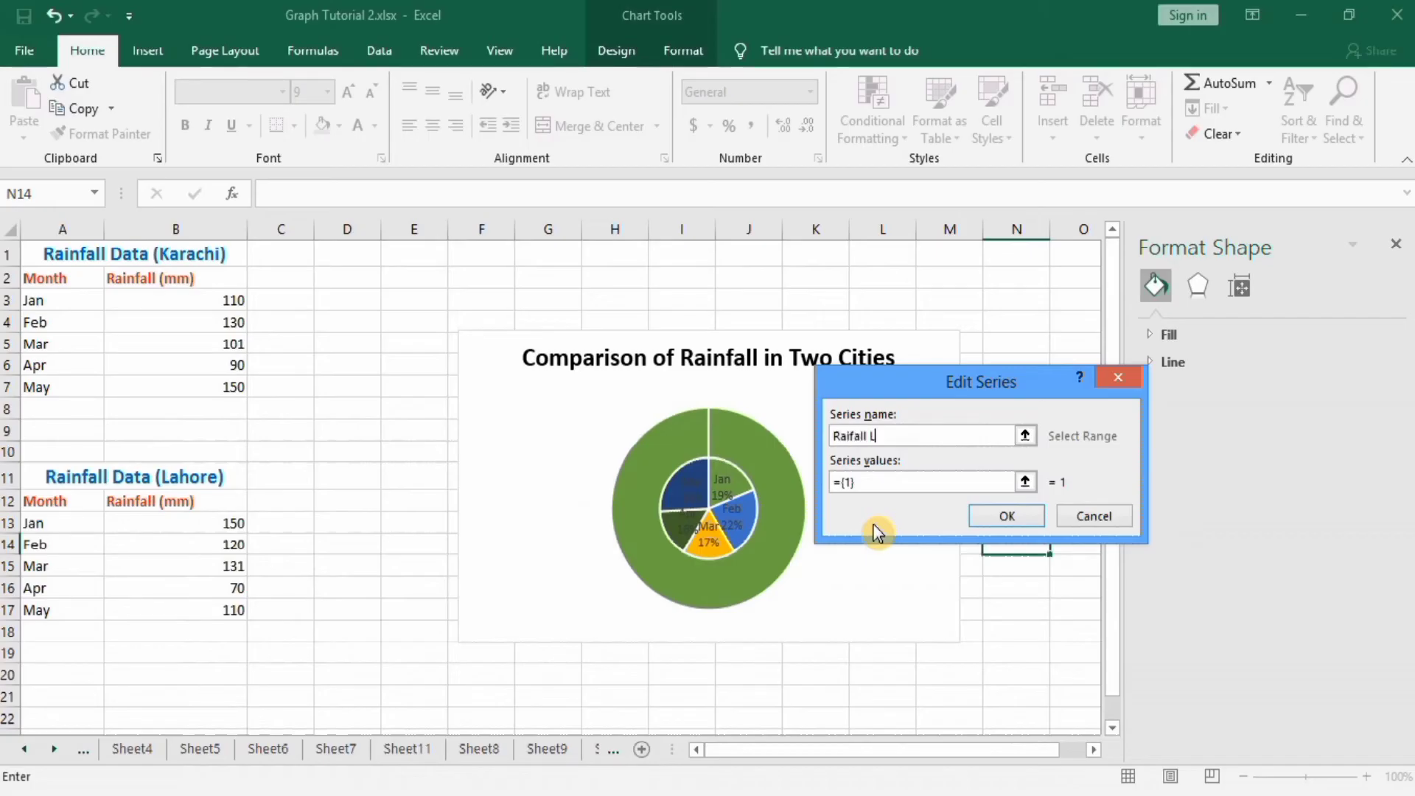
{"action": "type", "text": "ahore"}
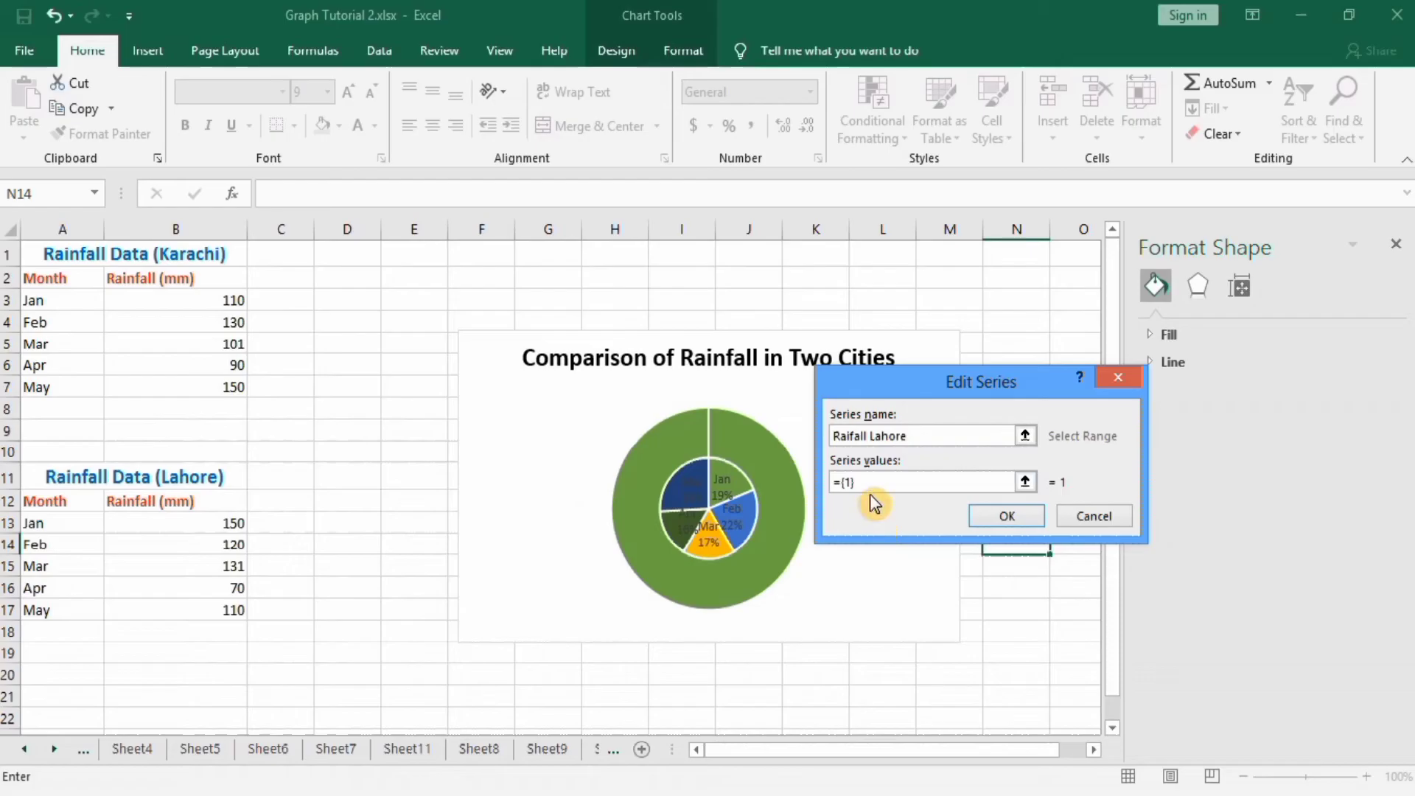
{"action": "left_click", "coordinate": [919, 482]}
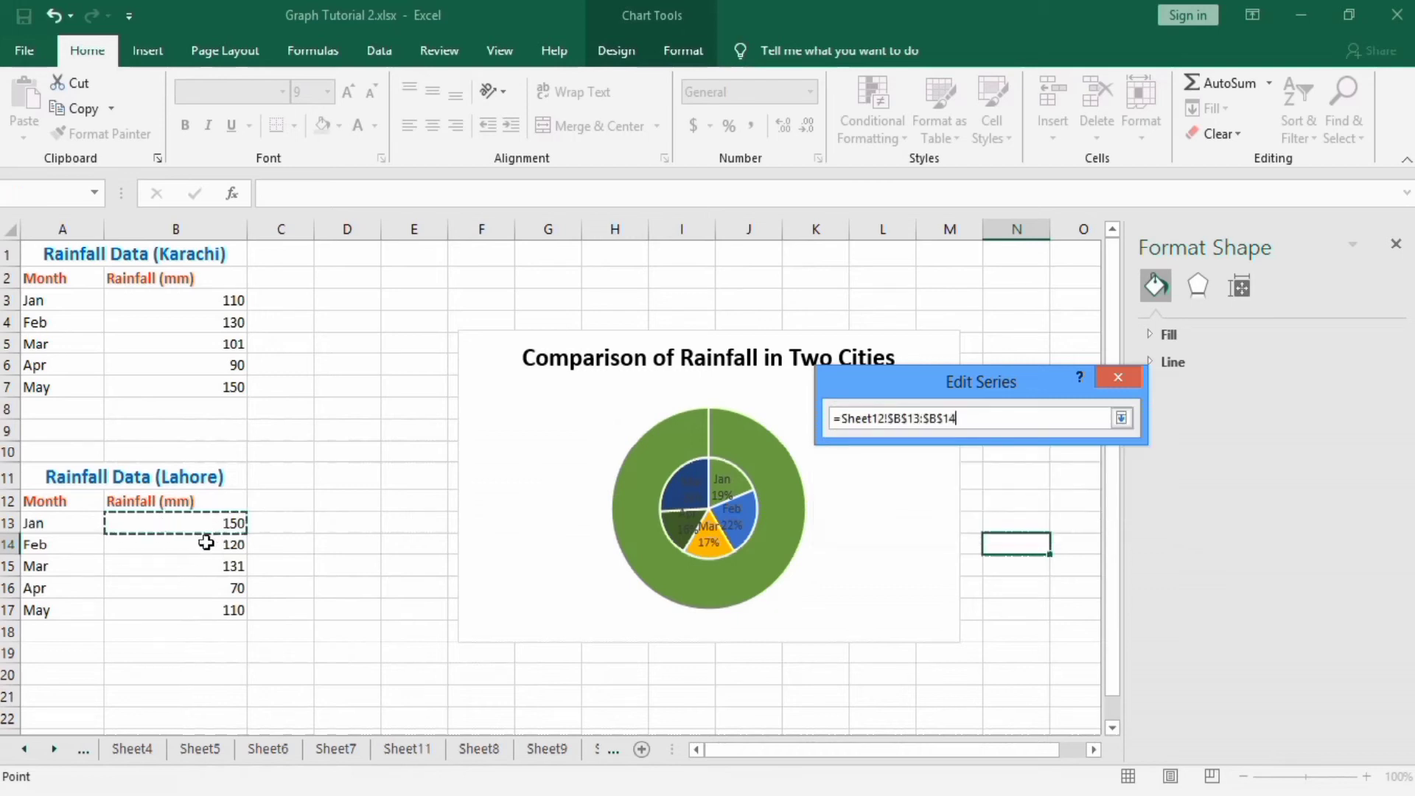
{"action": "left_click", "coordinate": [1120, 417]}
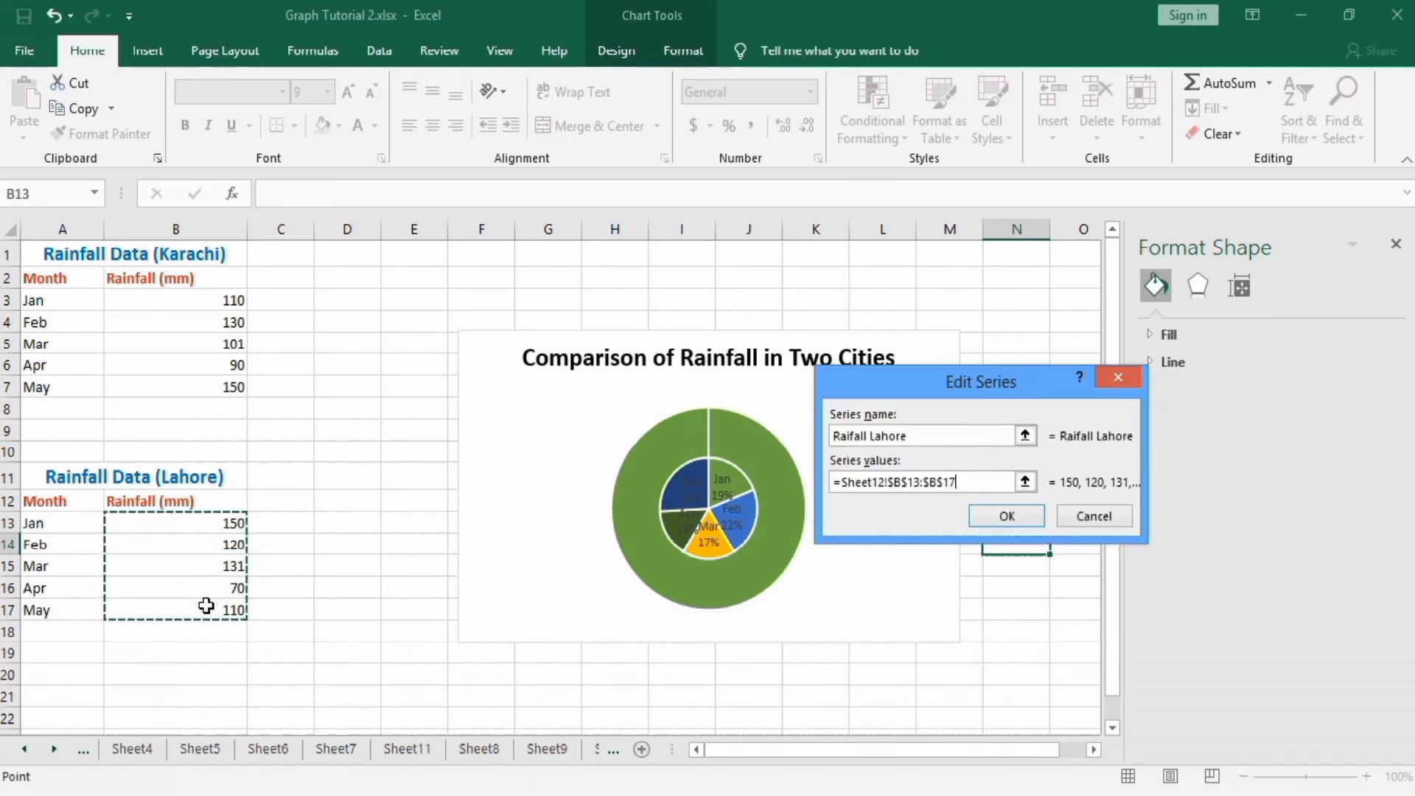
{"action": "left_click", "coordinate": [1004, 516]}
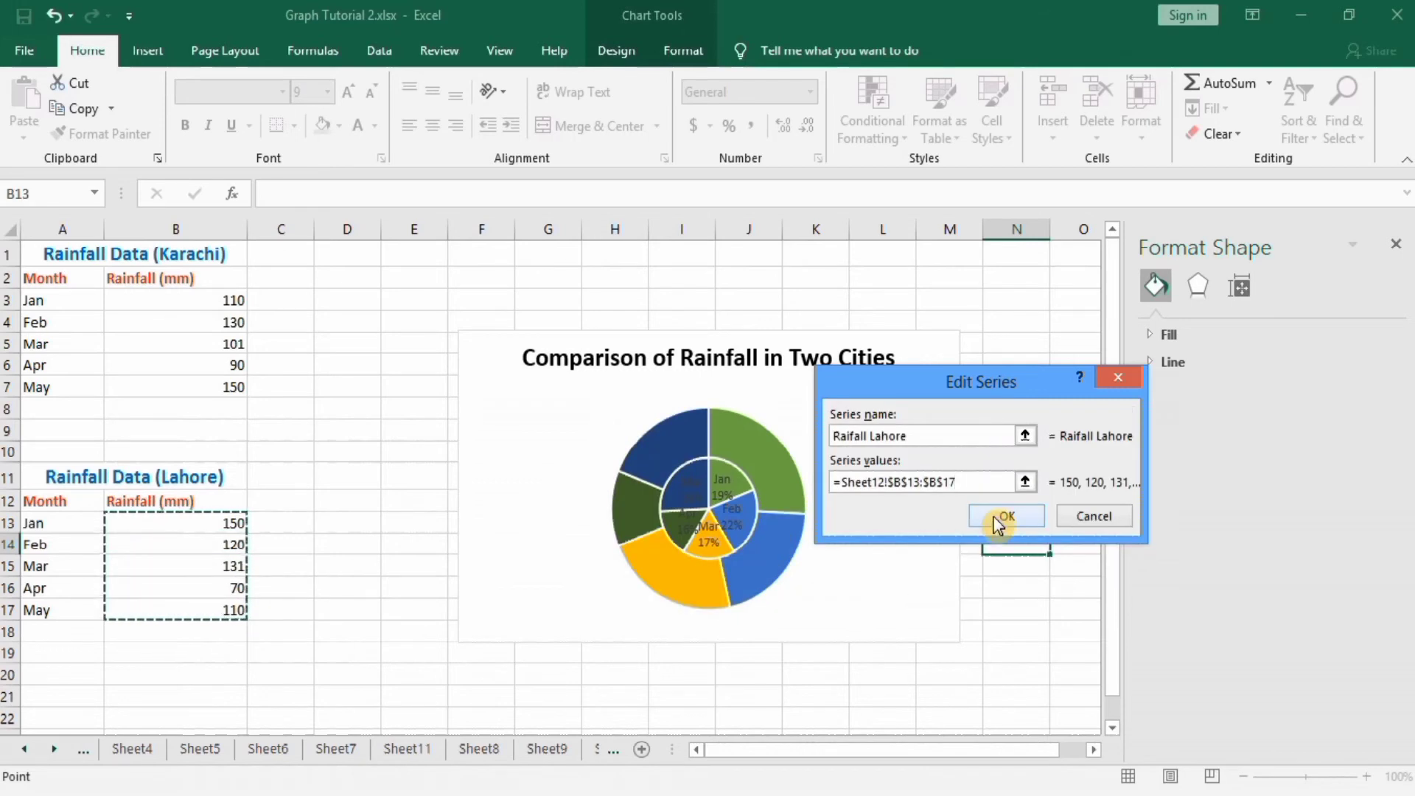
{"action": "left_click", "coordinate": [1004, 516]}
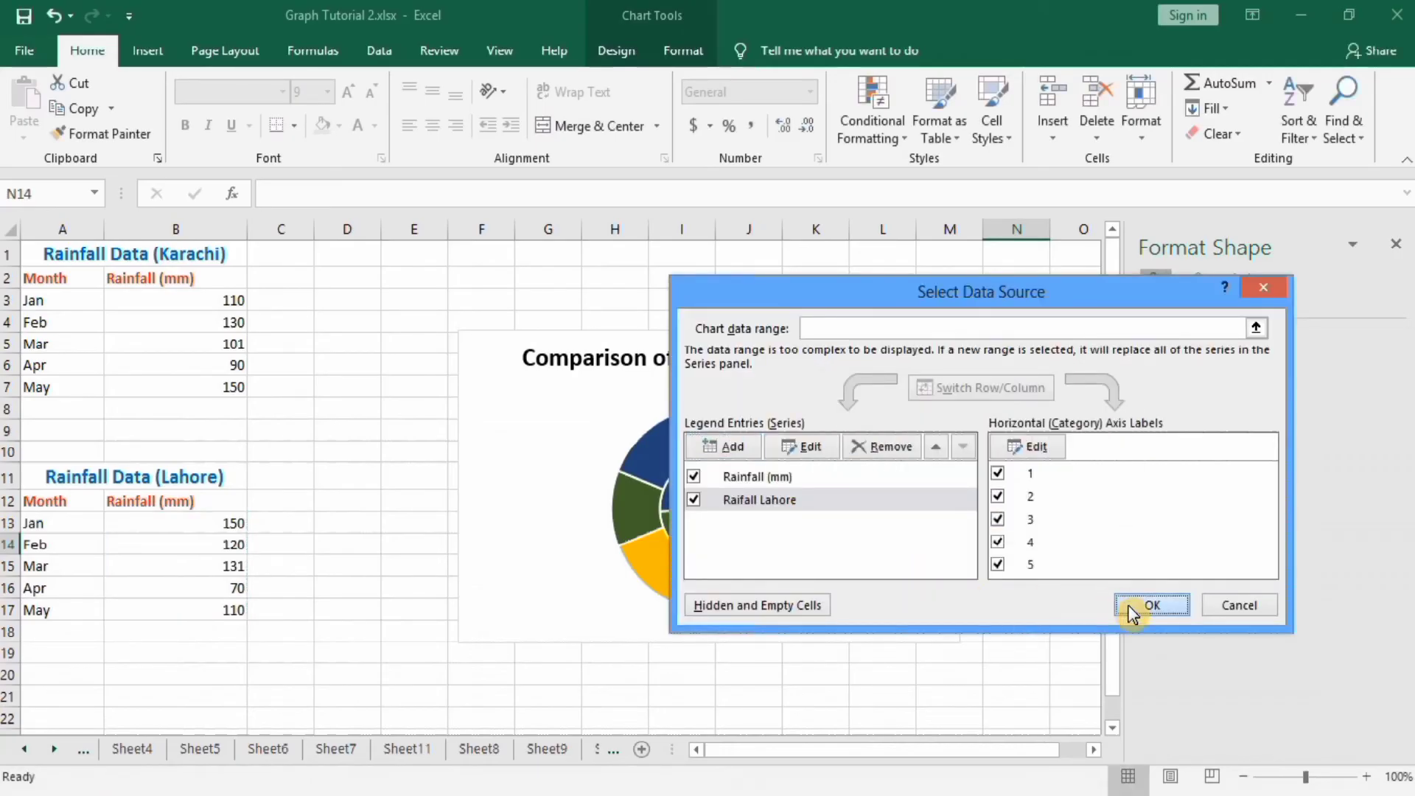
Label the outer Lahore ring with month names and percentages instead of values.
{"action": "left_click", "coordinate": [1150, 605]}
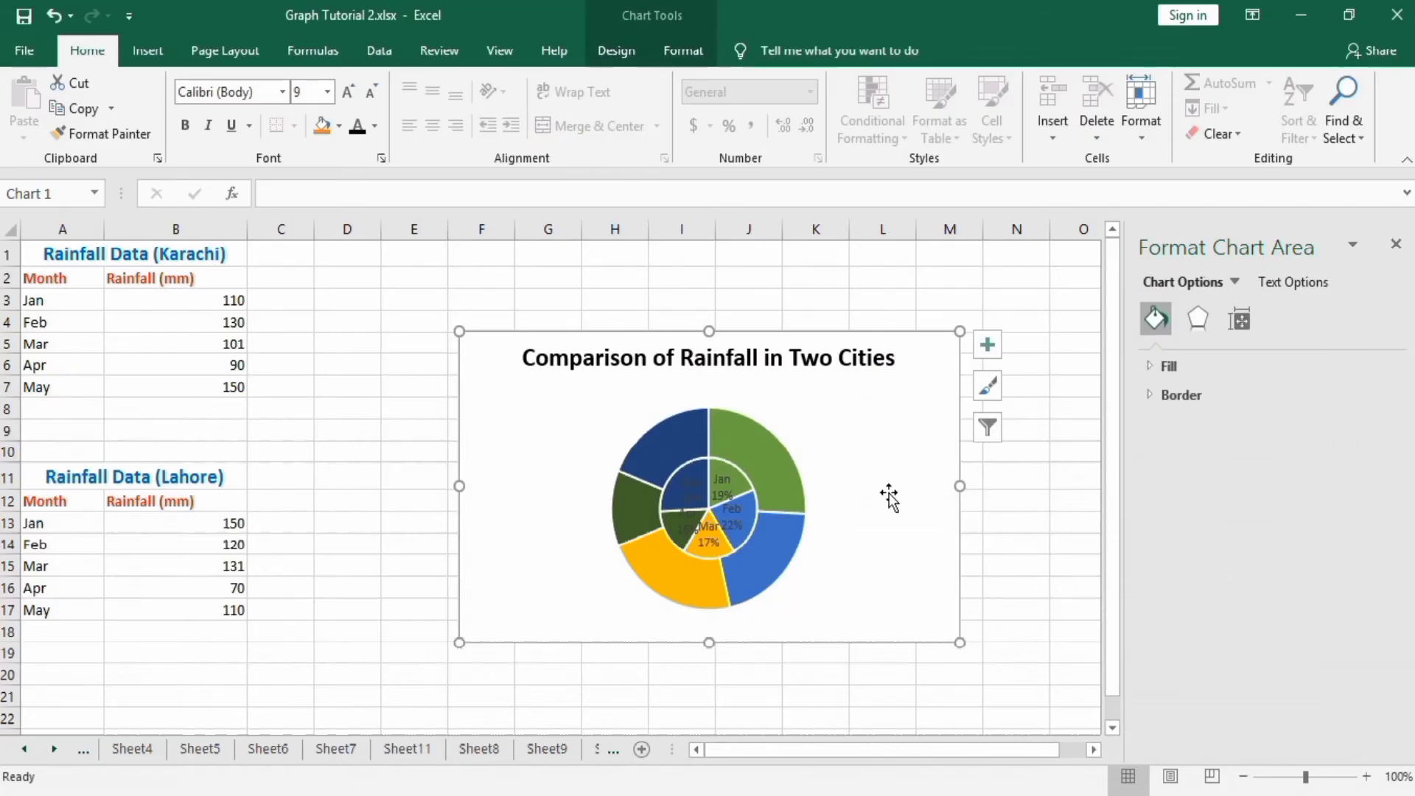
{"action": "mouse_move", "coordinate": [753, 447]}
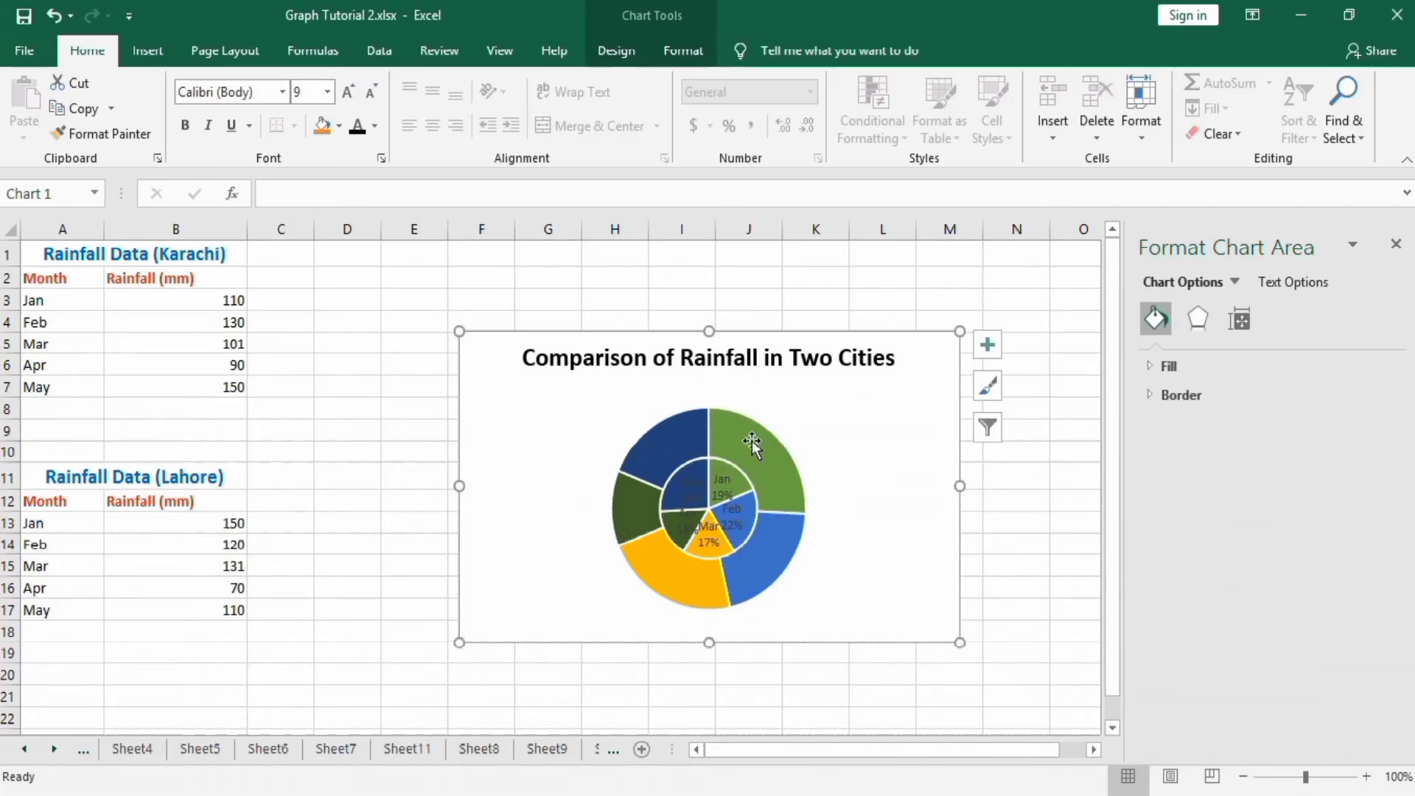
{"action": "left_click", "coordinate": [783, 443]}
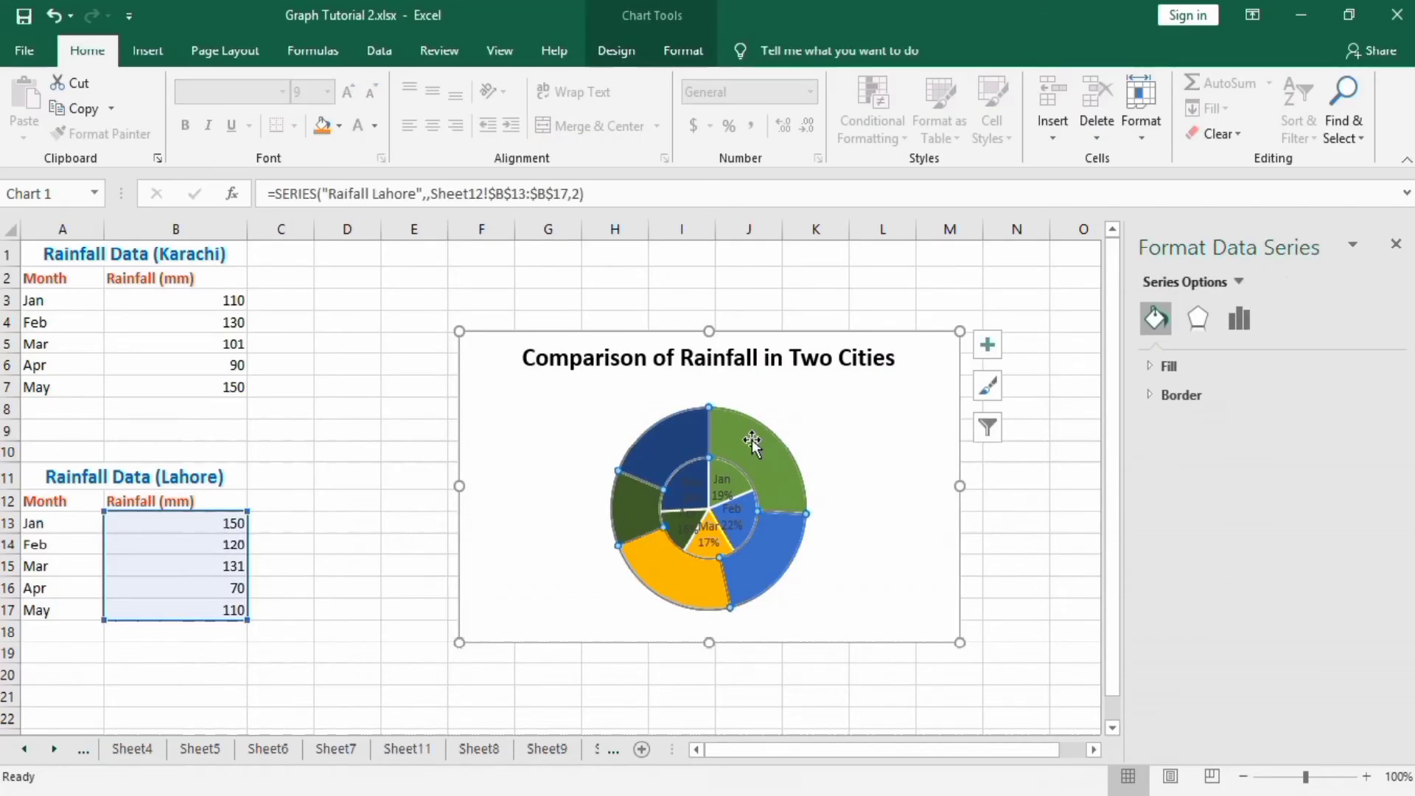
{"action": "left_click", "coordinate": [987, 345]}
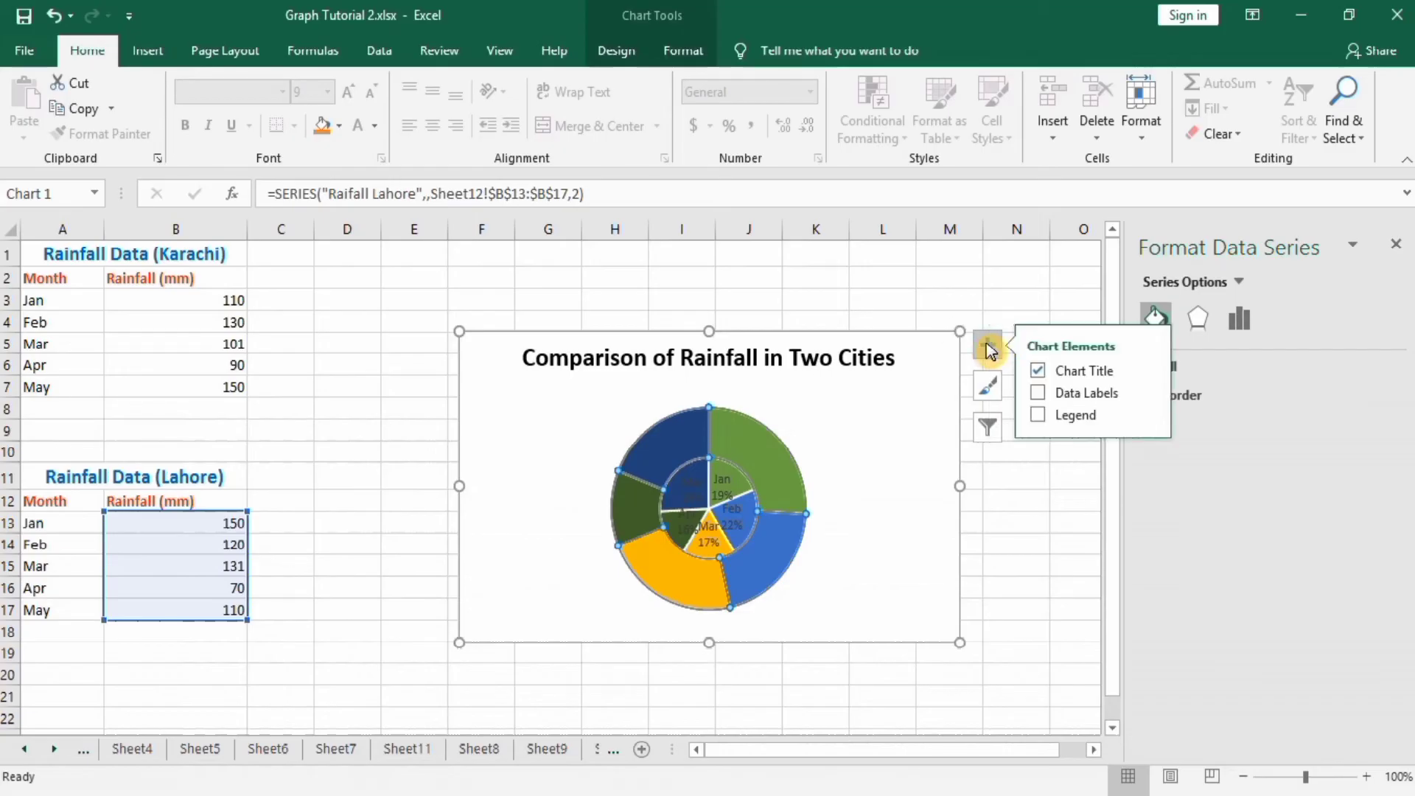
{"action": "left_click", "coordinate": [1038, 392]}
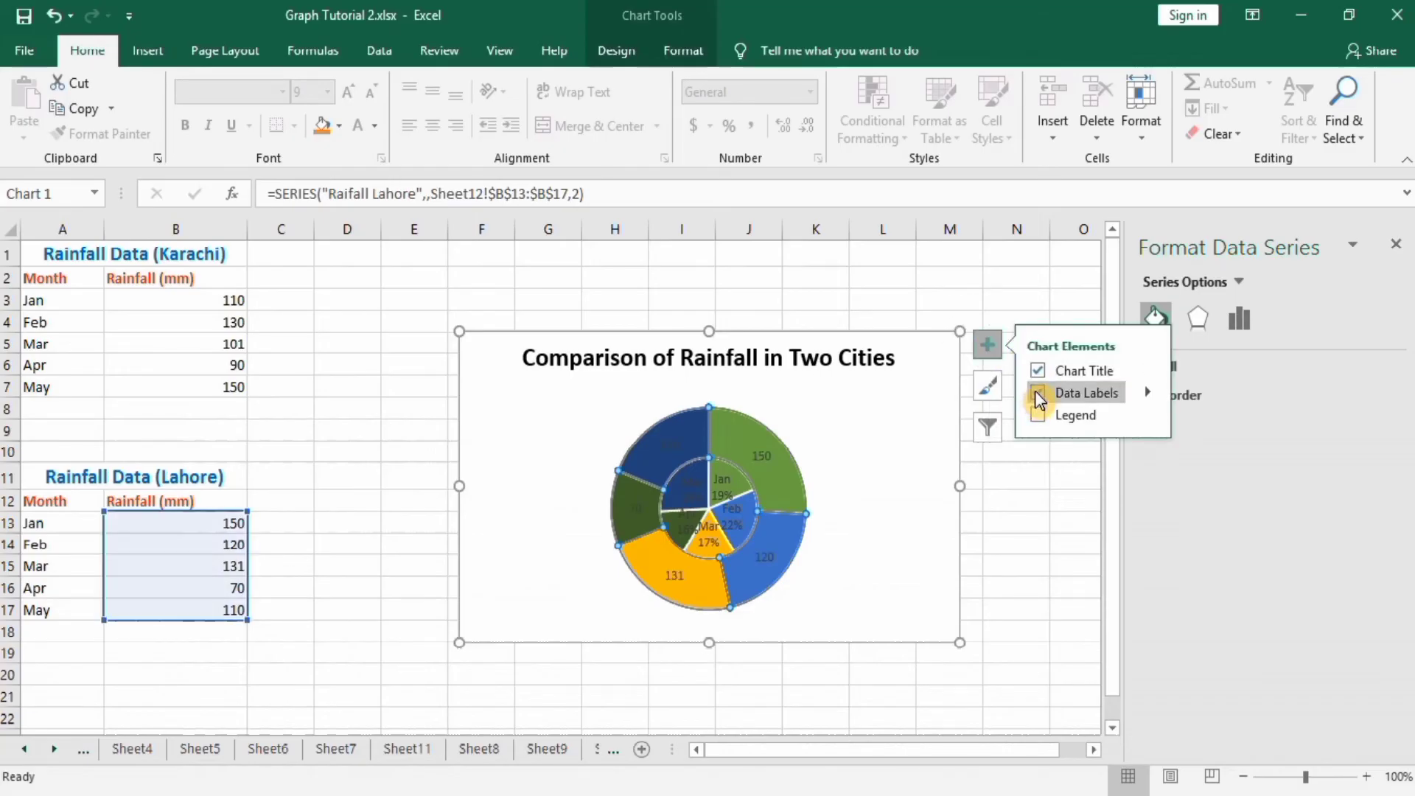
{"action": "left_click", "coordinate": [1038, 392]}
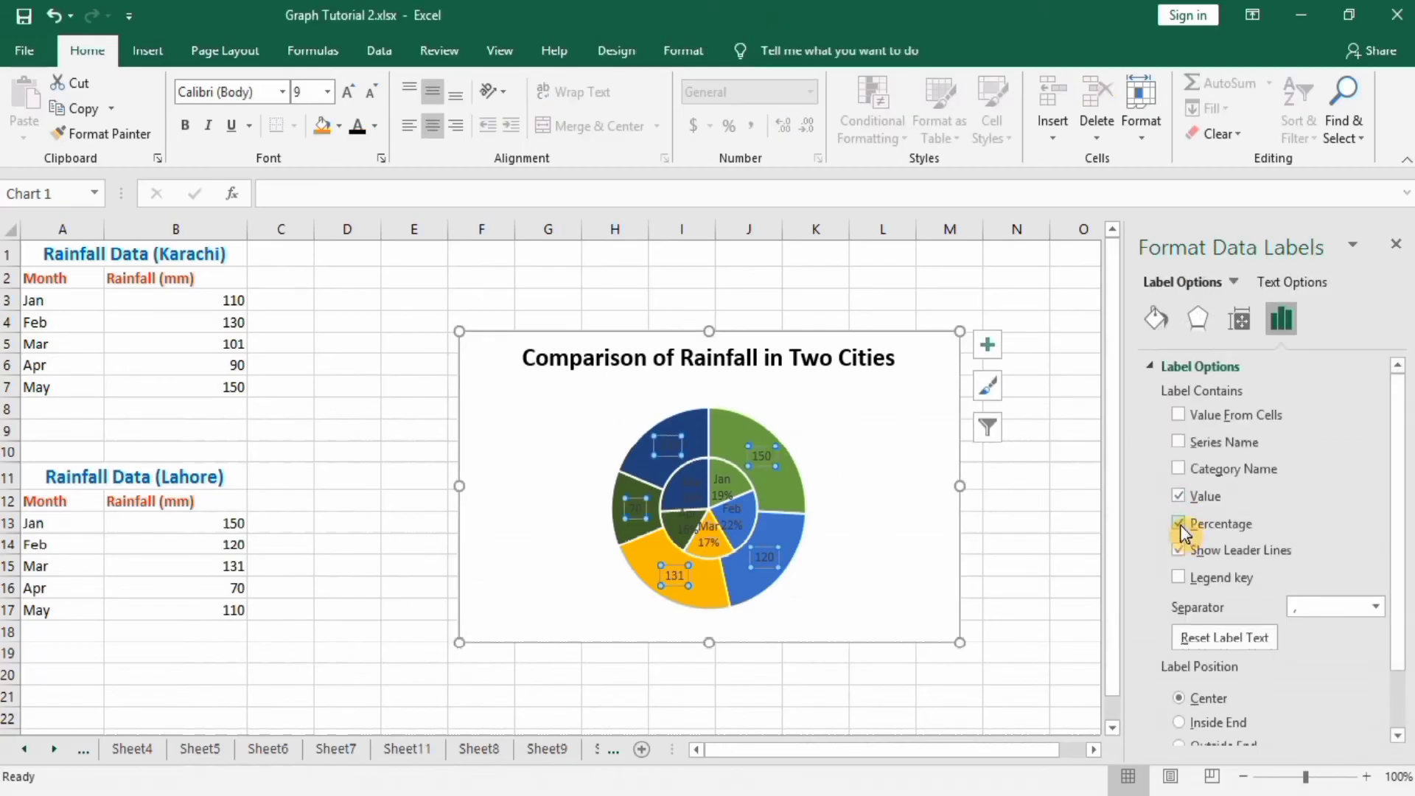
{"action": "left_click", "coordinate": [1179, 496]}
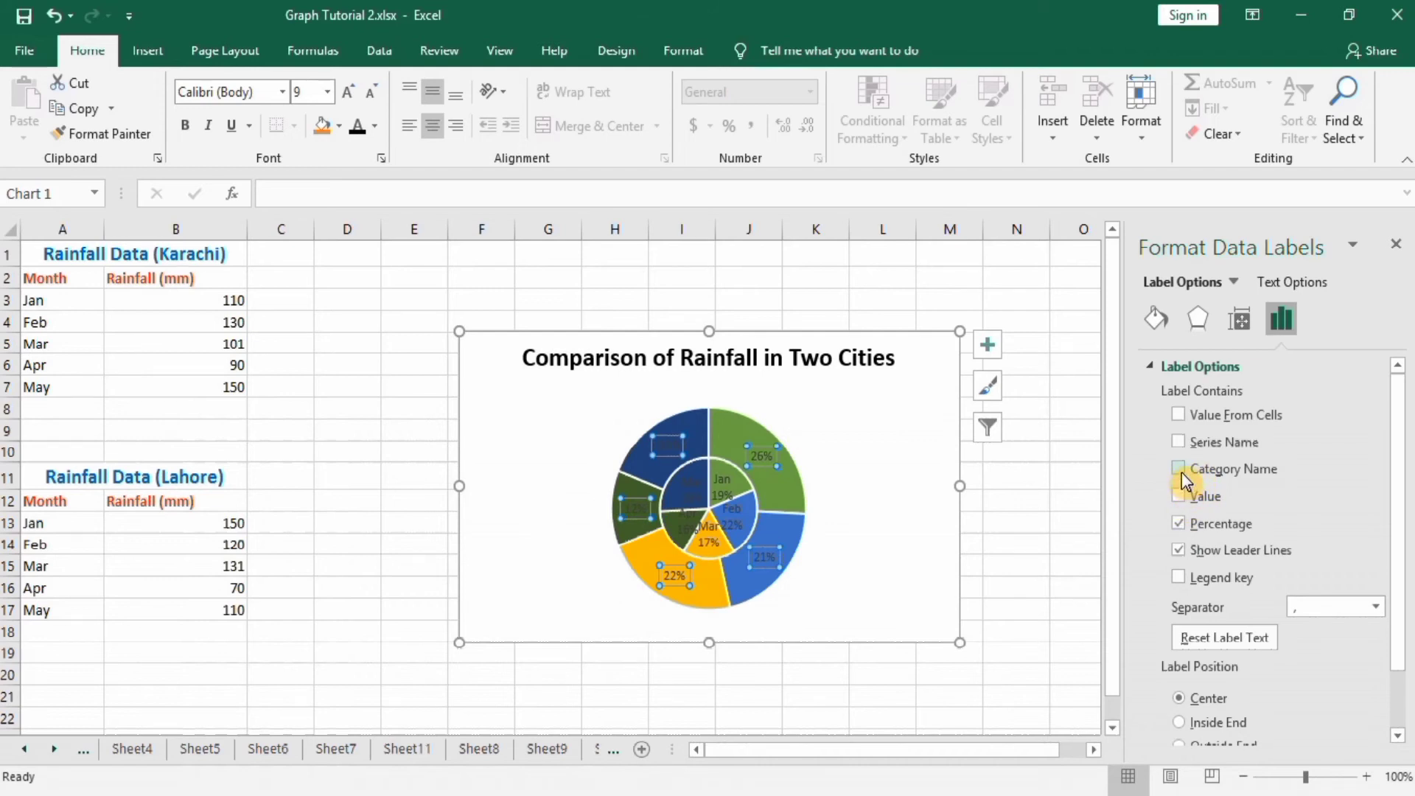
{"action": "left_click", "coordinate": [1179, 469]}
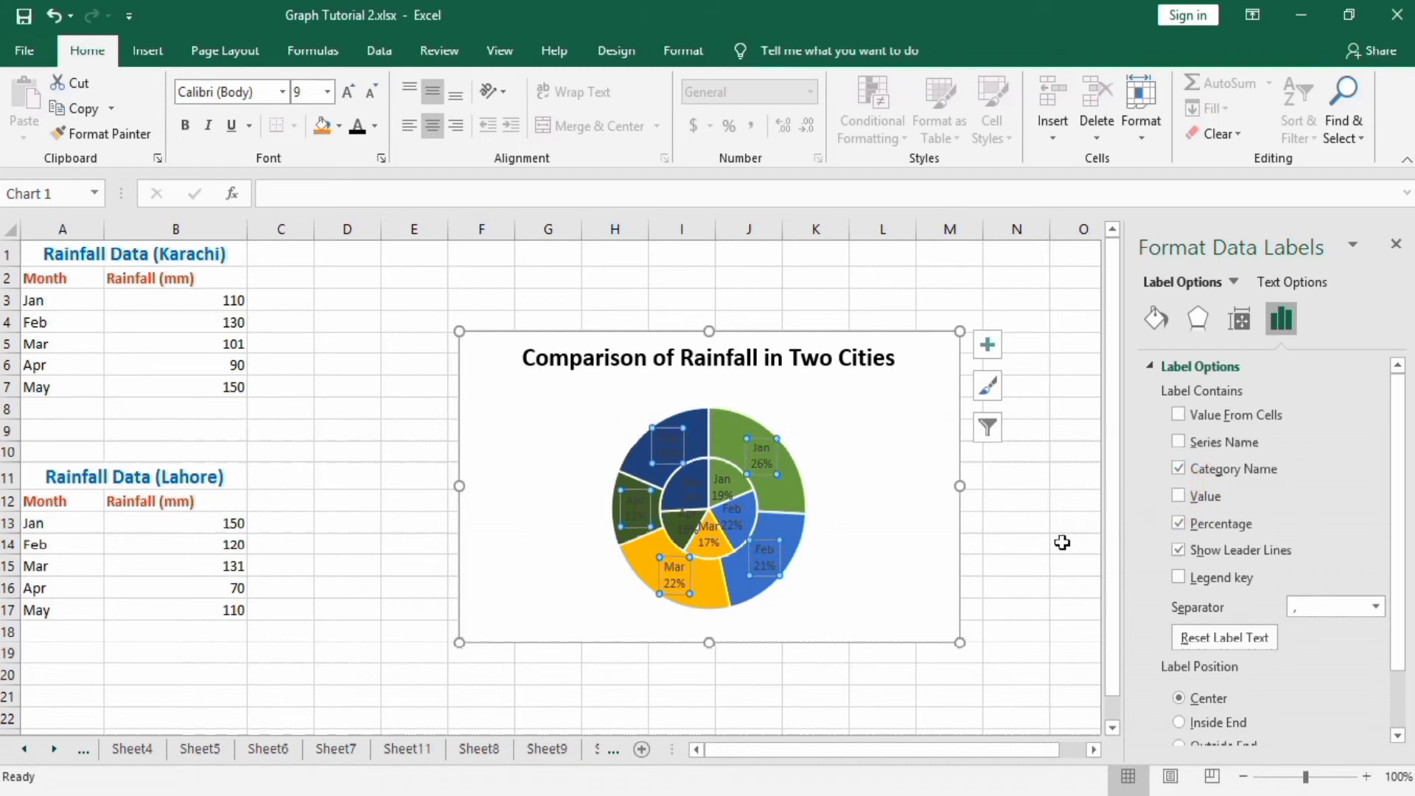
{"action": "left_click", "coordinate": [1016, 544]}
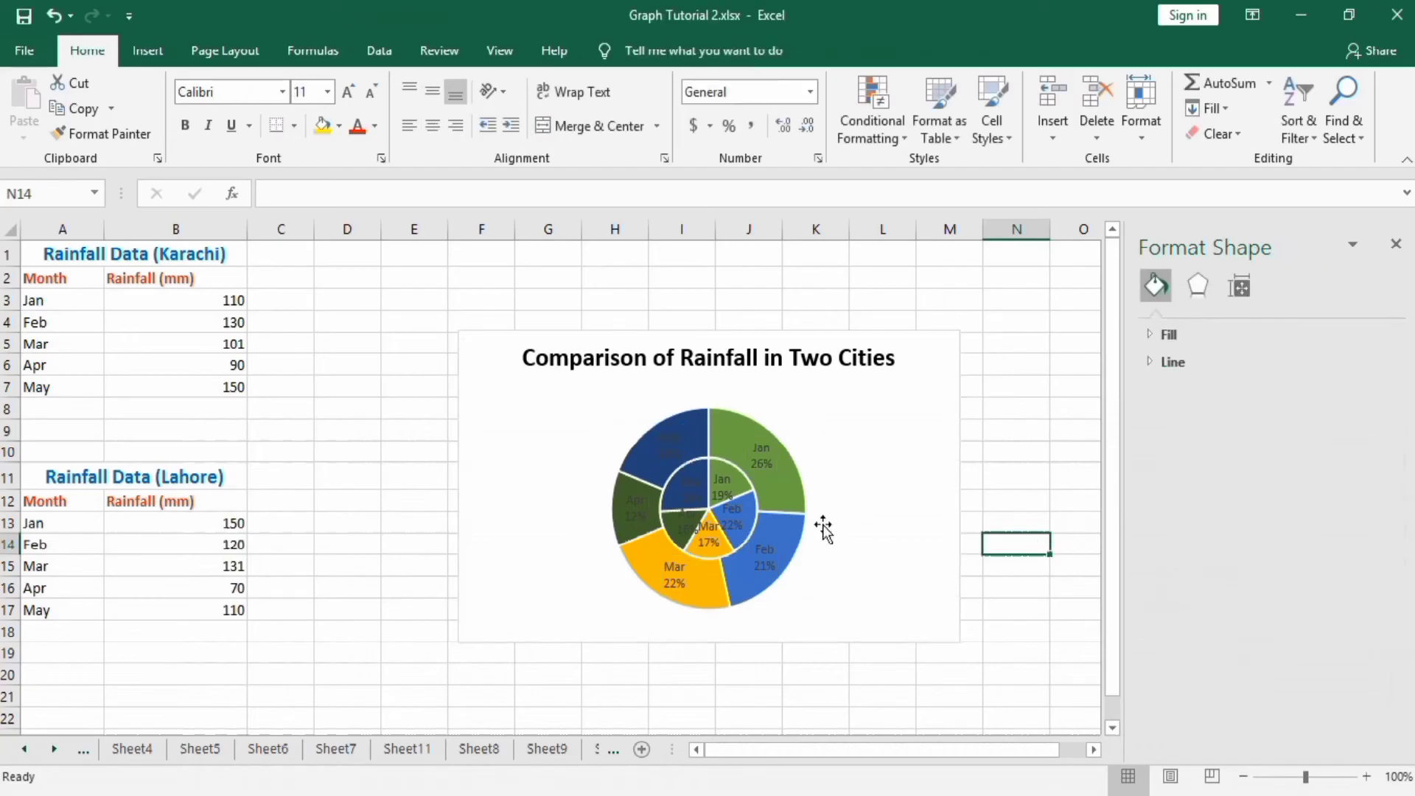
{"action": "mouse_move", "coordinate": [777, 488]}
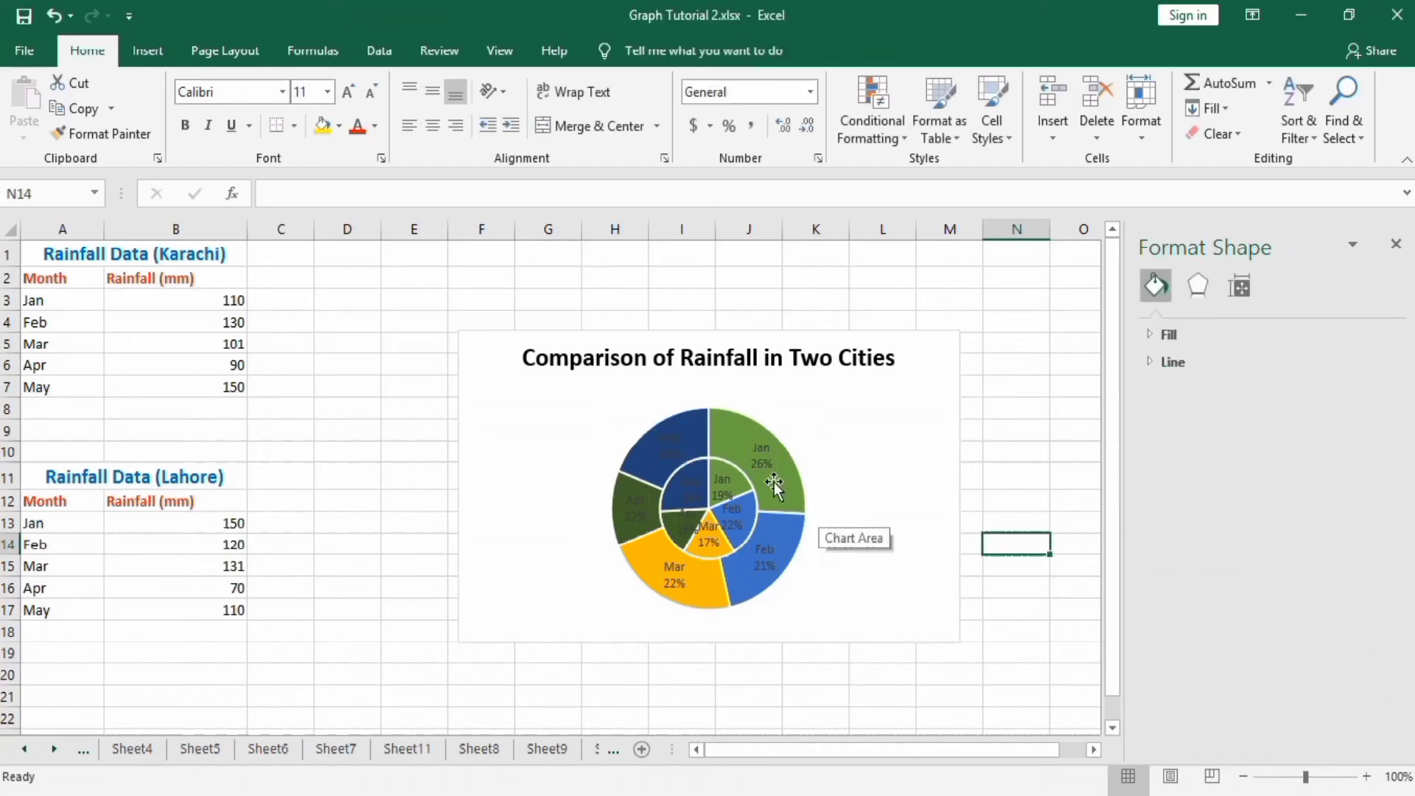
Enlarge the chart area and stretch the plot area so the double pie fills more space.
{"action": "left_click", "coordinate": [774, 488]}
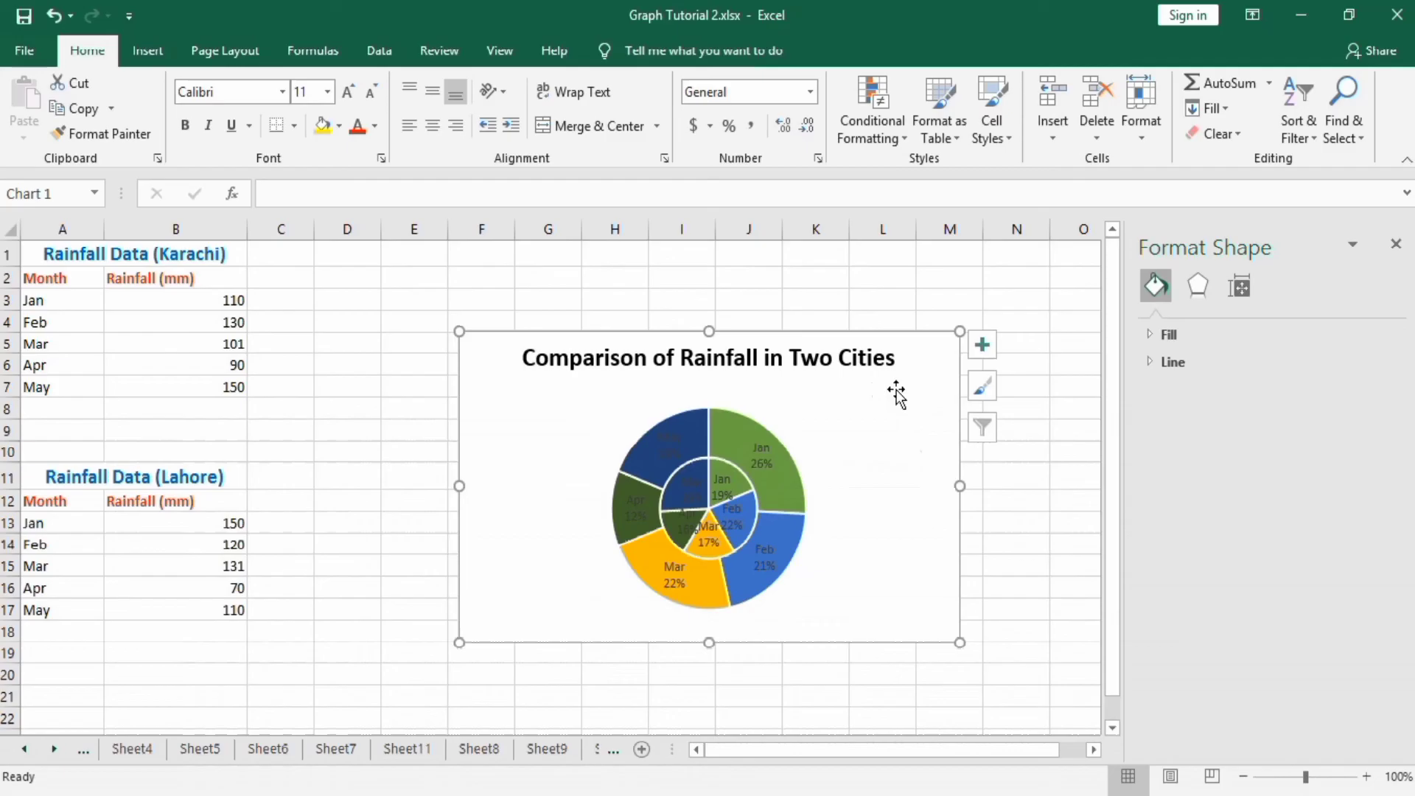
{"action": "left_click", "coordinate": [709, 643]}
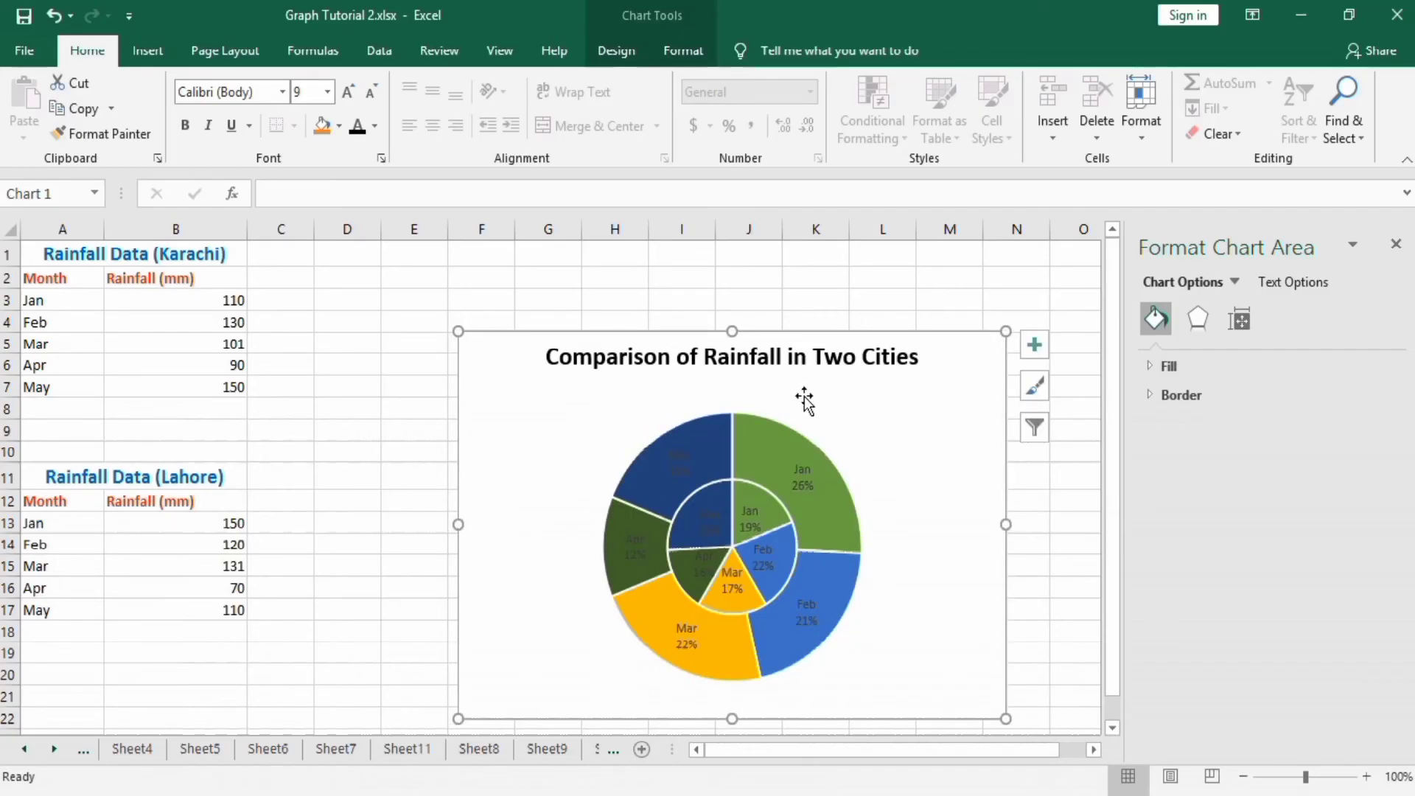
{"action": "left_click", "coordinate": [732, 545]}
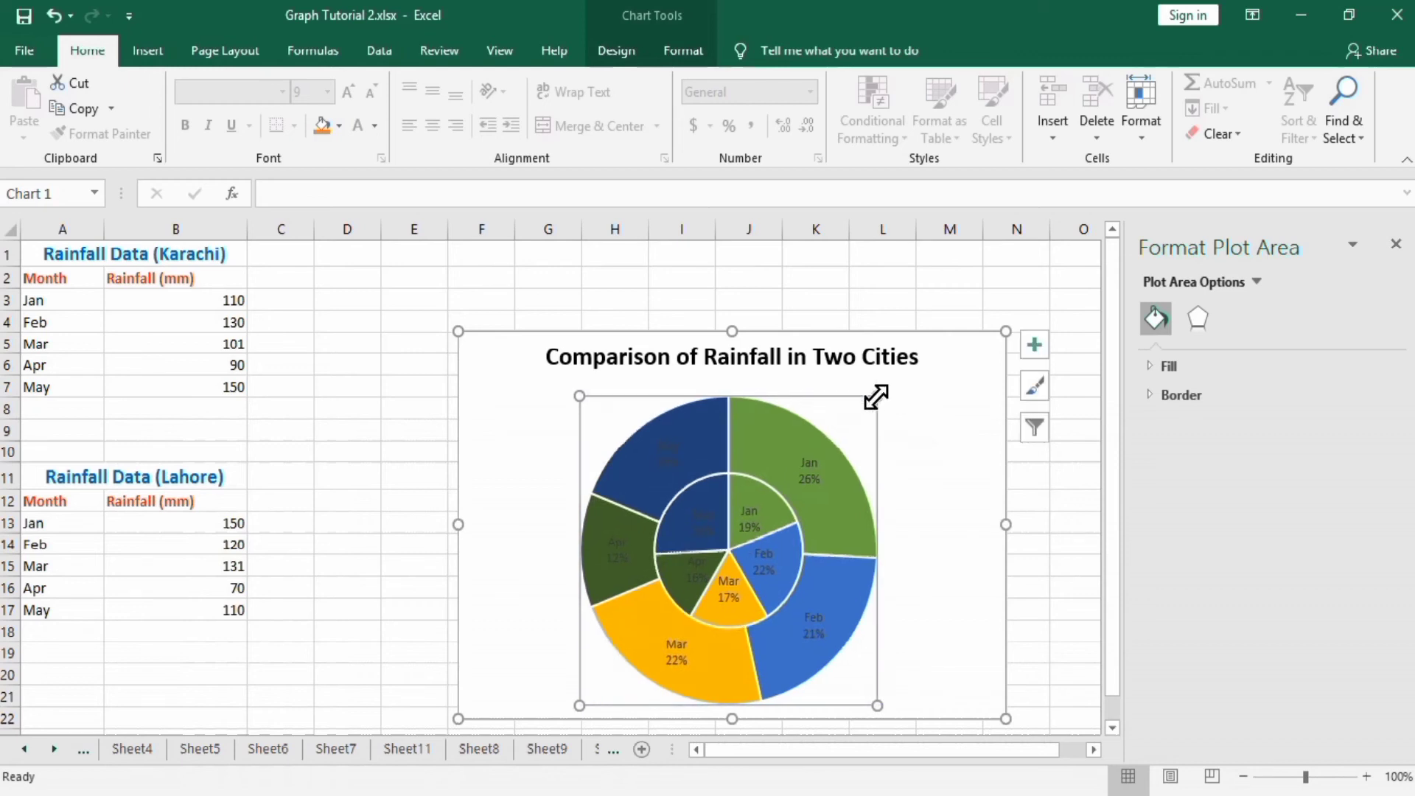
{"action": "left_click", "coordinate": [808, 473]}
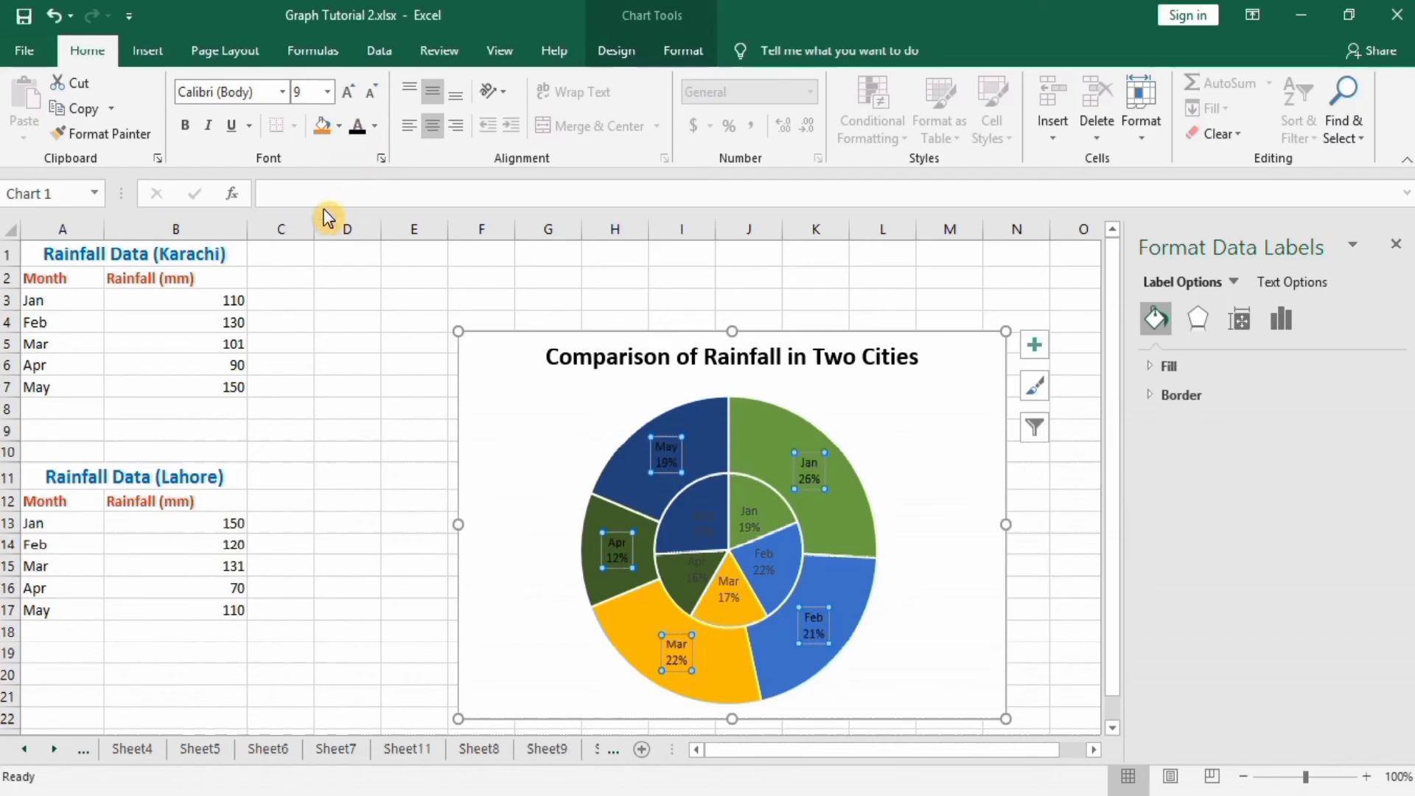
{"action": "mouse_move", "coordinate": [186, 126]}
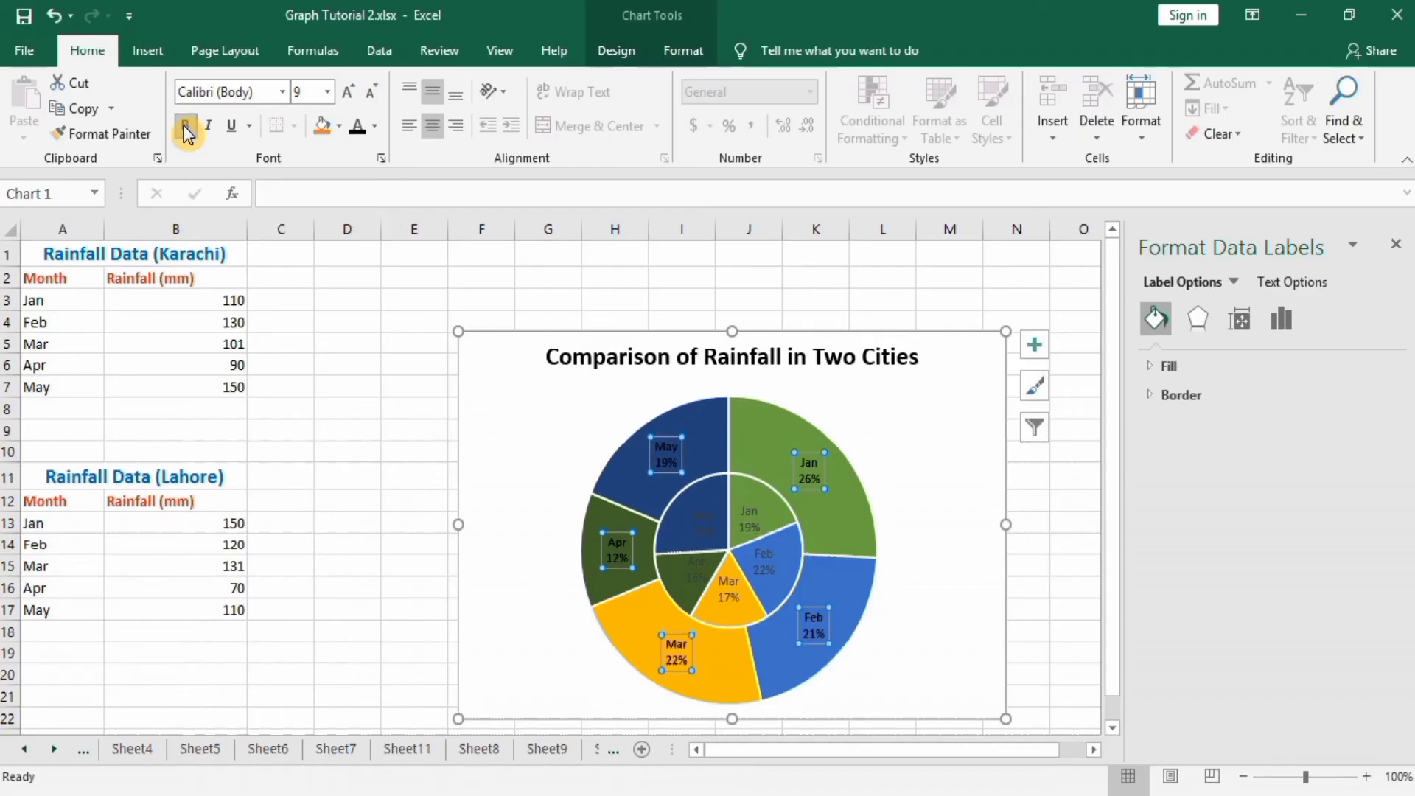
Make the outer and inner ring data labels bold 12 pt.
{"action": "left_click", "coordinate": [331, 93]}
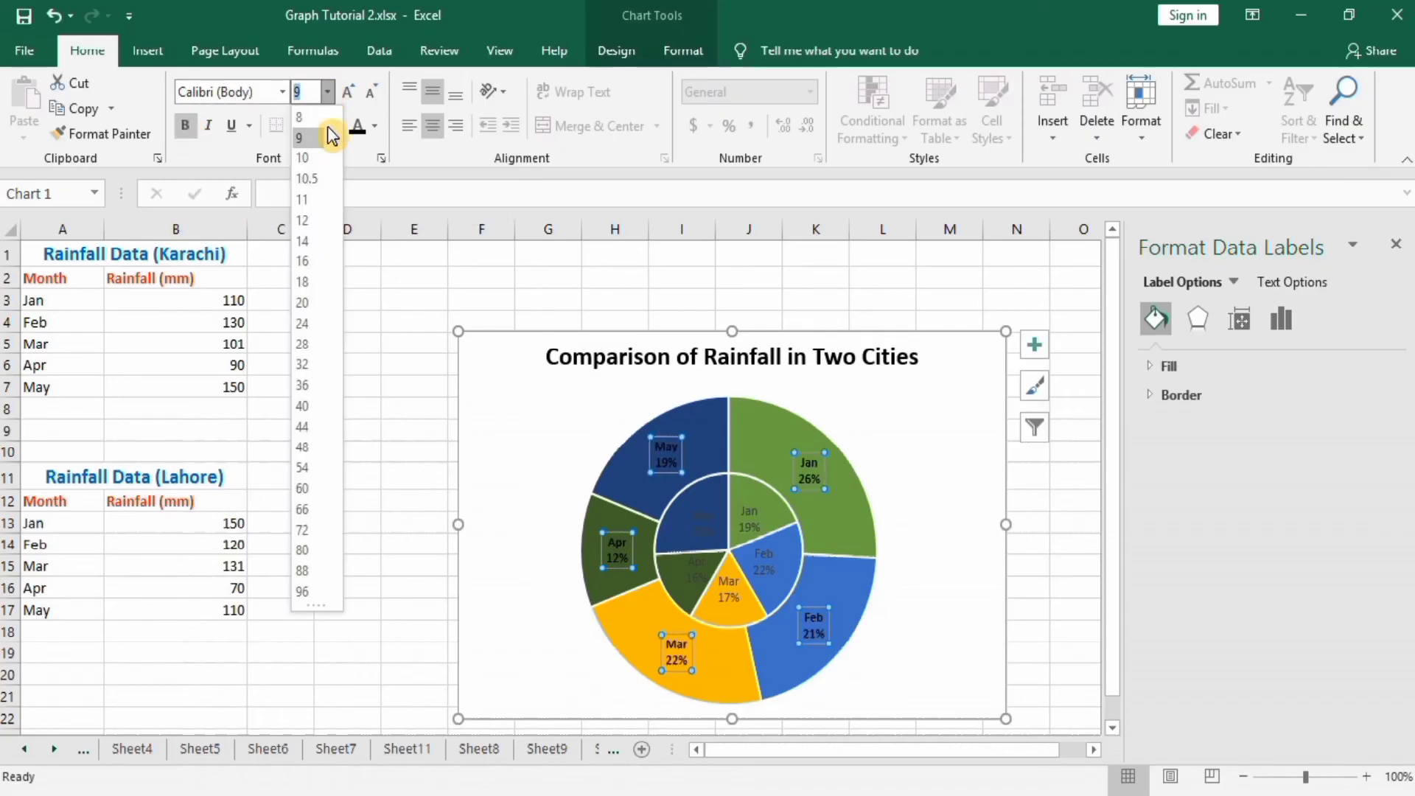
{"action": "left_click", "coordinate": [302, 221]}
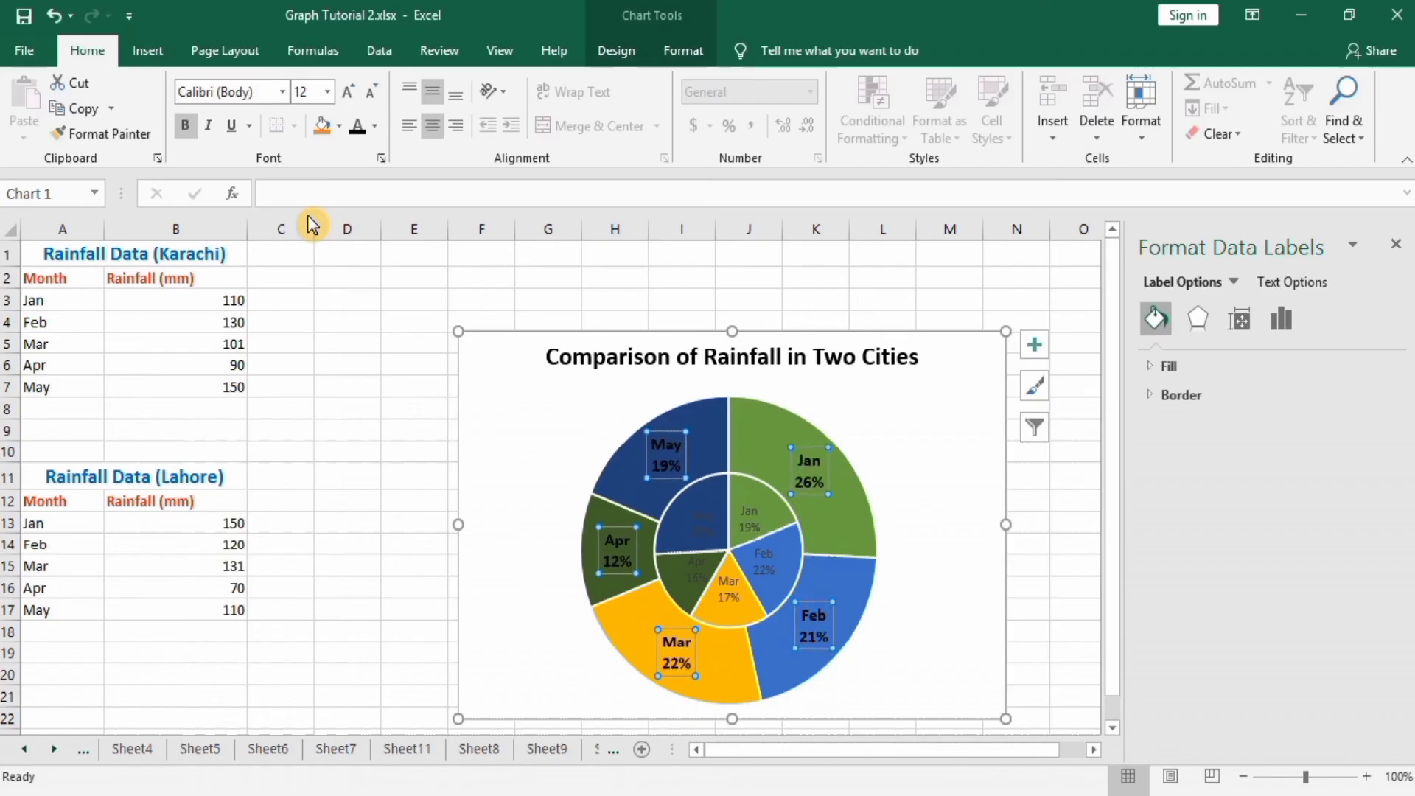
{"action": "mouse_move", "coordinate": [667, 515]}
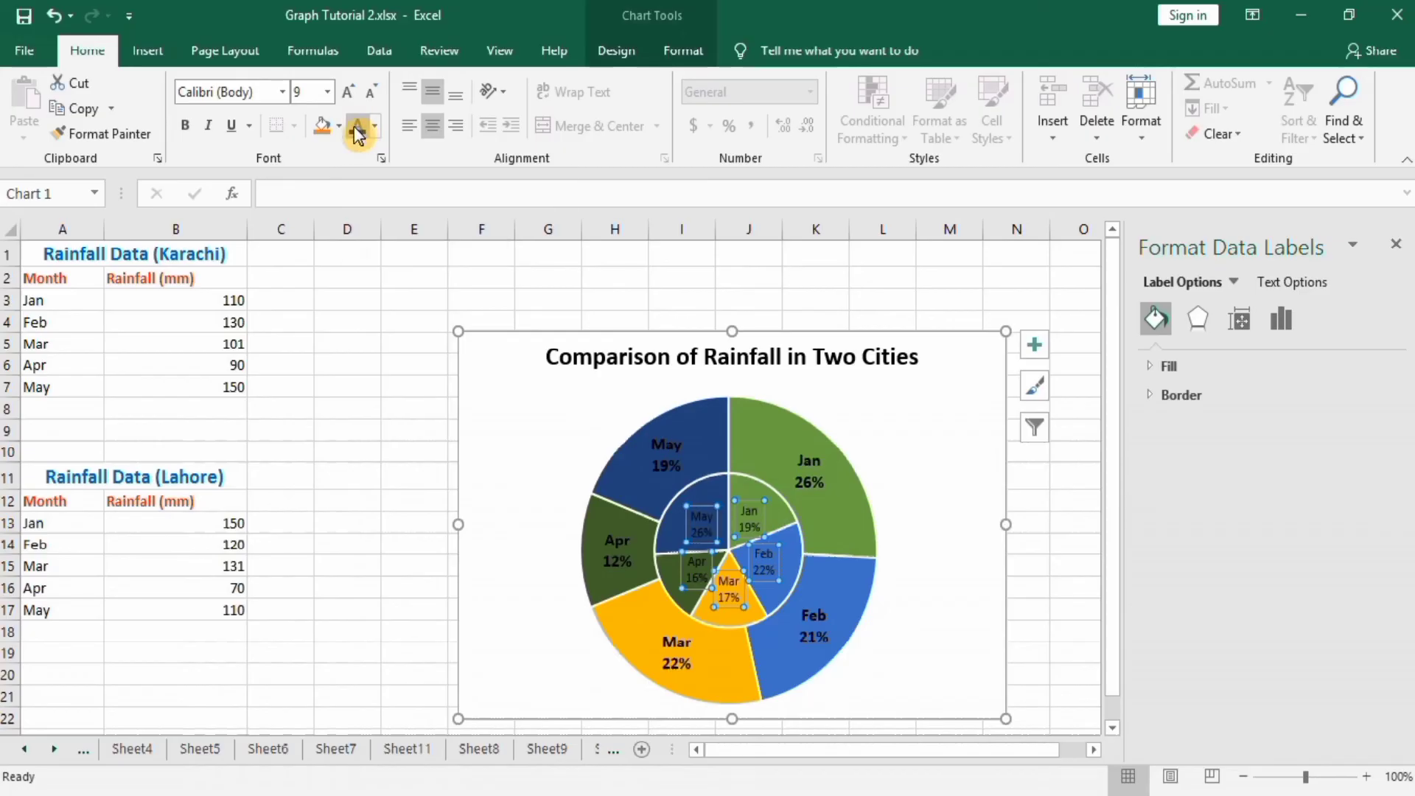
{"action": "mouse_move", "coordinate": [186, 131]}
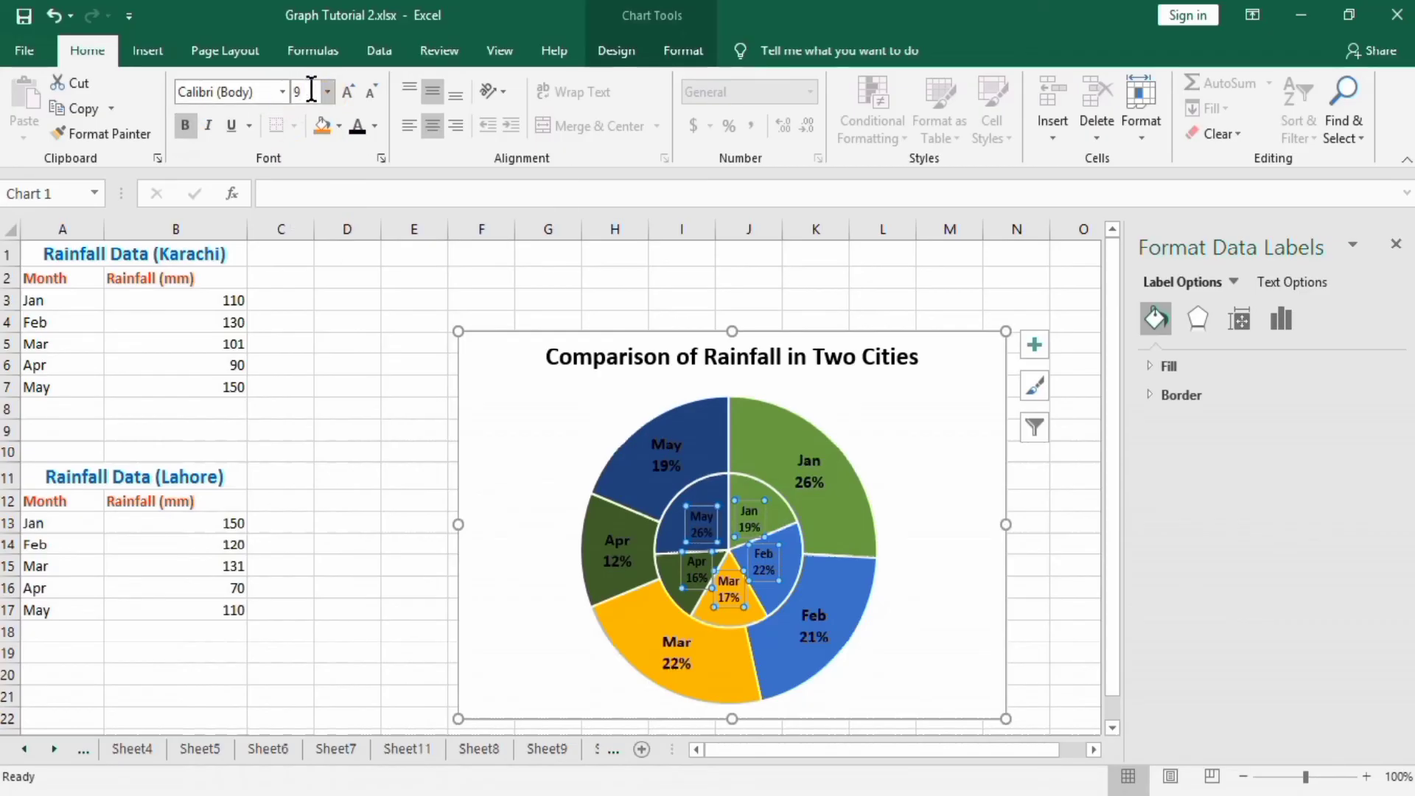
{"action": "left_click", "coordinate": [330, 92]}
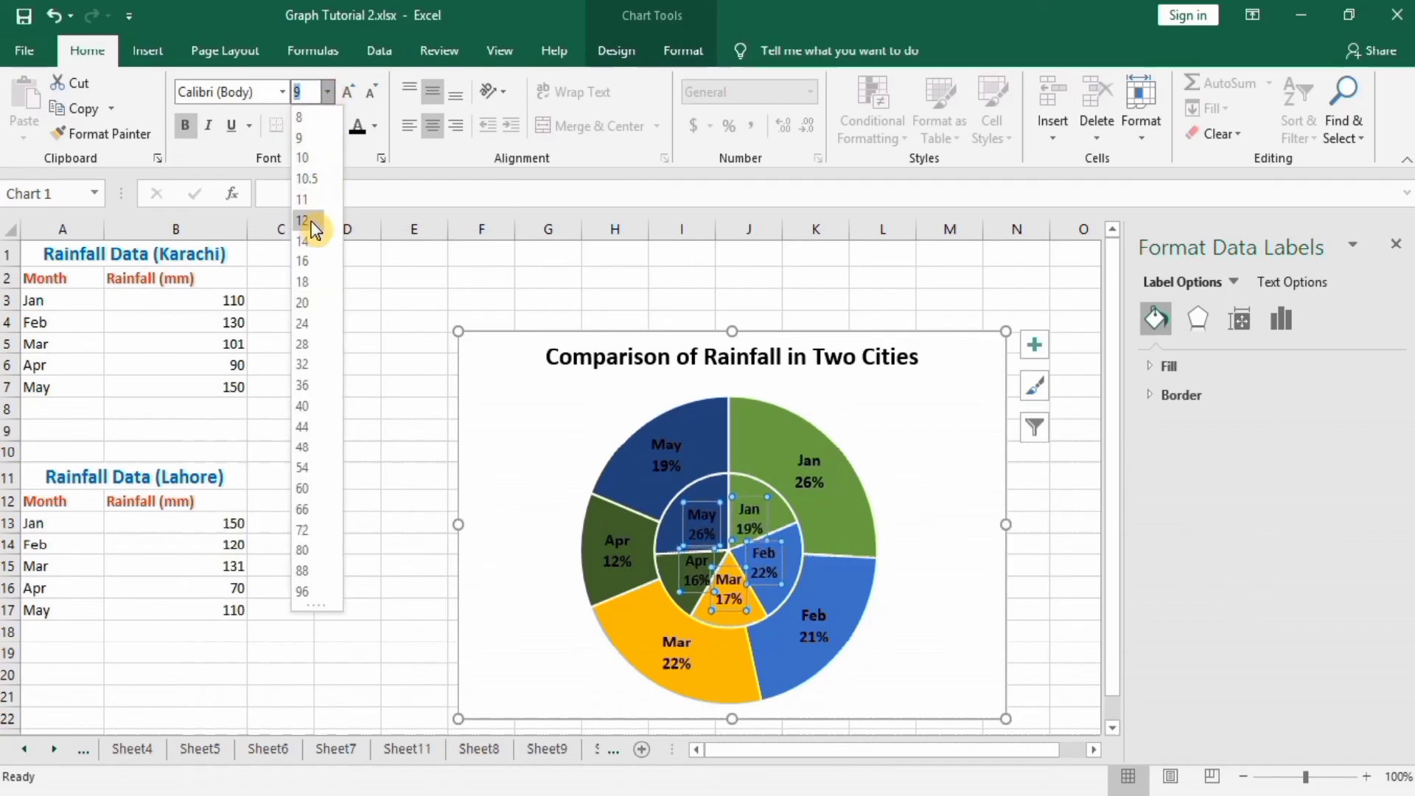
{"action": "left_click", "coordinate": [302, 219]}
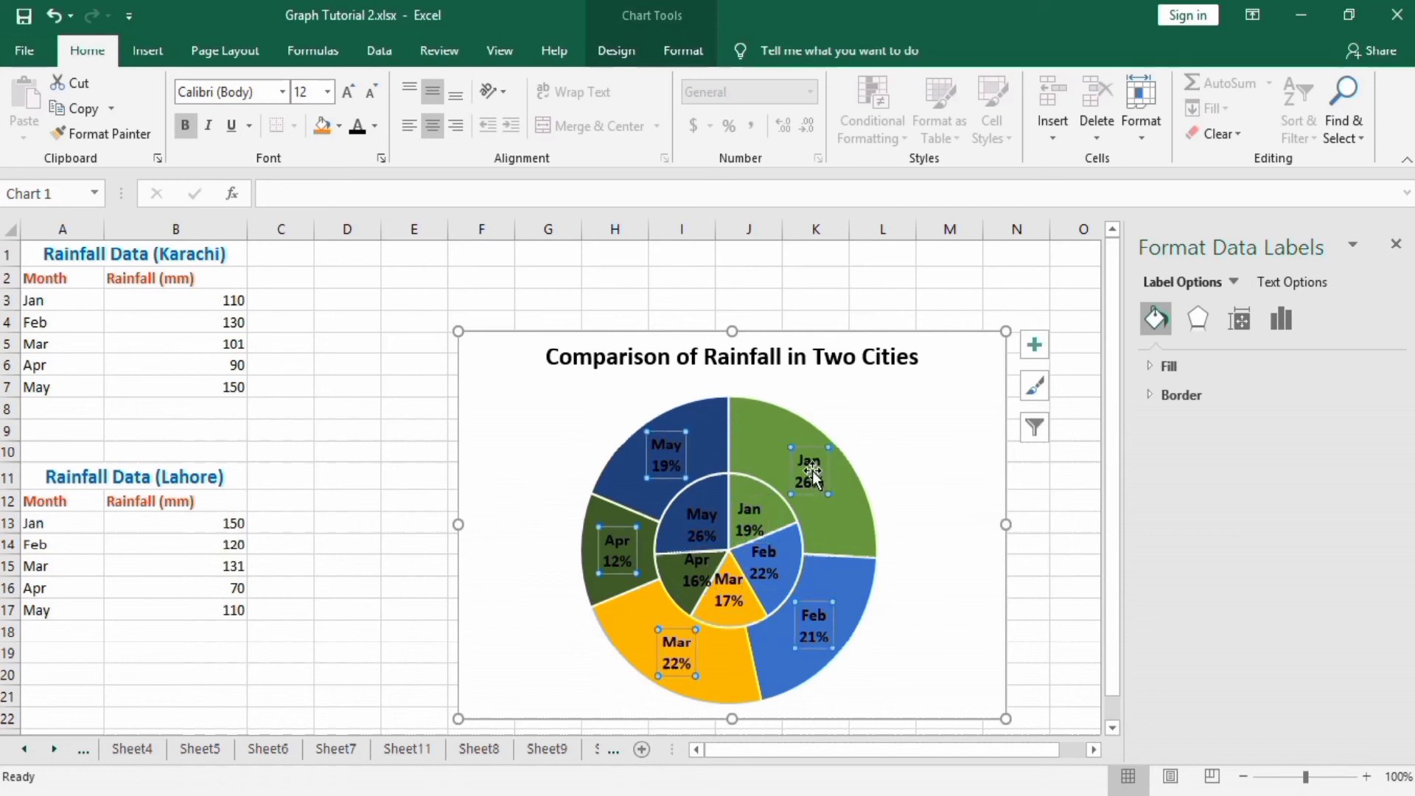
{"action": "right_click", "coordinate": [810, 469]}
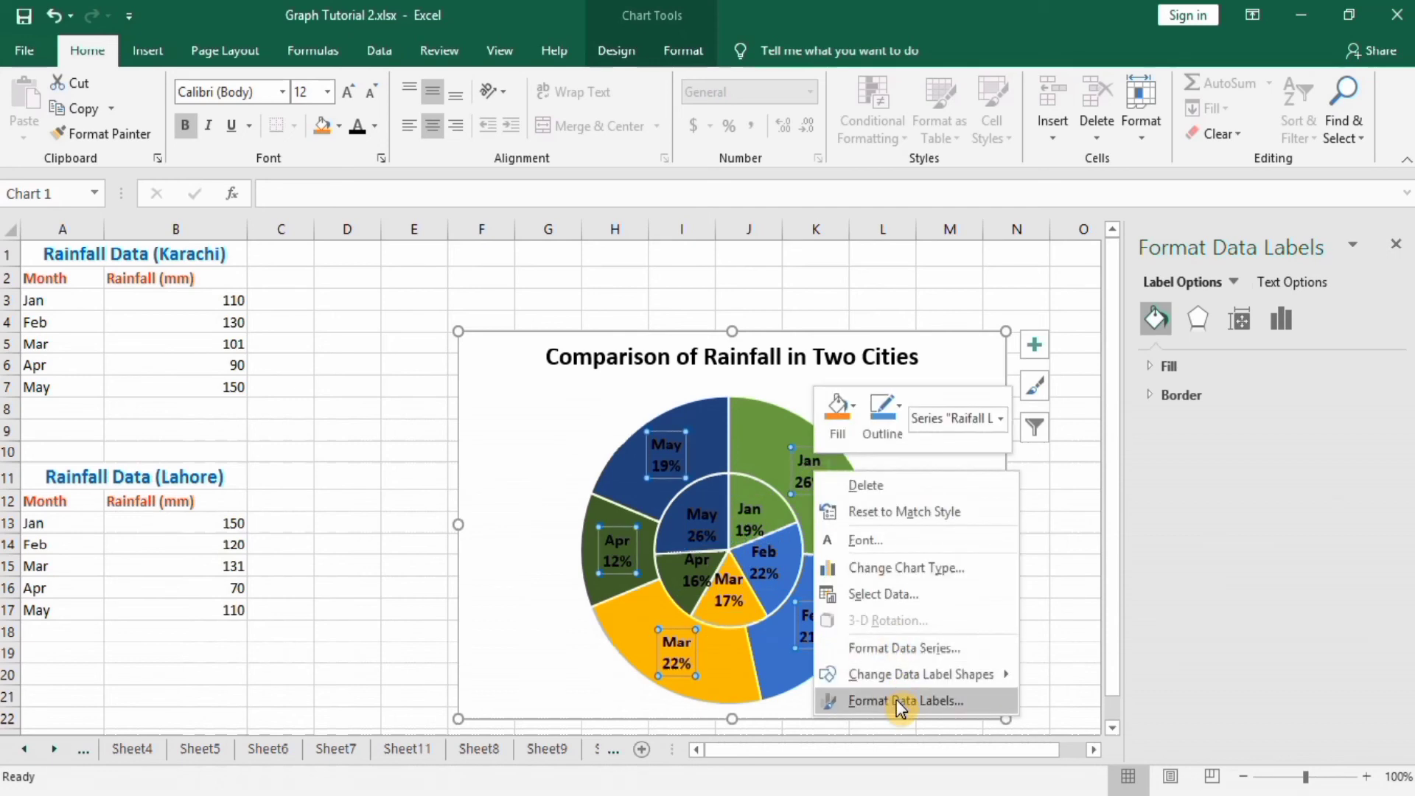
Review the Lahore ring's label options and centred label position in Format Data Labels.
{"action": "left_click", "coordinate": [909, 701]}
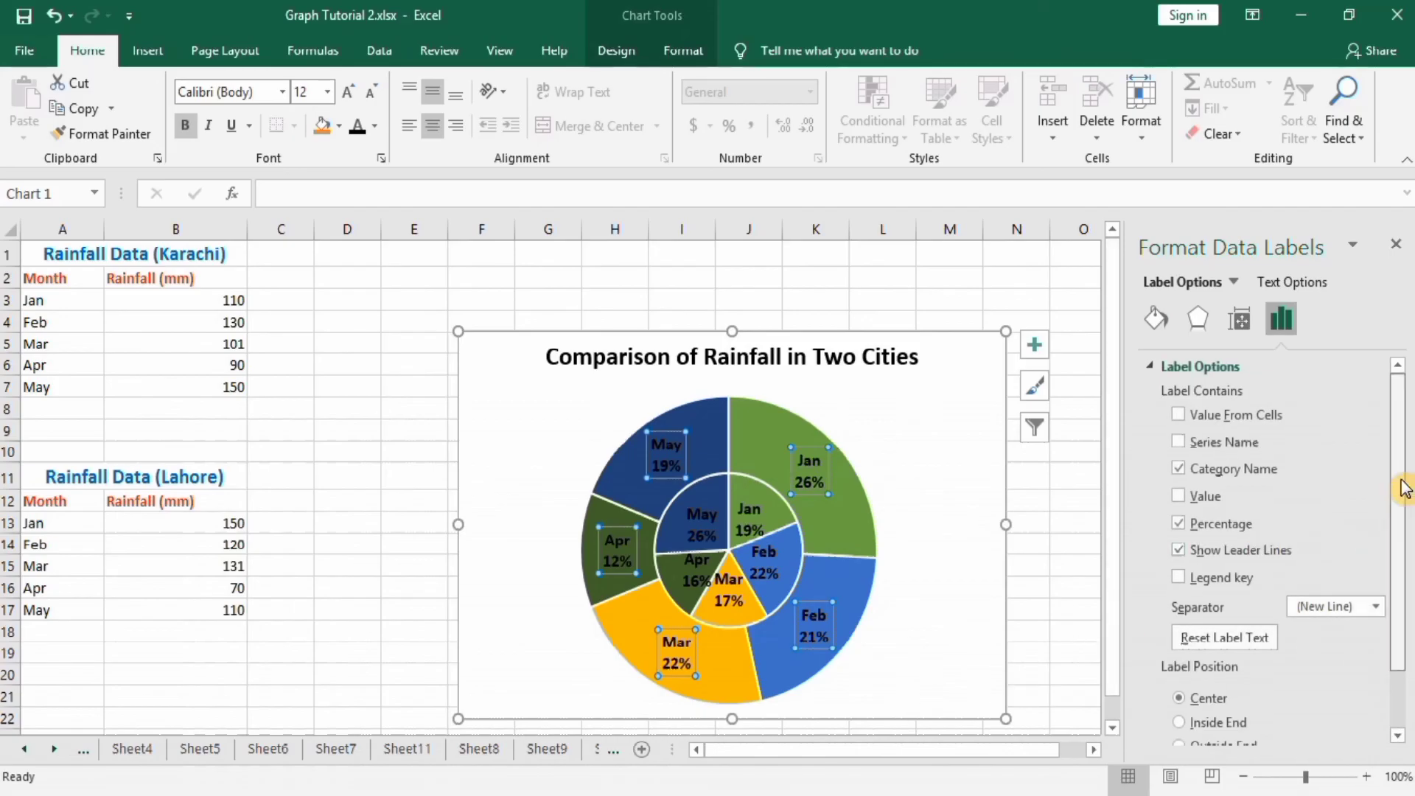
{"action": "scroll", "scroll_direction": "down", "scroll_amount": 3}
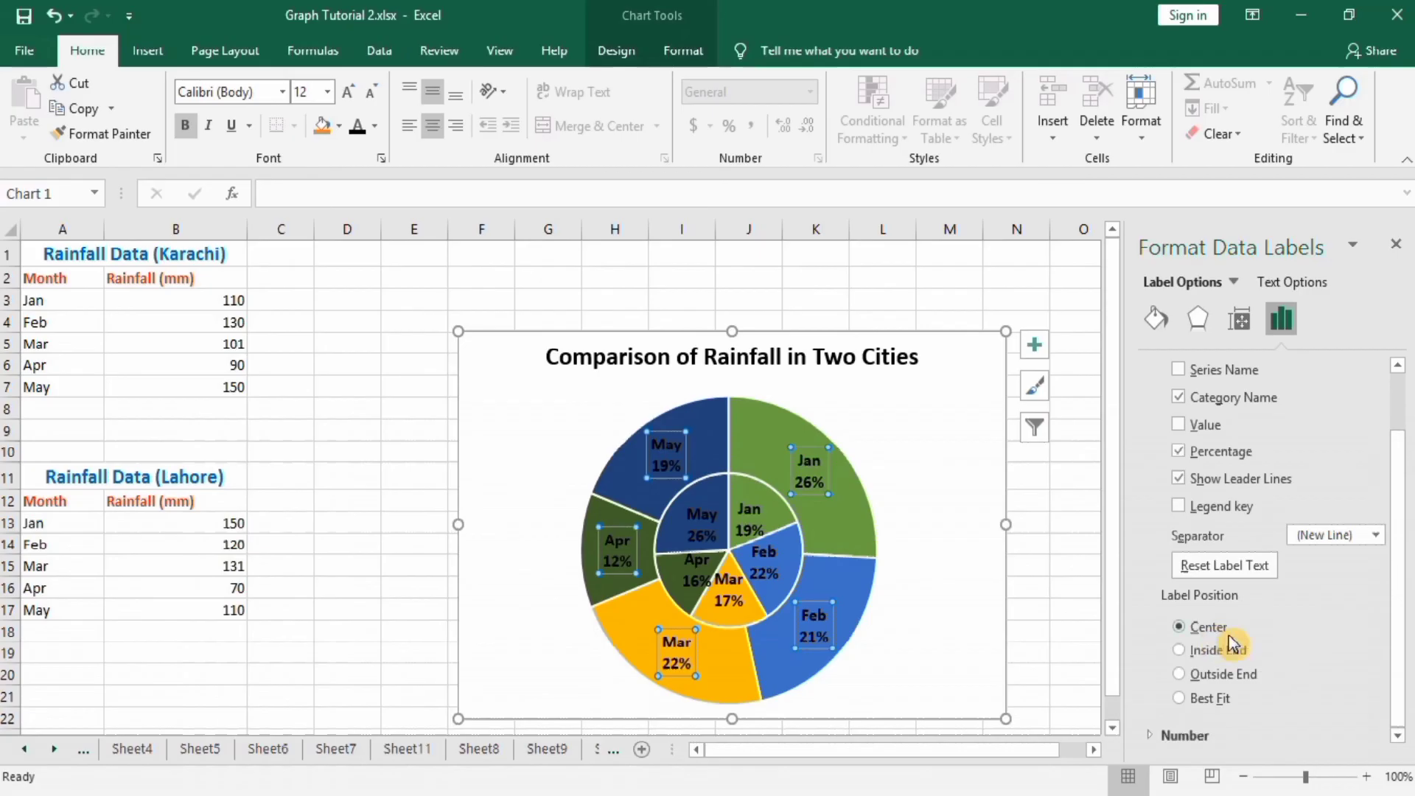
{"action": "mouse_move", "coordinate": [1236, 690]}
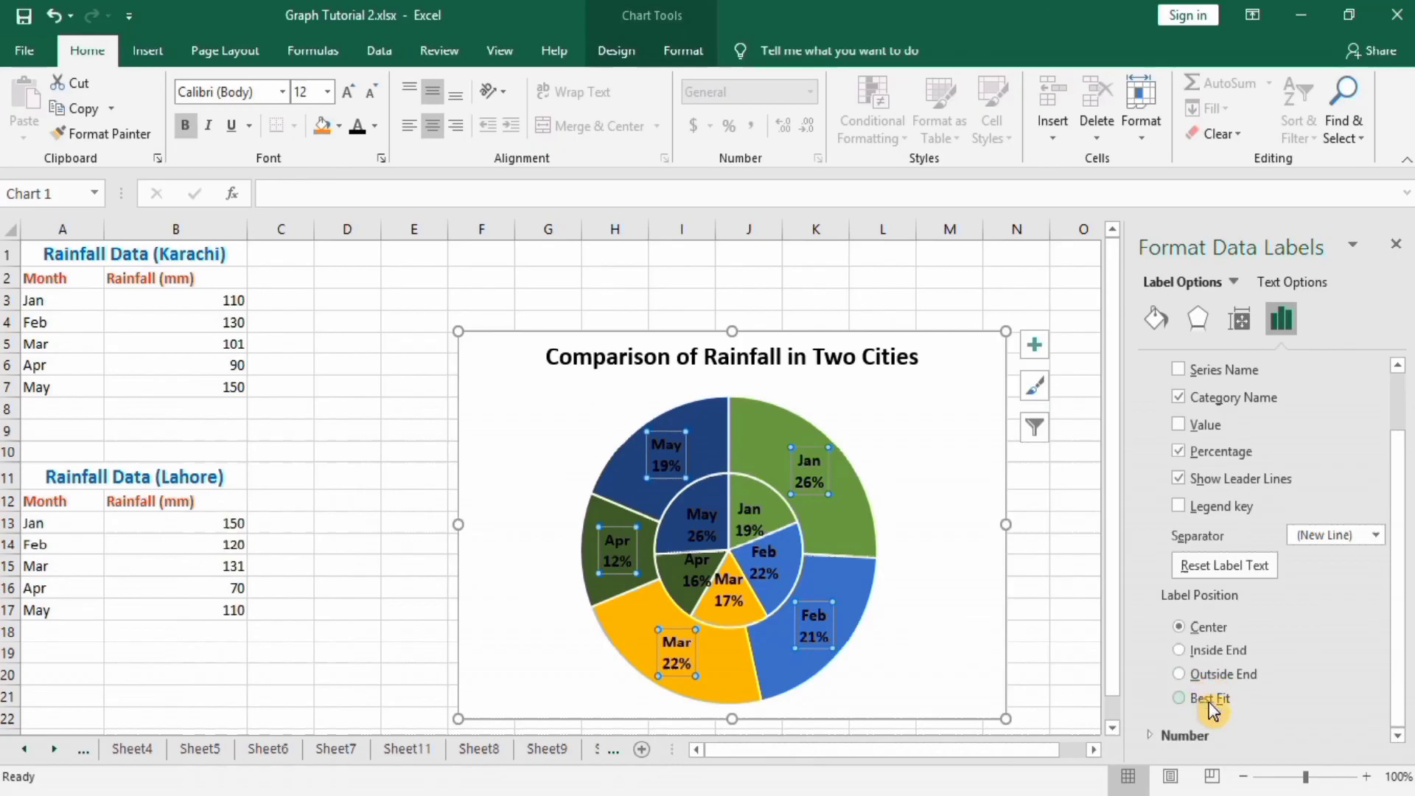
{"action": "mouse_move", "coordinate": [990, 511]}
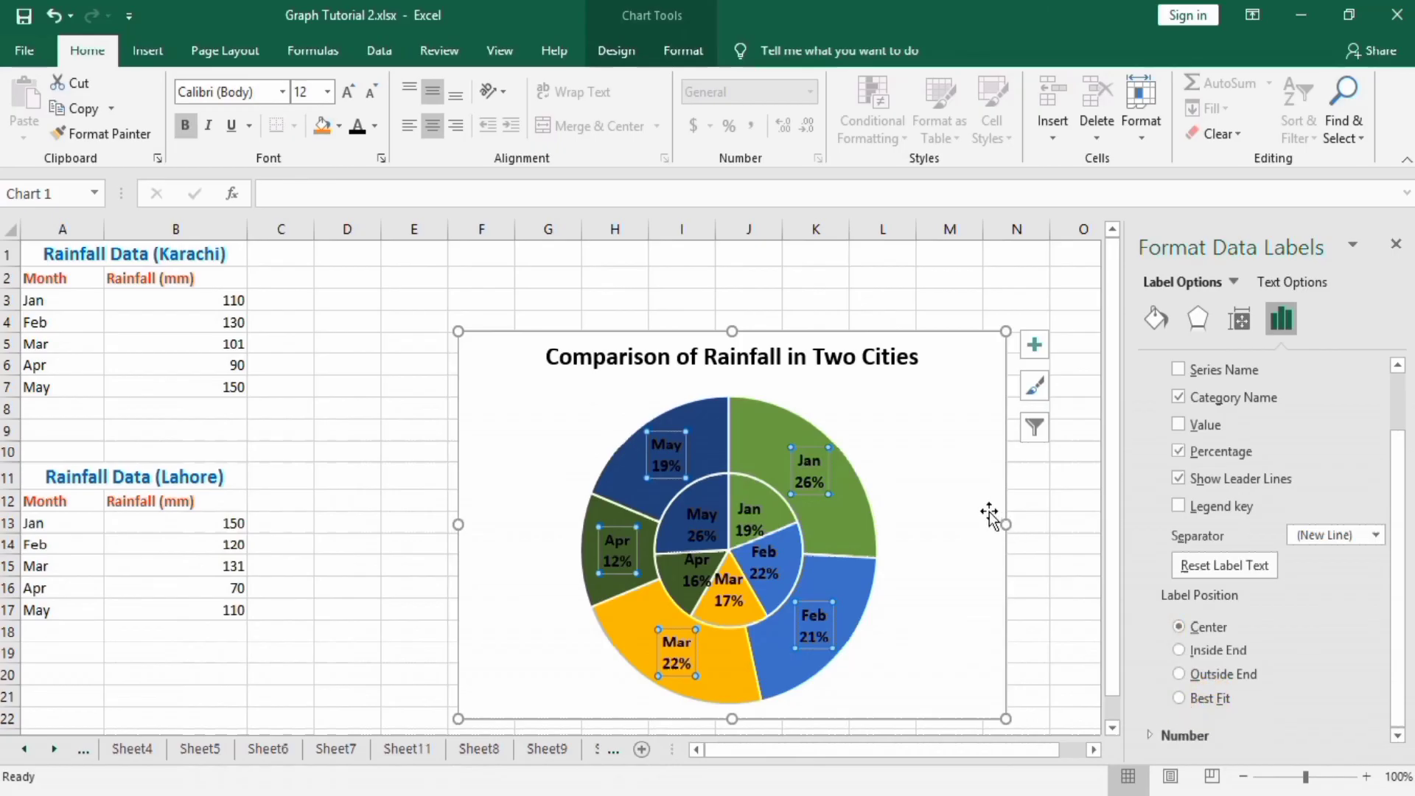
{"action": "left_click", "coordinate": [810, 468]}
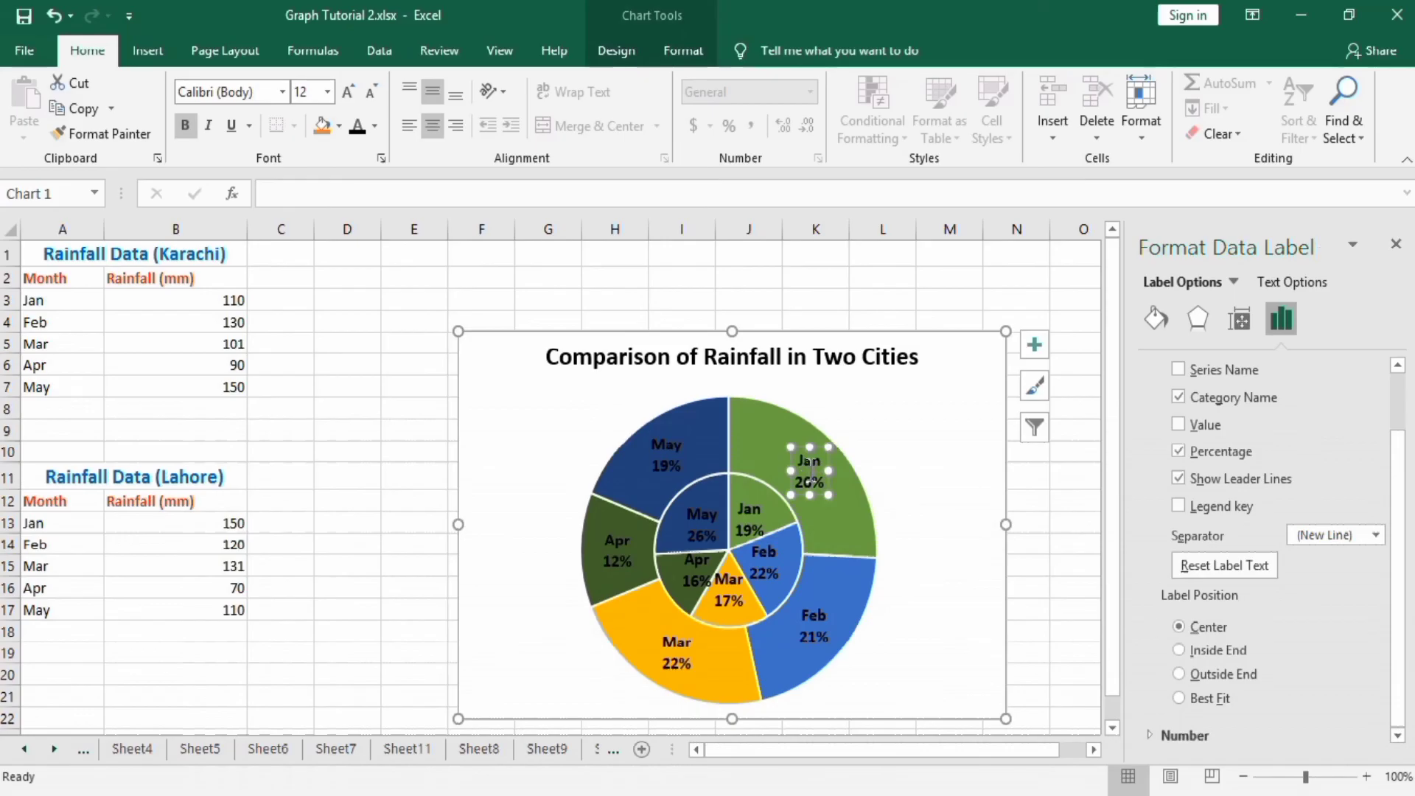
Nudge the inner ring's Jan, Feb and Apr labels apart within their slices.
{"action": "left_click", "coordinate": [666, 455]}
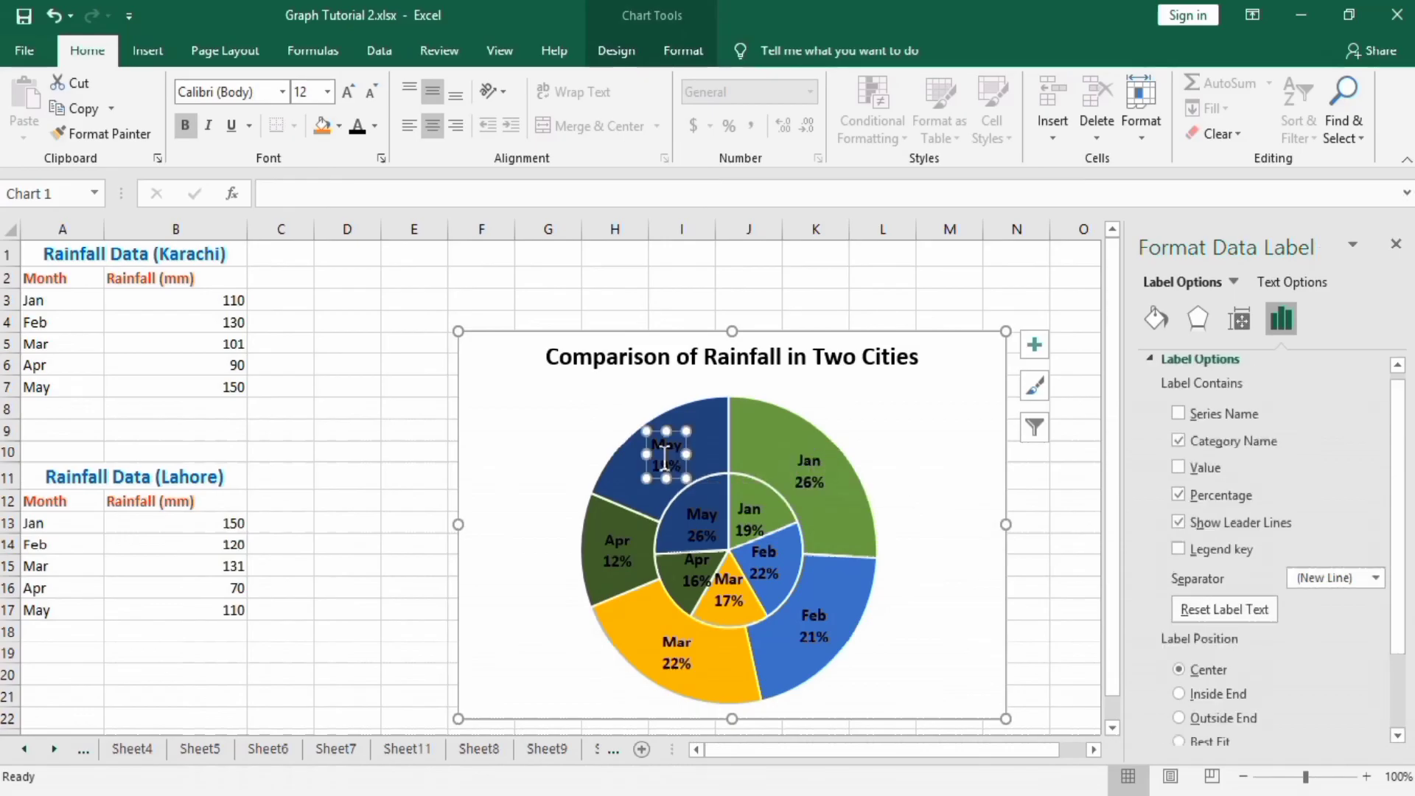
{"action": "left_click", "coordinate": [709, 522]}
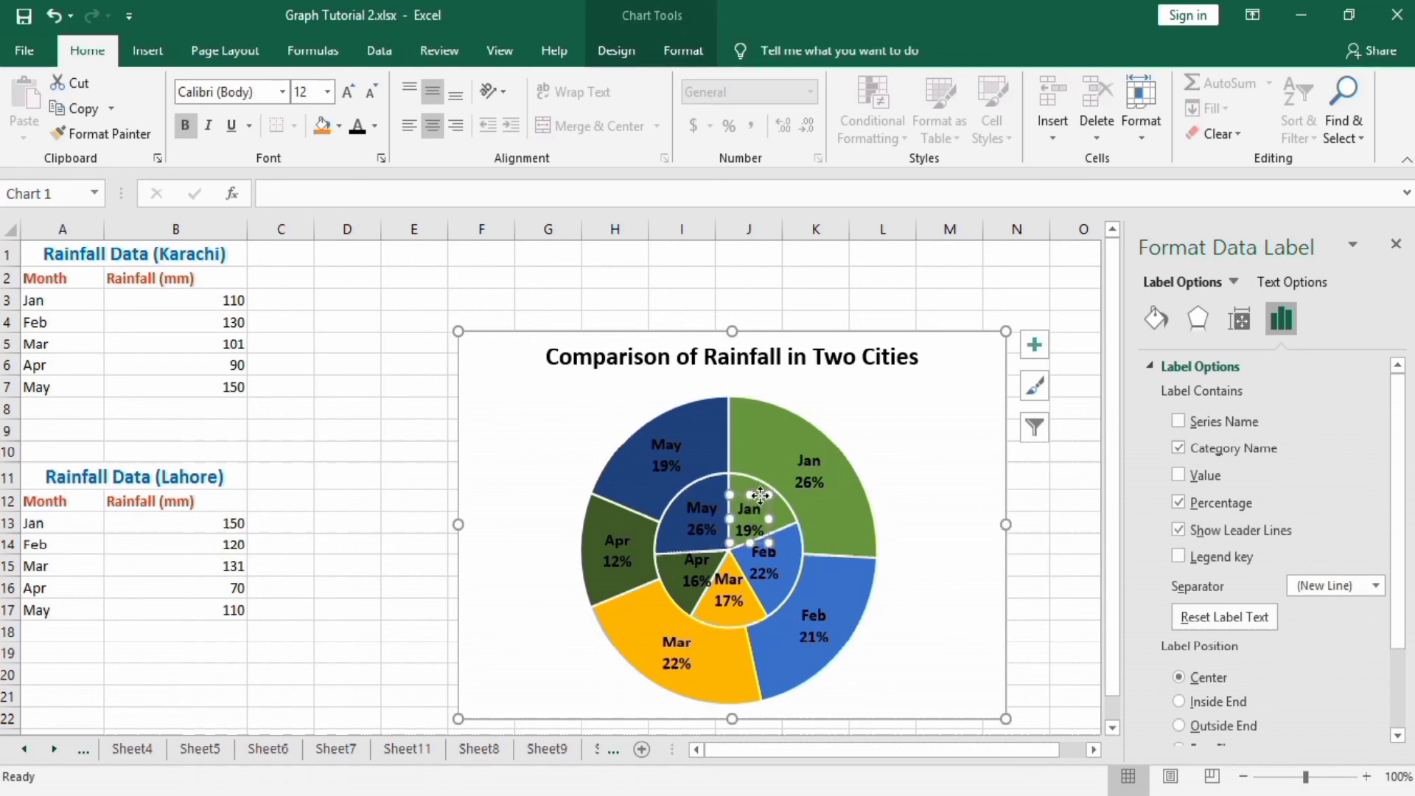
{"action": "left_click", "coordinate": [750, 513]}
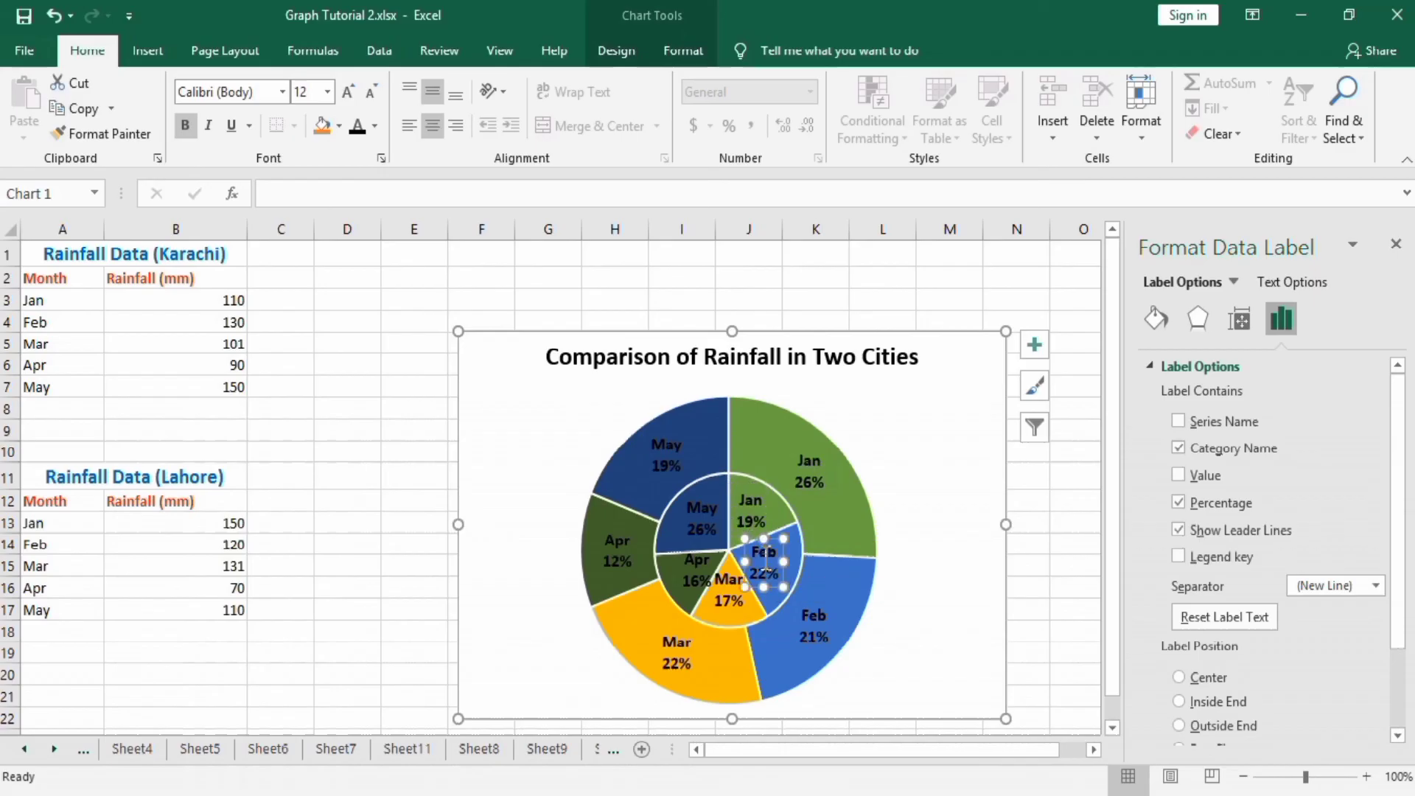
{"action": "left_click", "coordinate": [1180, 677]}
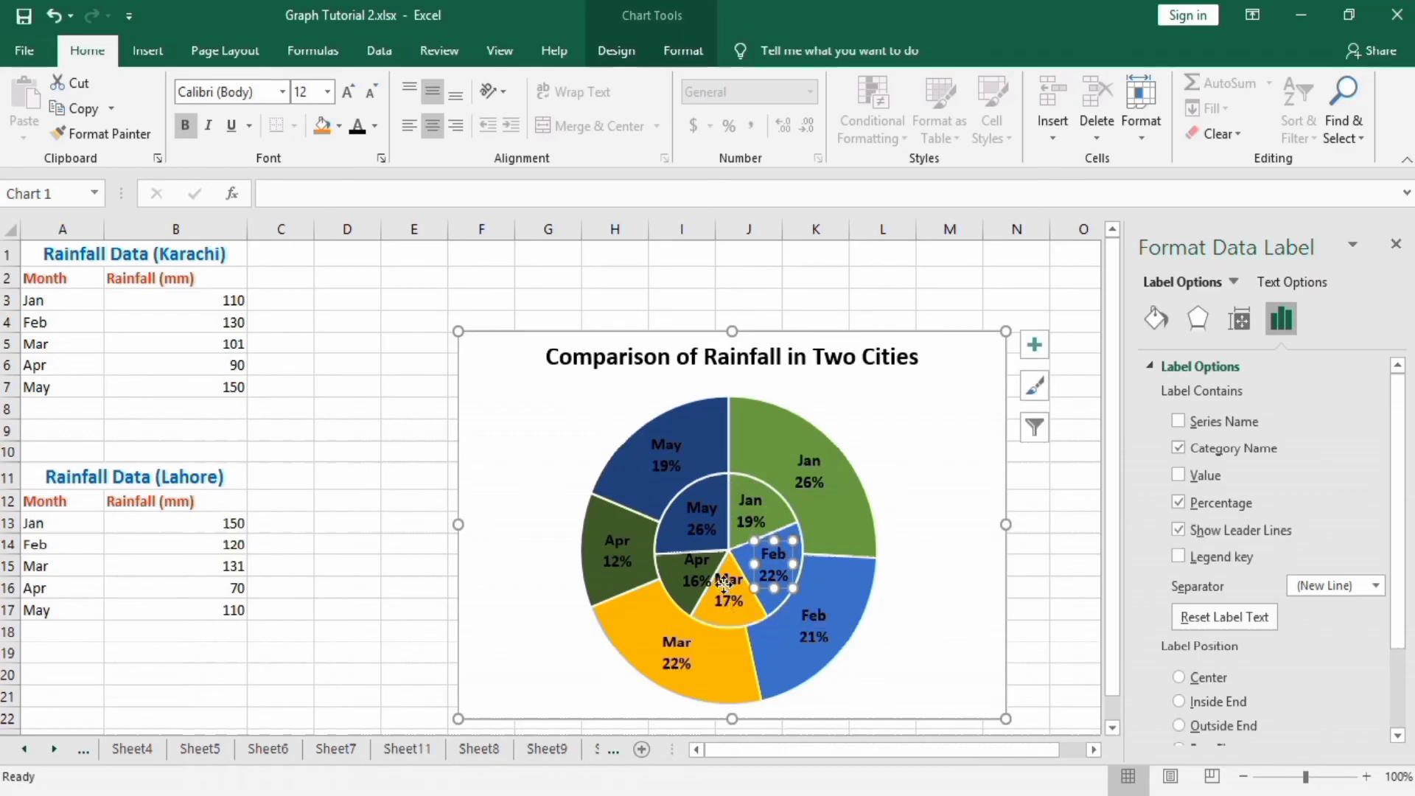
{"action": "left_click", "coordinate": [1179, 677]}
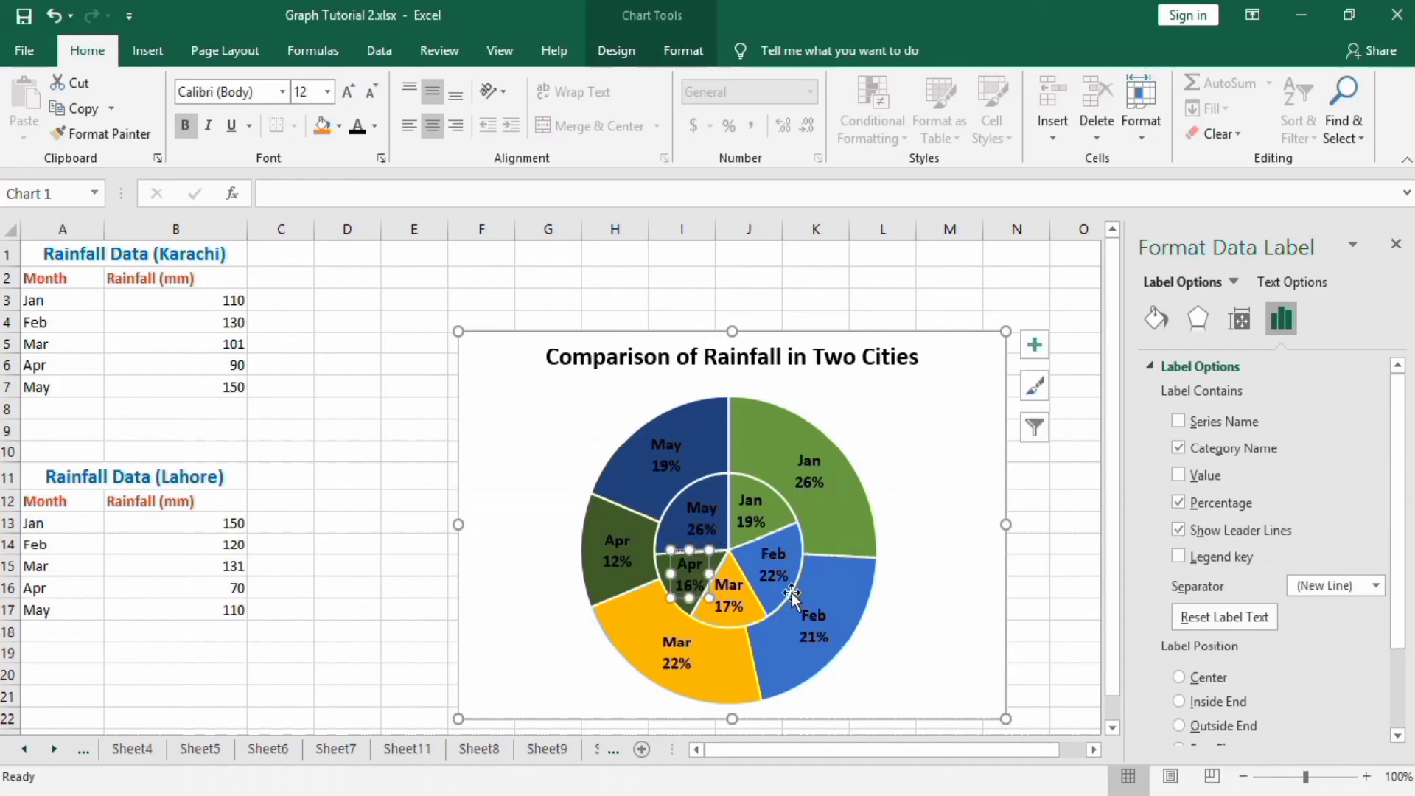
{"action": "mouse_move", "coordinate": [969, 352]}
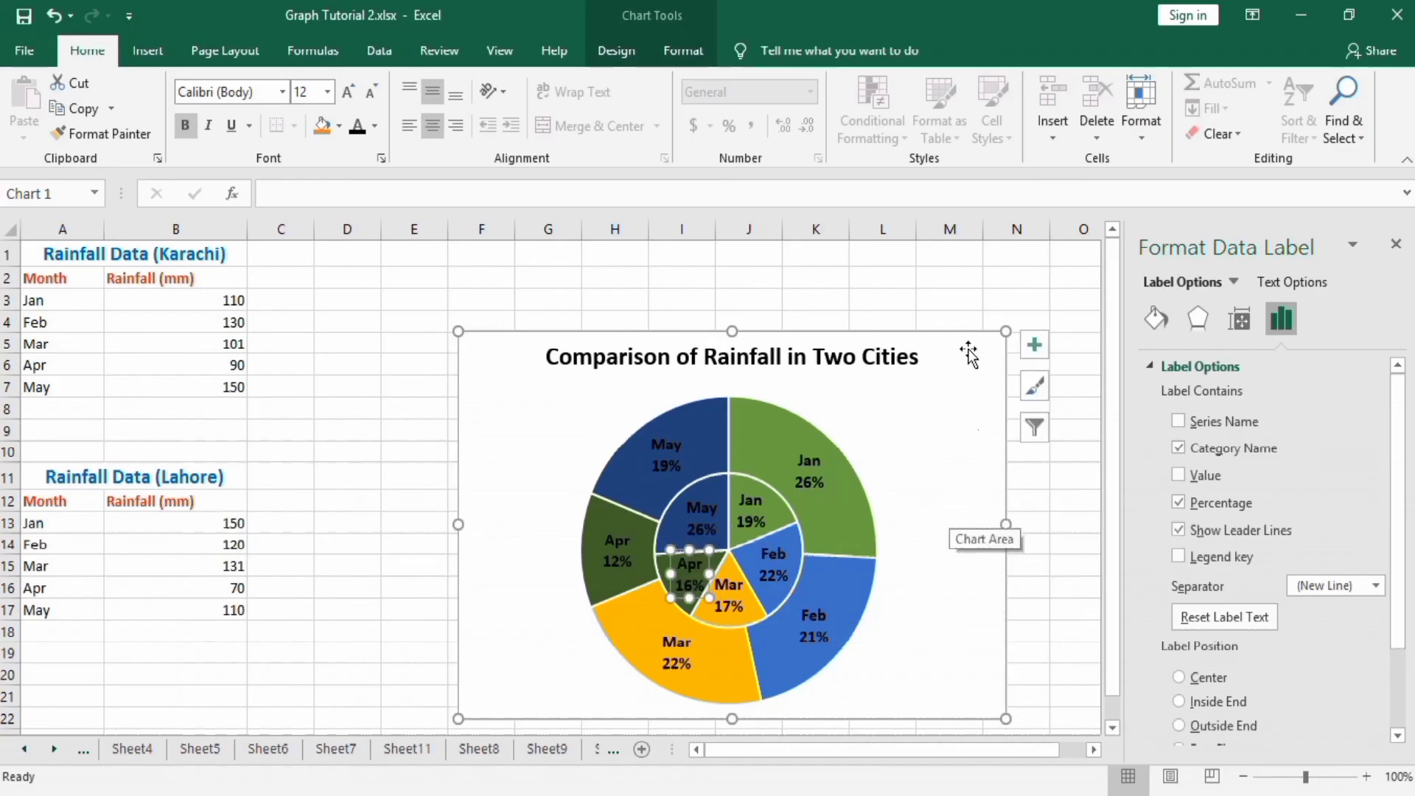
Deselect the chart, leaving the finished double-ring rainfall chart on the worksheet.
{"action": "left_click", "coordinate": [958, 304]}
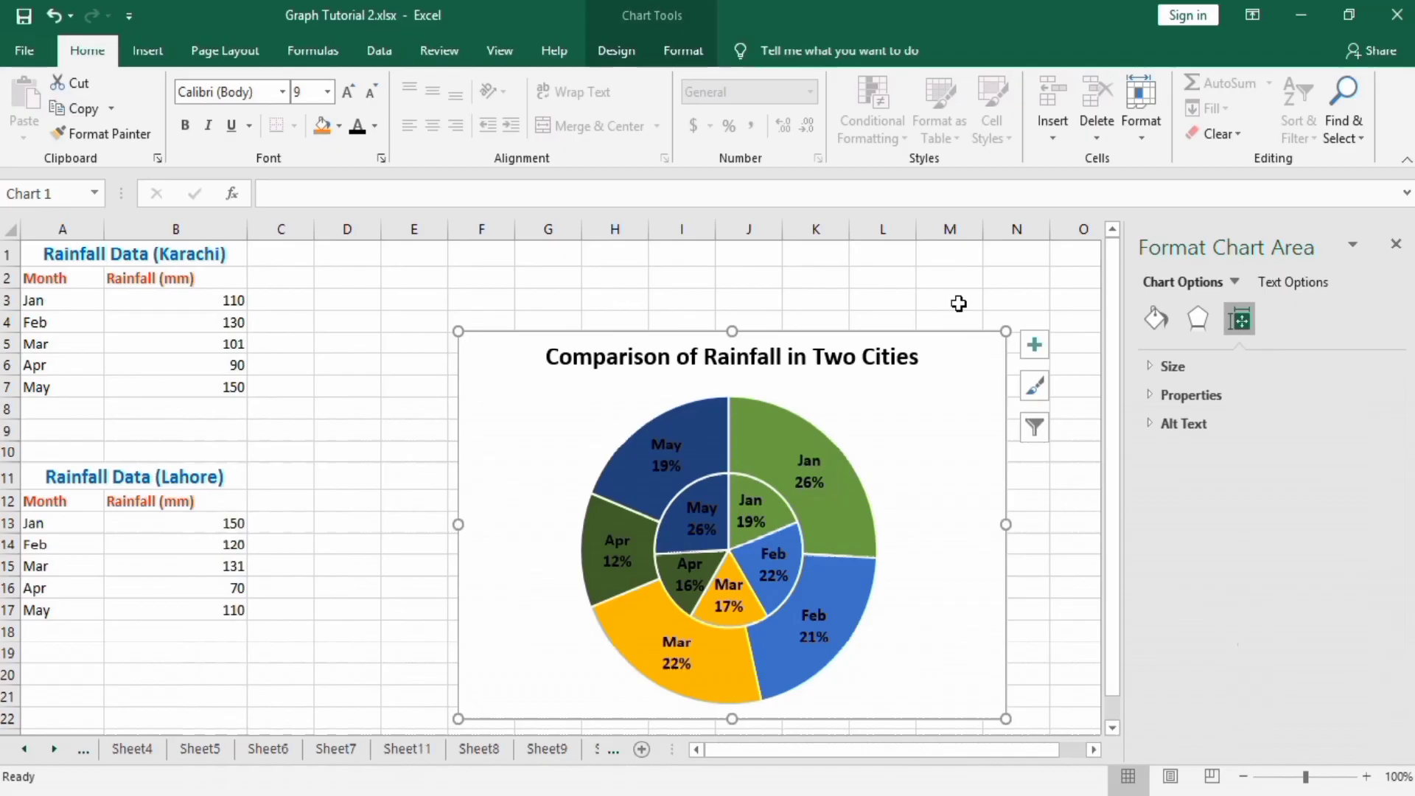
{"action": "mouse_move", "coordinate": [838, 303]}
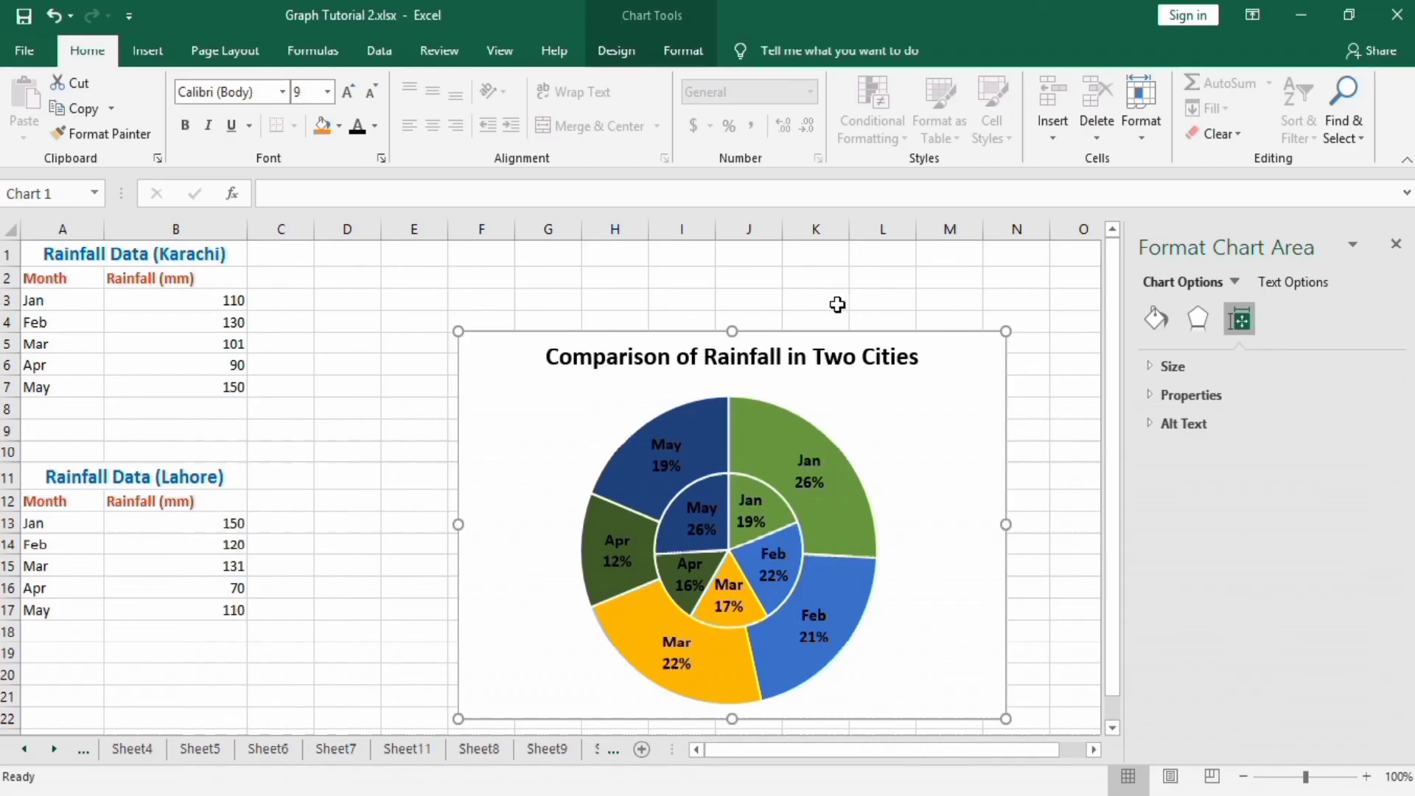
{"action": "left_click", "coordinate": [815, 299]}
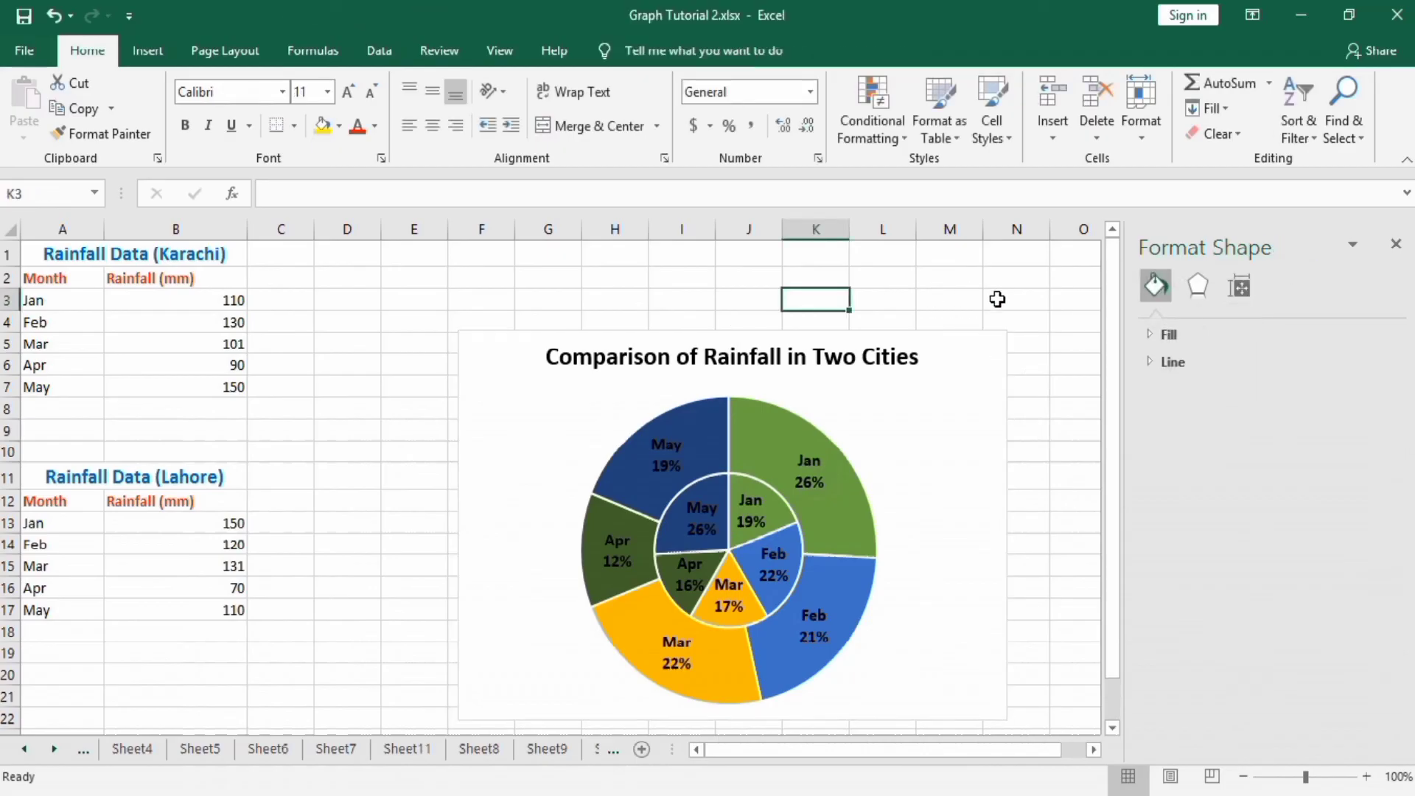